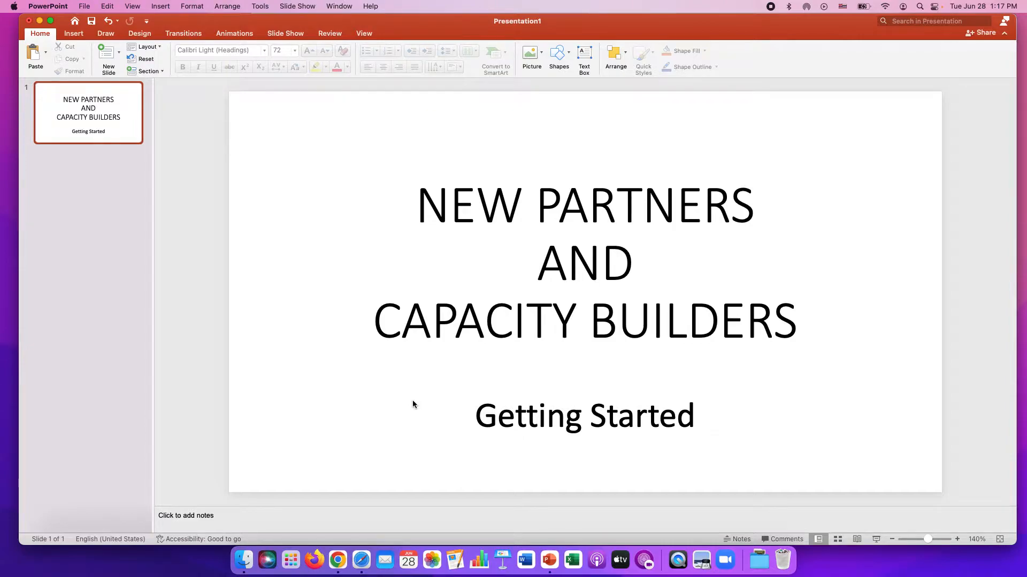
mouse_move(339, 479)
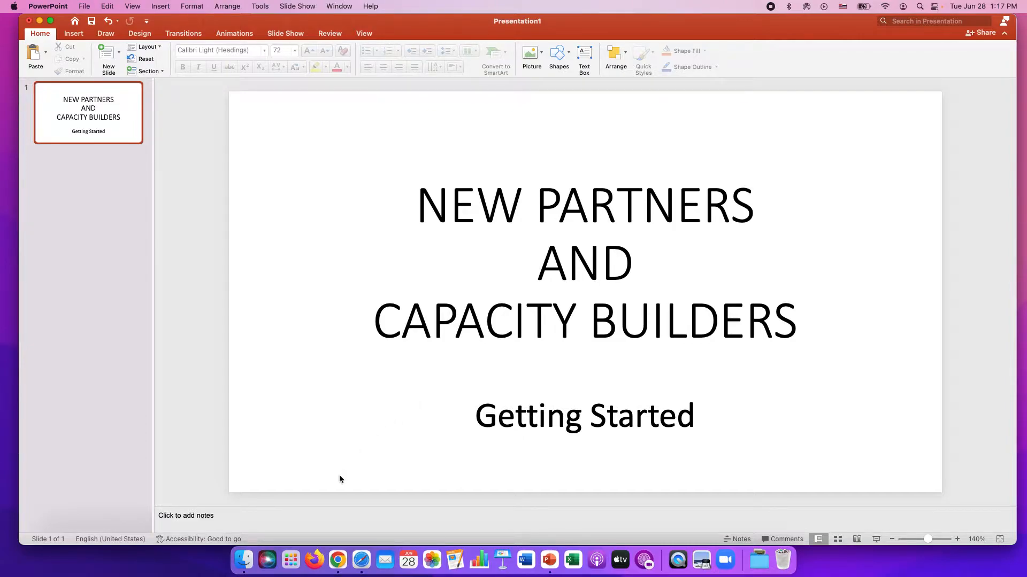
- Switch to Safari to show the welcome email for New Partners and Capacity Builders
click(361, 559)
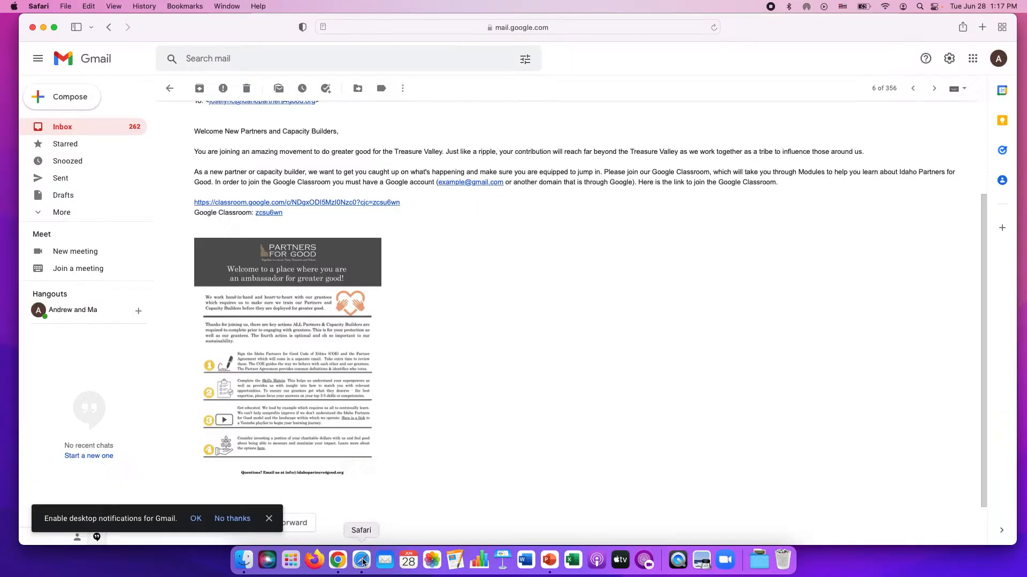
mouse_move(513, 389)
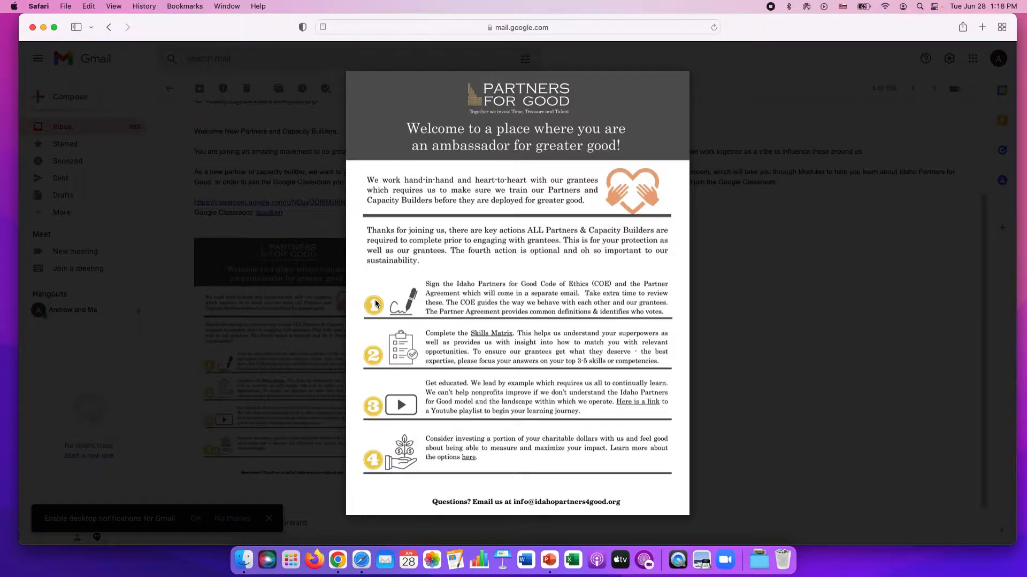
mouse_move(384, 291)
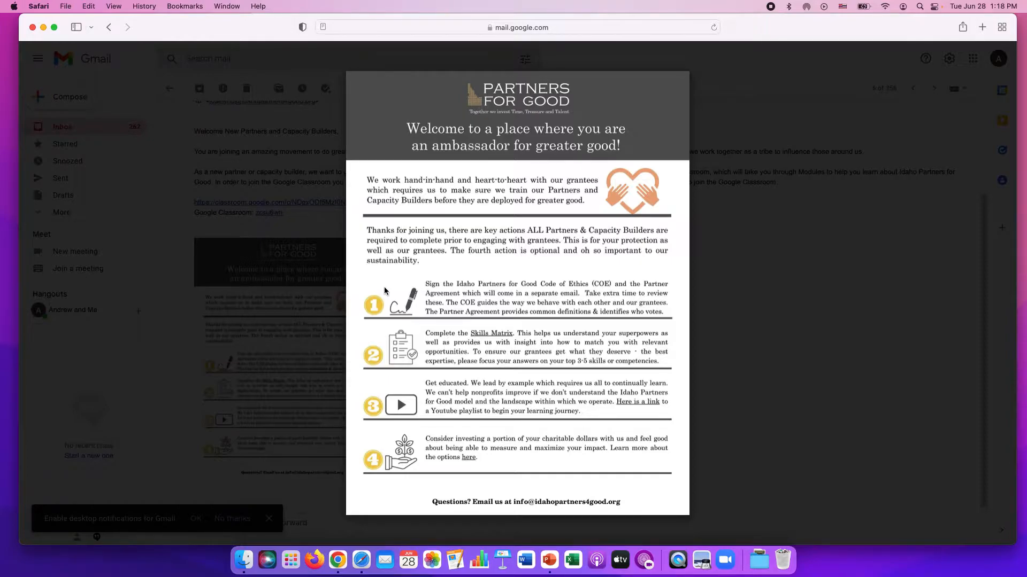
mouse_move(337, 330)
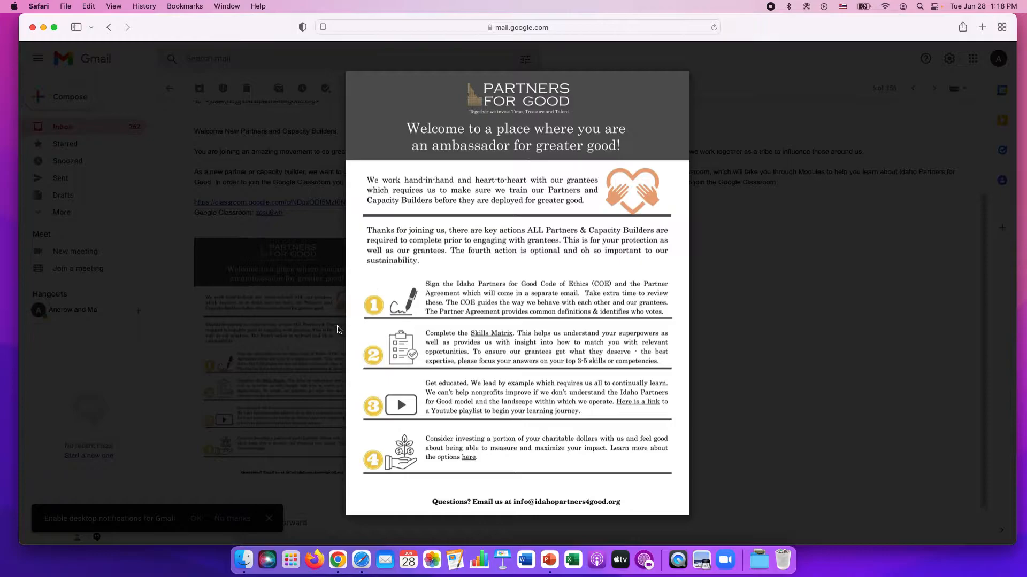
mouse_move(367, 343)
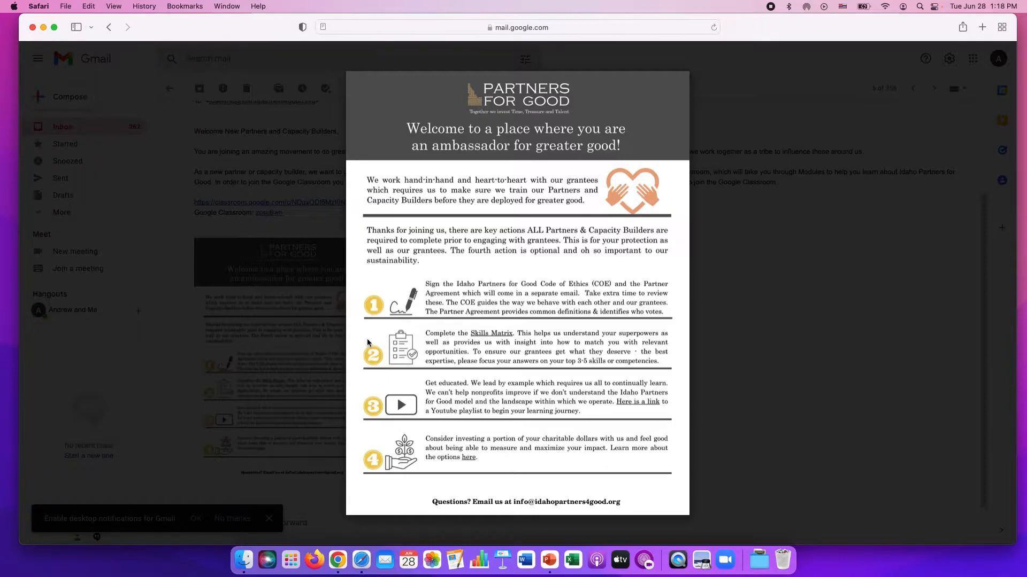
mouse_move(345, 339)
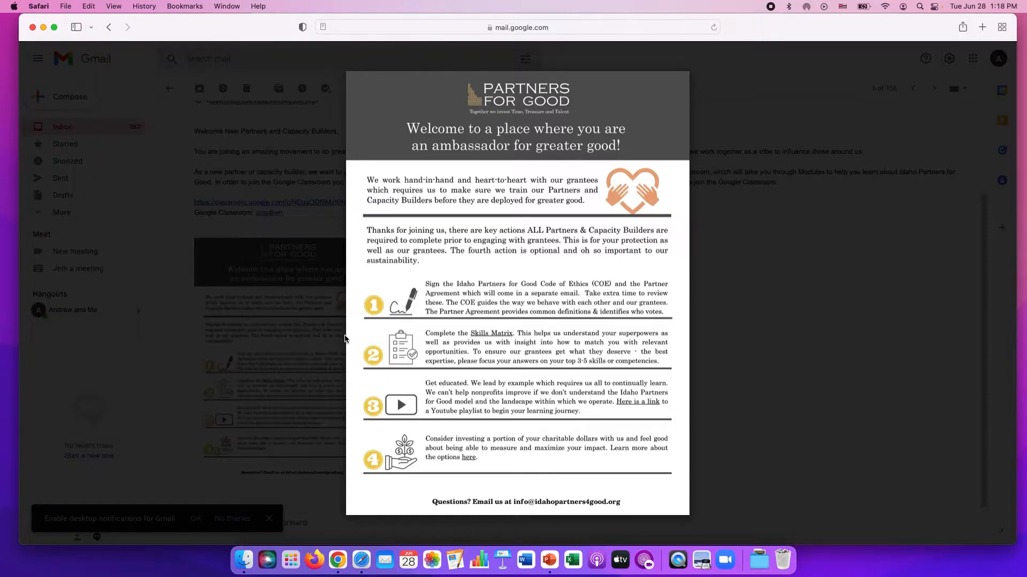
mouse_move(349, 403)
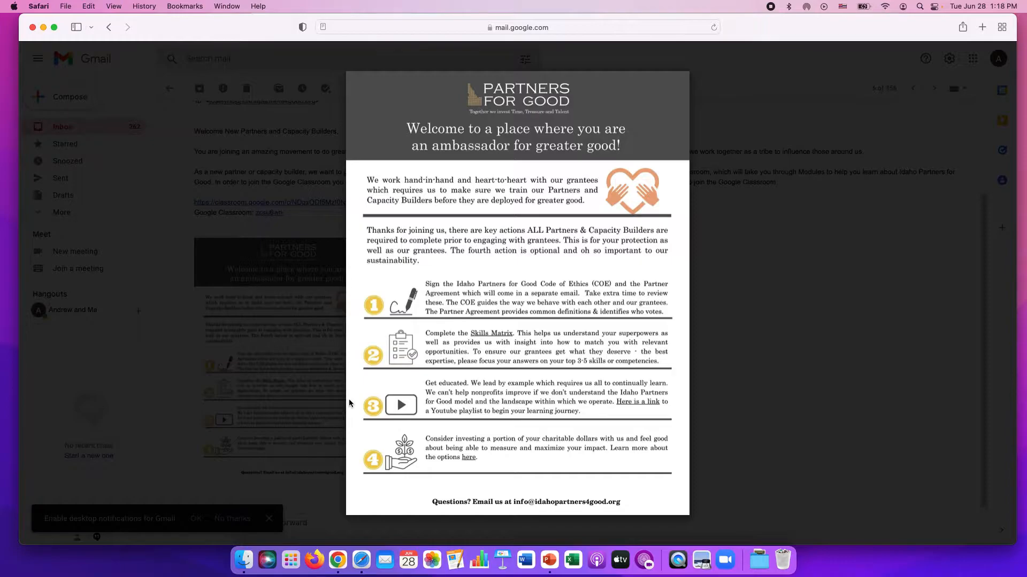
mouse_move(349, 451)
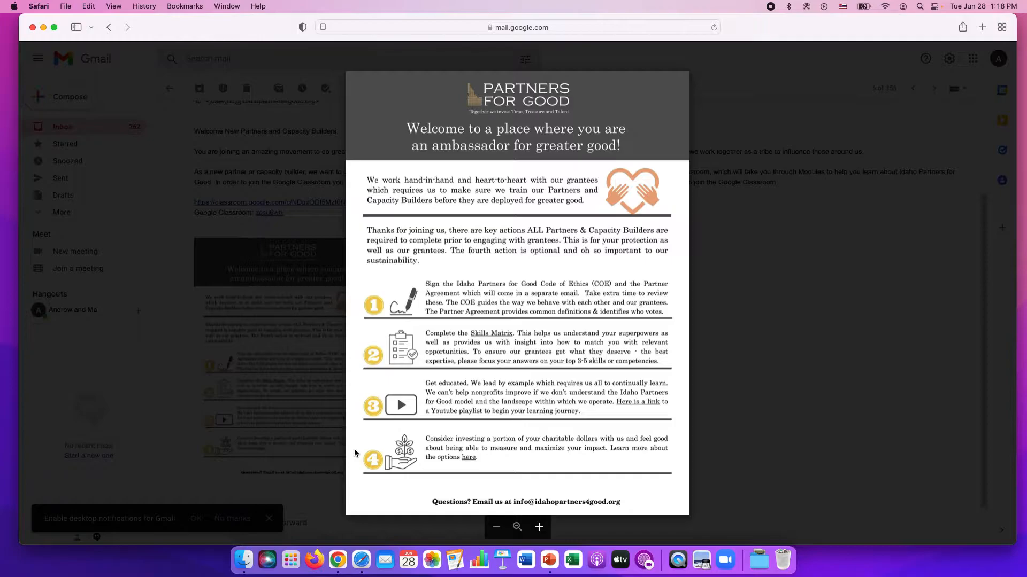
mouse_move(456, 351)
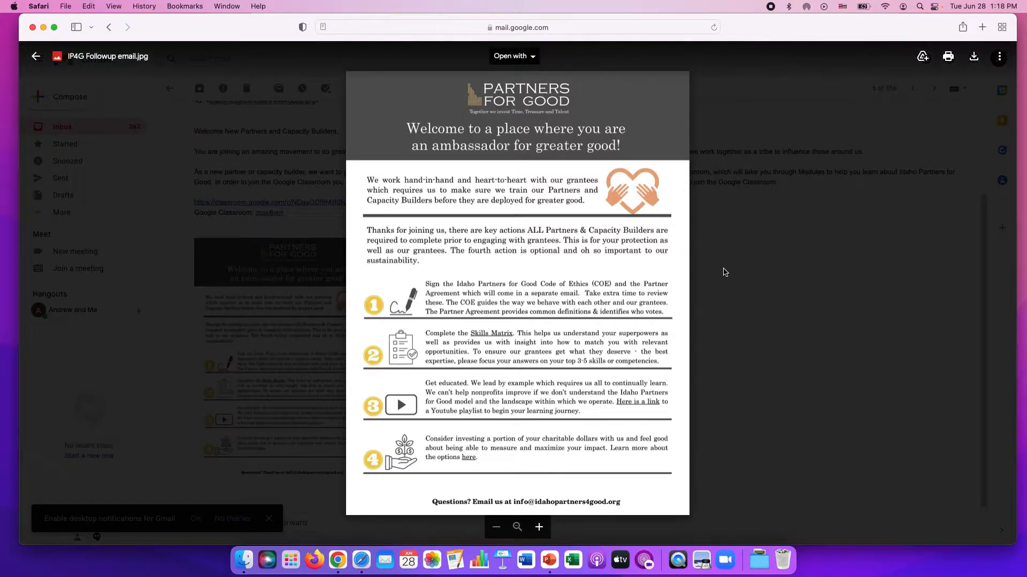
- Close the enlarged Partners for Good flyer and return to the email body
click(35, 56)
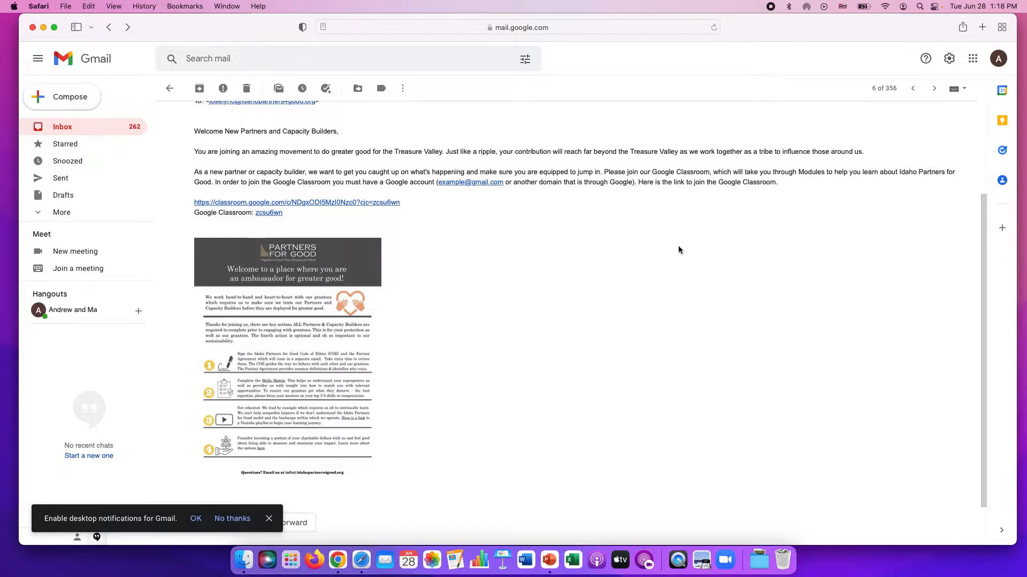
mouse_move(476, 224)
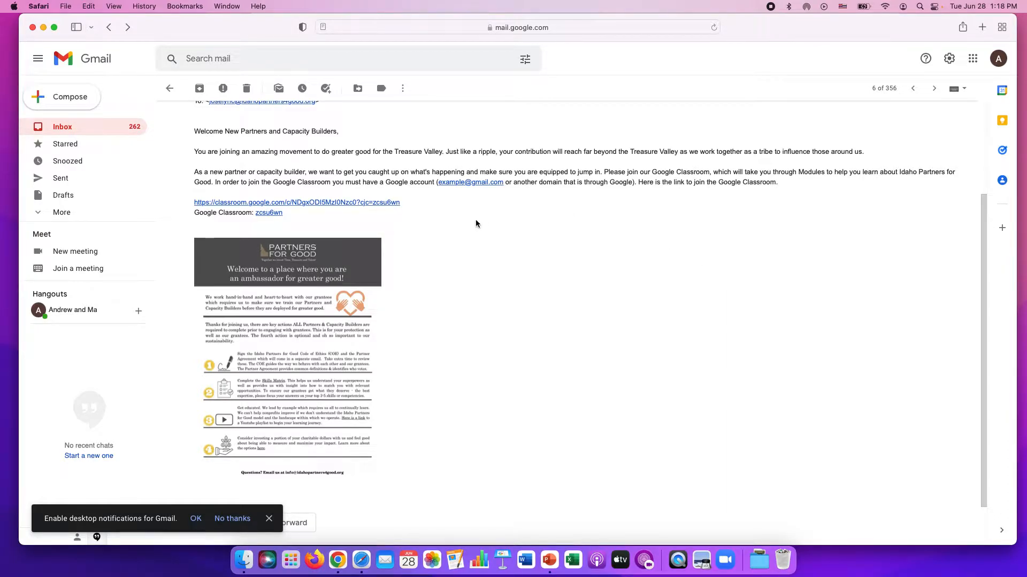
mouse_move(440, 223)
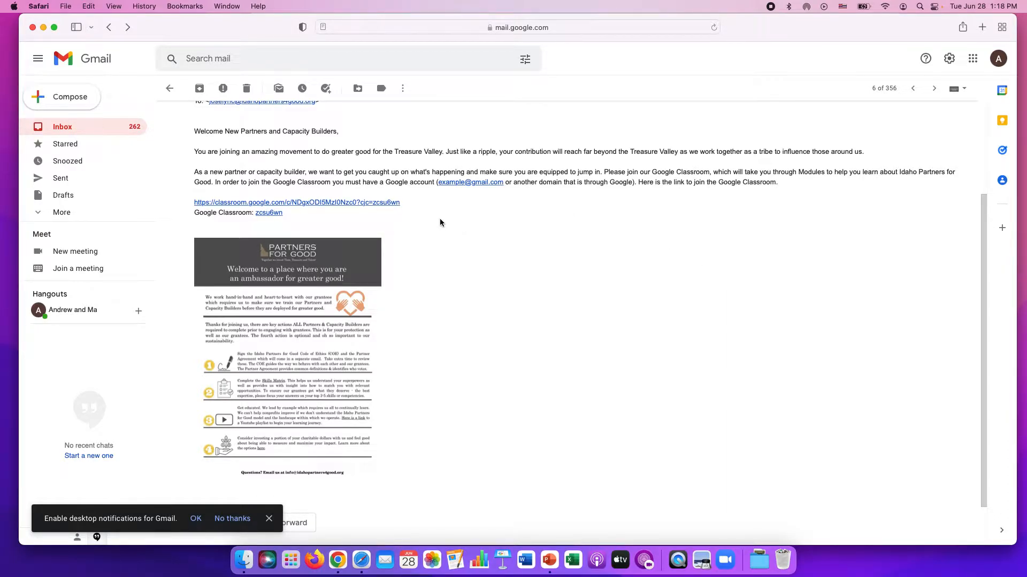
mouse_move(301, 183)
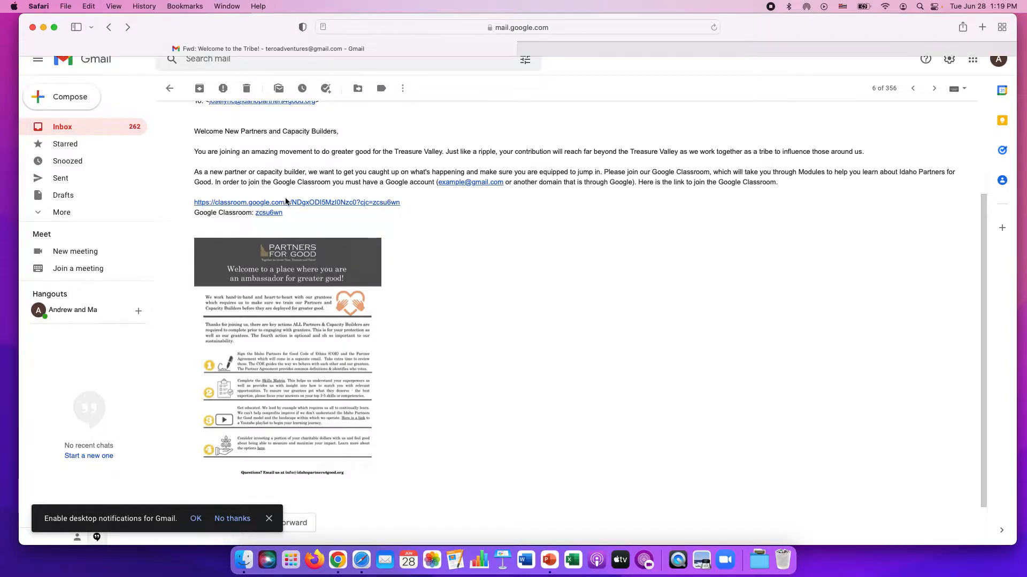
- Follow the classroom.google.com link to the Join your class page
click(296, 202)
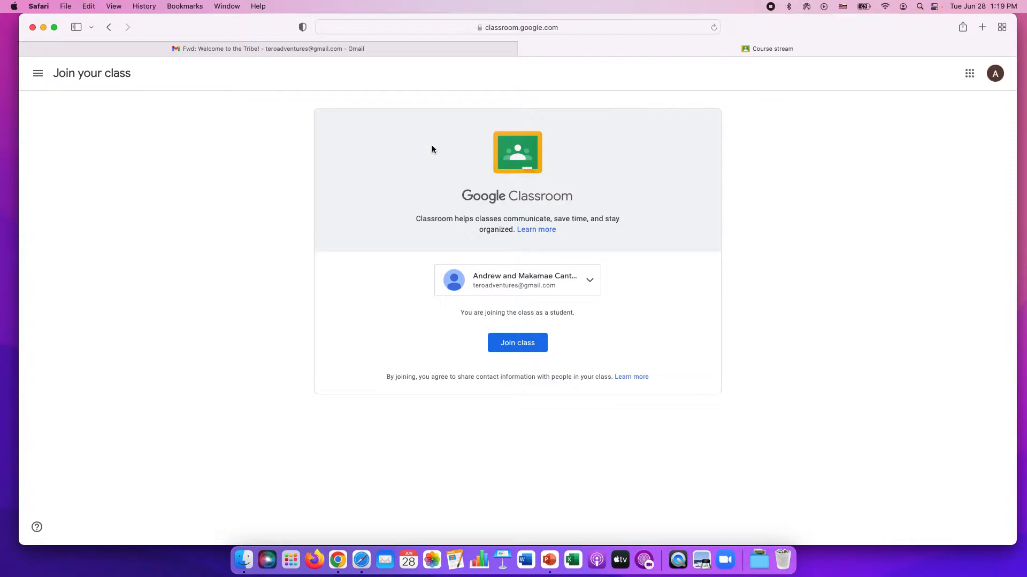
mouse_move(299, 238)
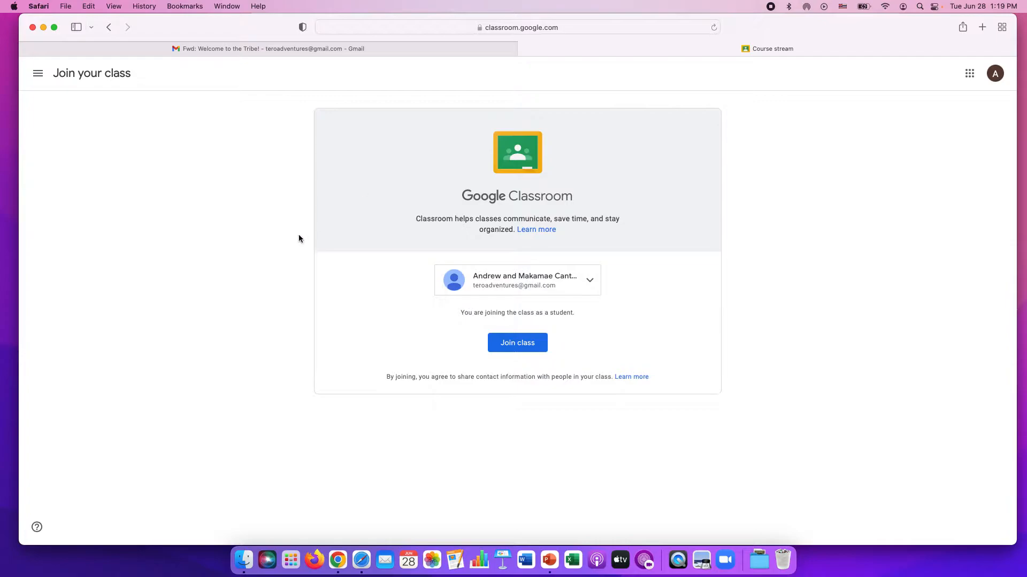
mouse_move(251, 427)
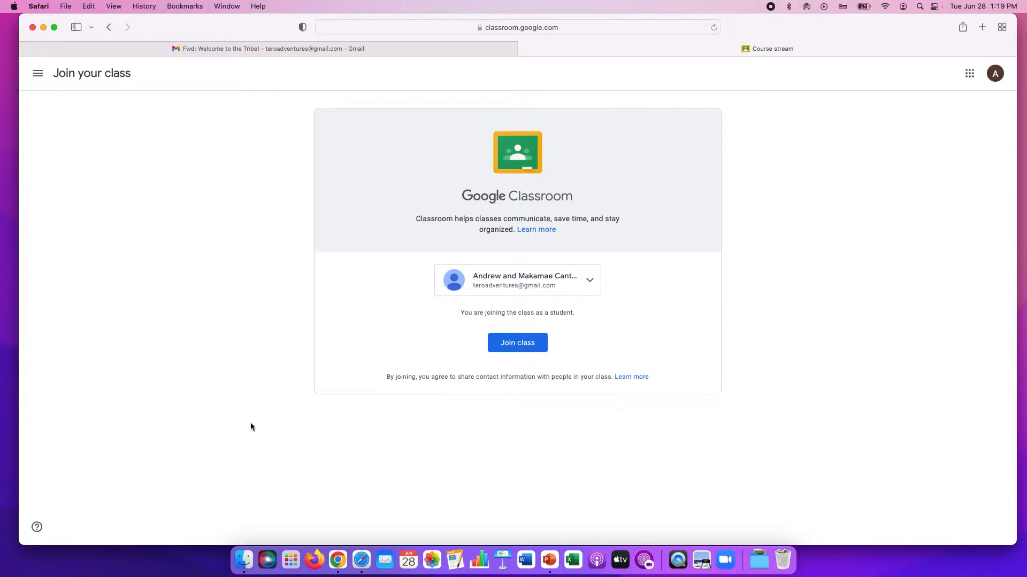
mouse_move(263, 474)
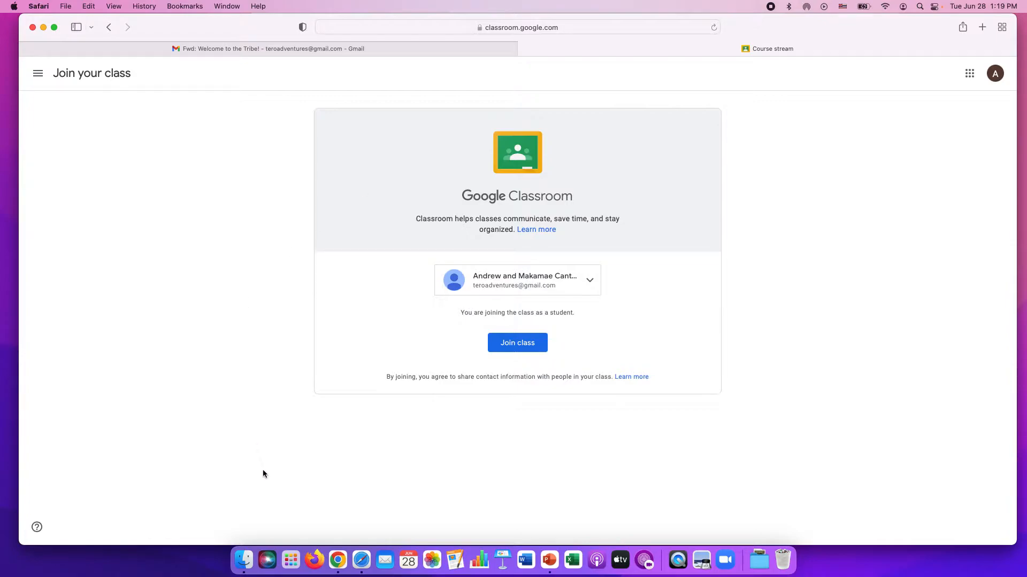
mouse_move(288, 511)
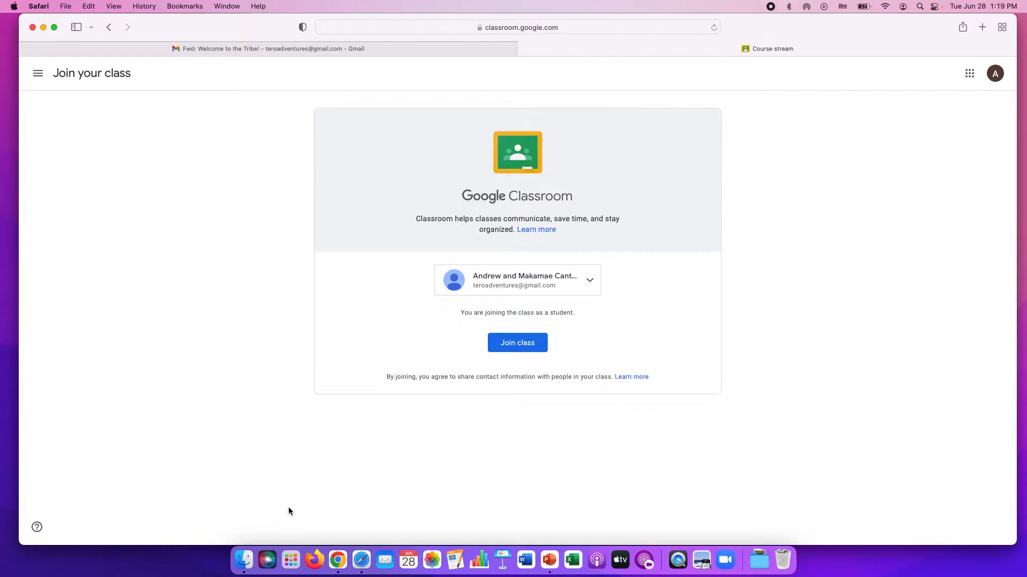
mouse_move(314, 561)
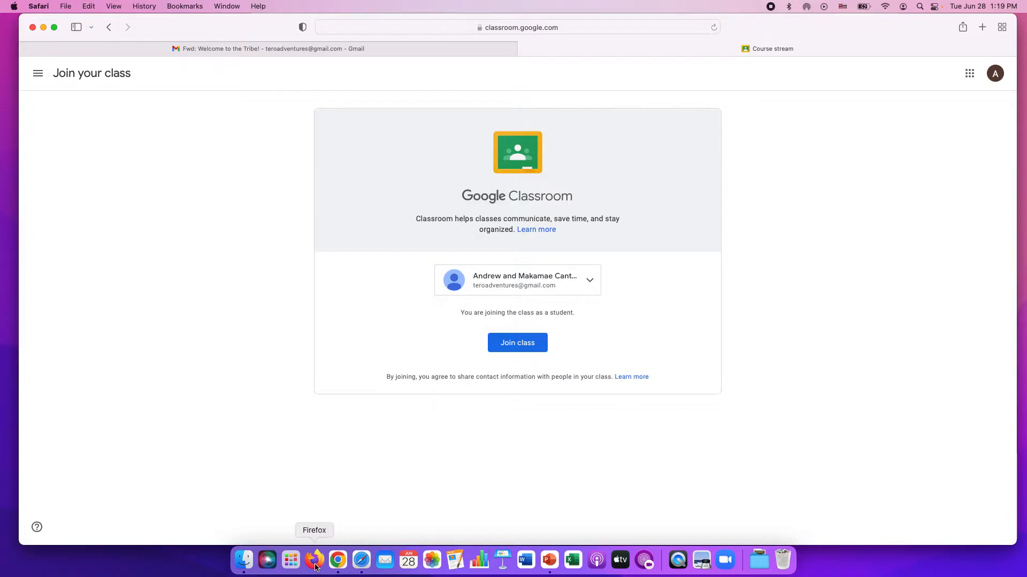
- Switch to Firefox, decline the default-browser prompt, go to google.com and choose Sign in
click(313, 559)
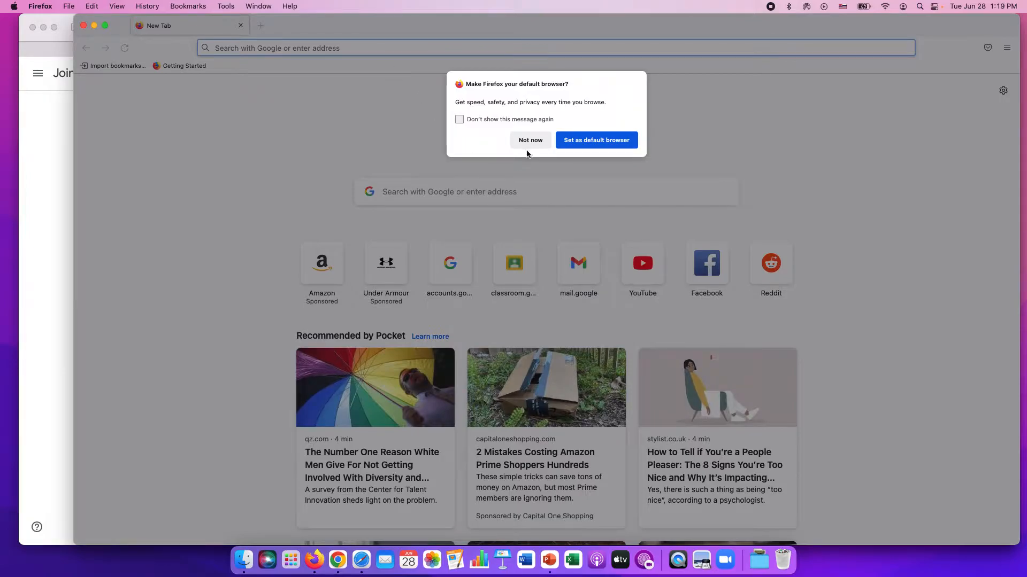
click(529, 139)
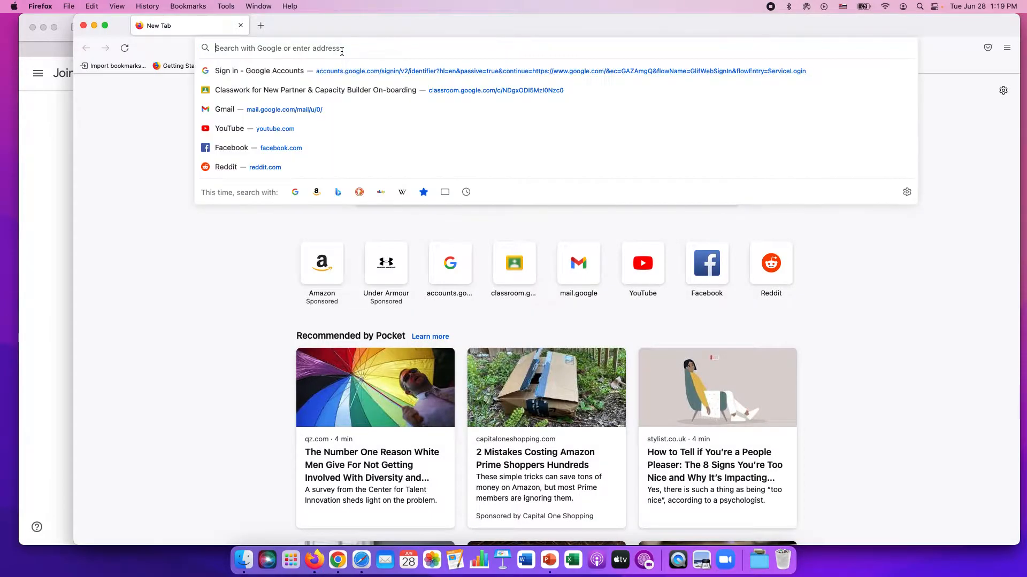
text(google.com)
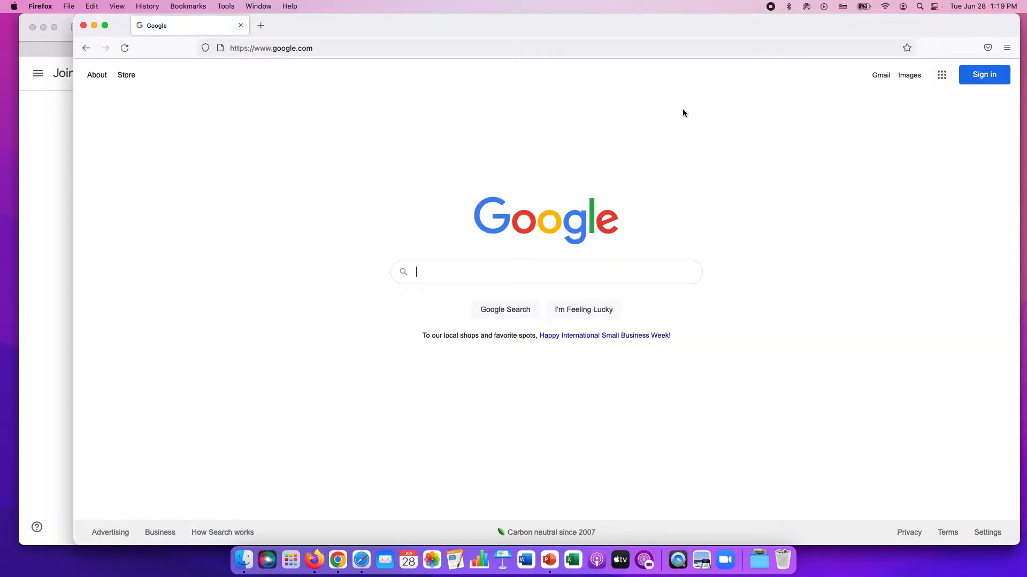
mouse_move(973, 103)
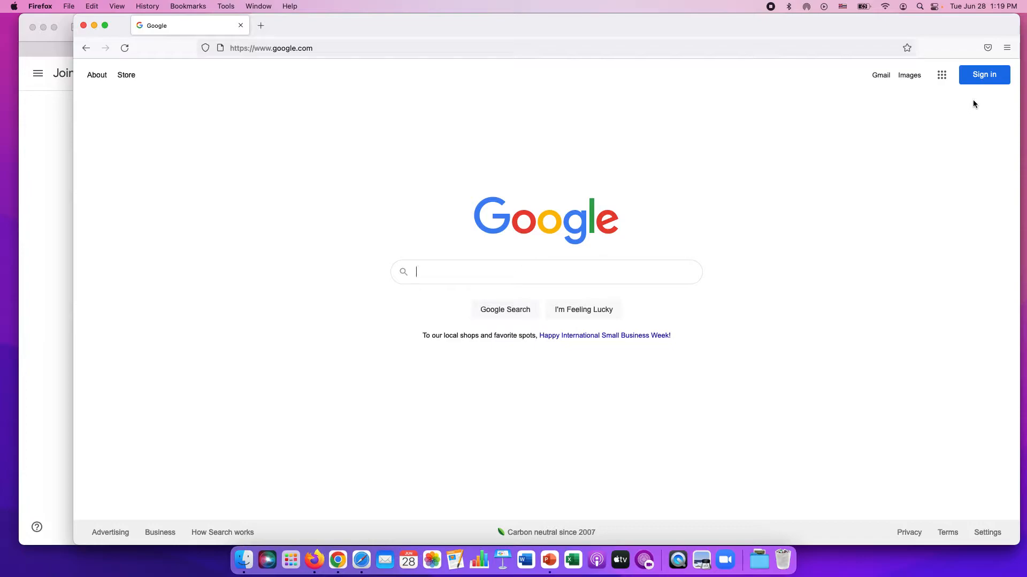
mouse_move(984, 74)
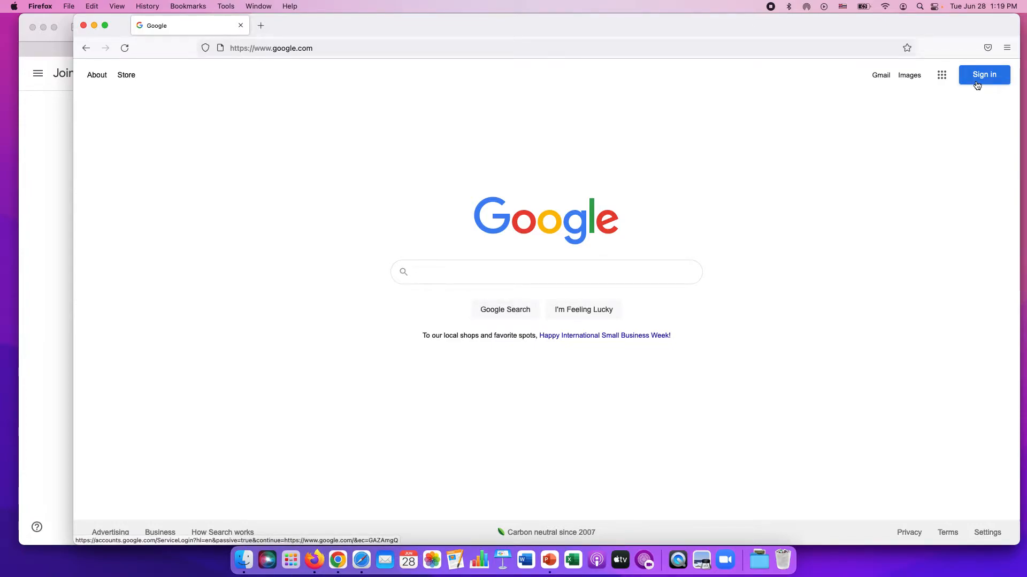
click(983, 74)
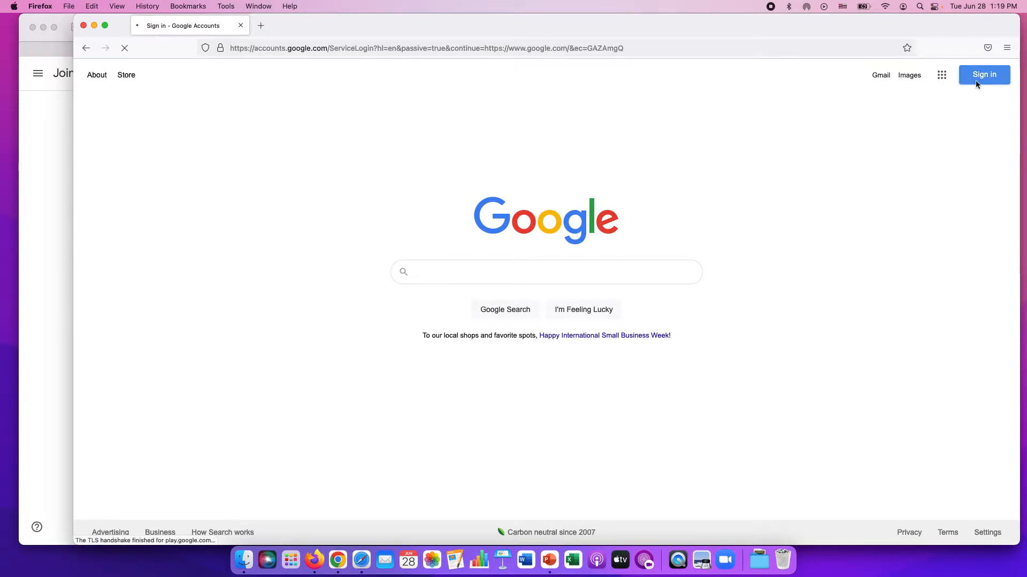
- From the sign-in page, choose Create account for myself to get the blank account form
click(983, 73)
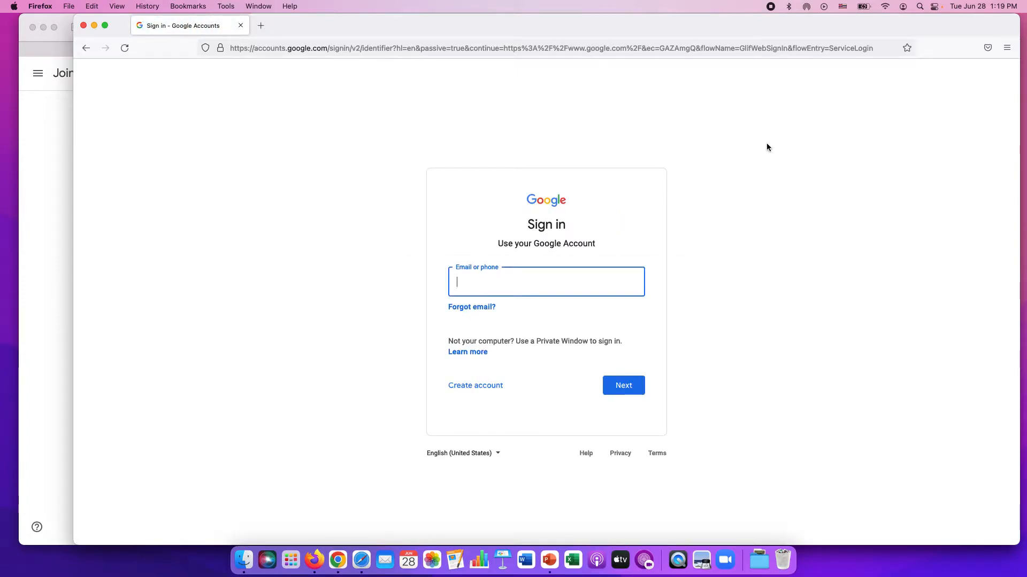
mouse_move(642, 224)
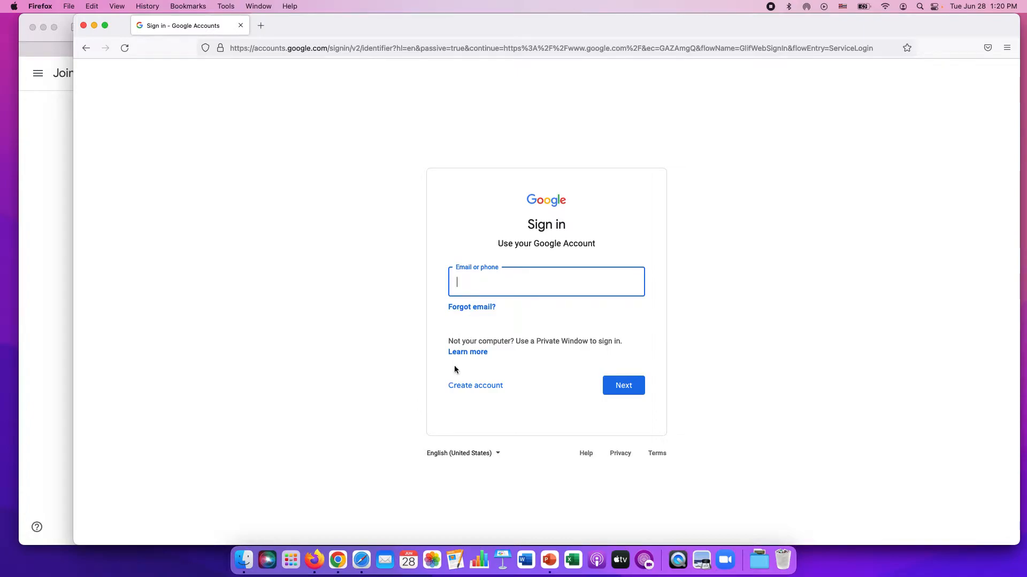
mouse_move(494, 370)
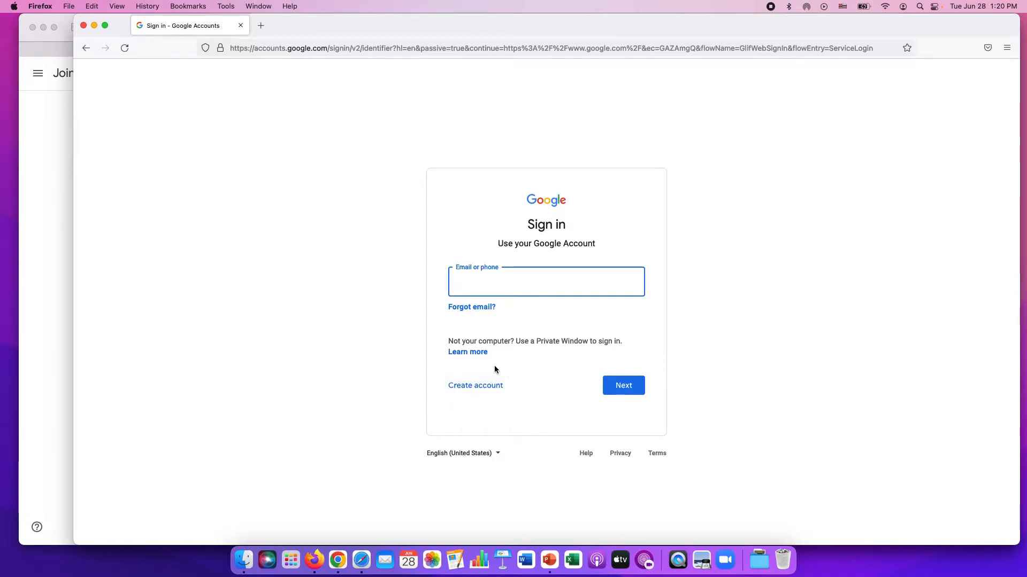
click(475, 385)
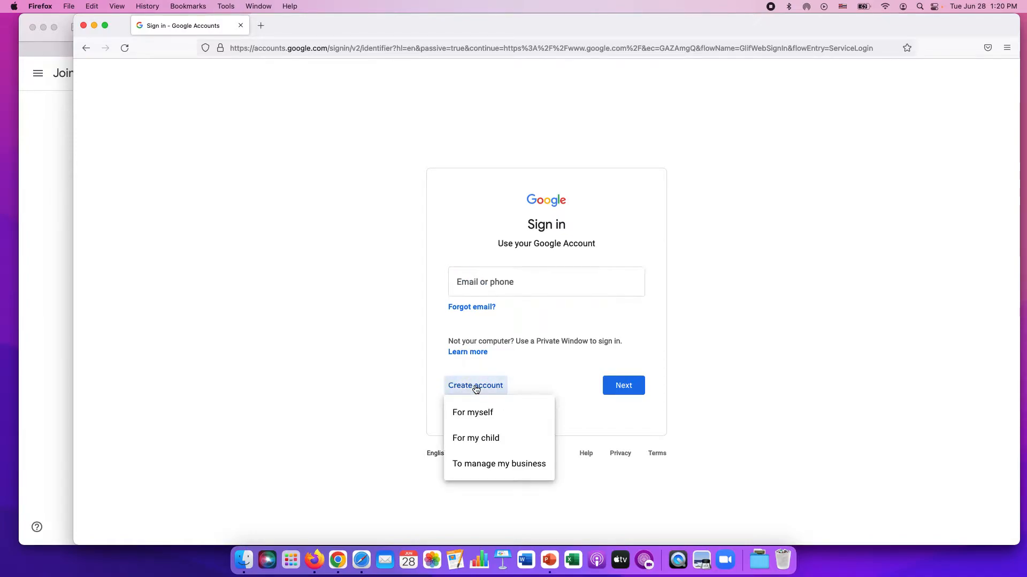
click(473, 412)
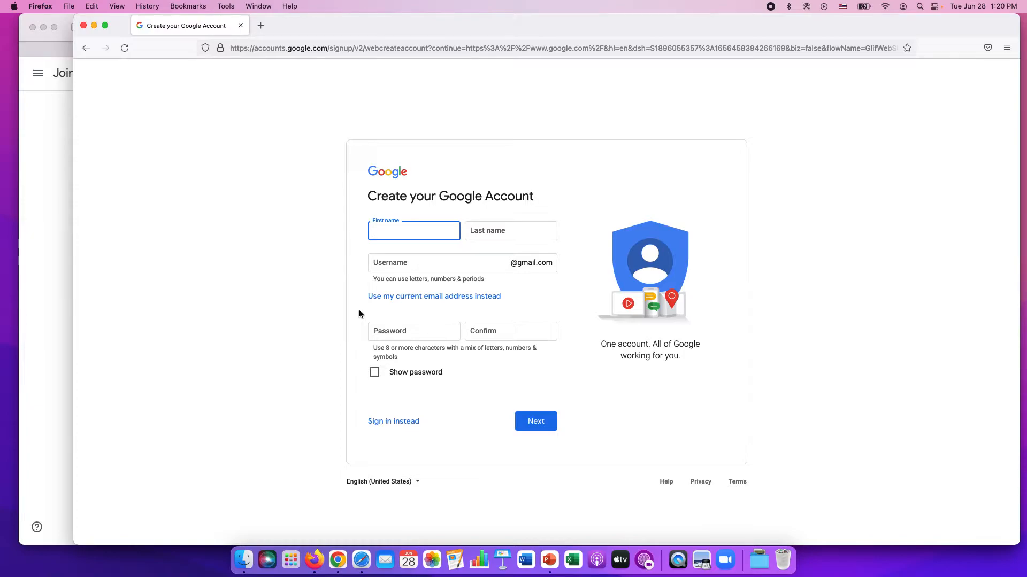
mouse_move(213, 231)
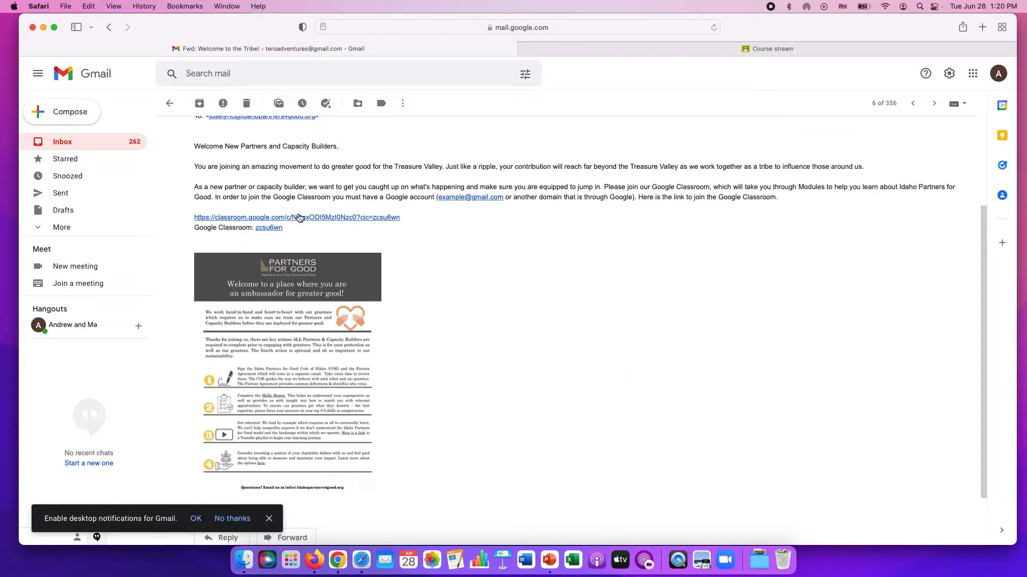
- Follow the invitation link and join the On-boarding class as a student, landing on its stream
click(296, 217)
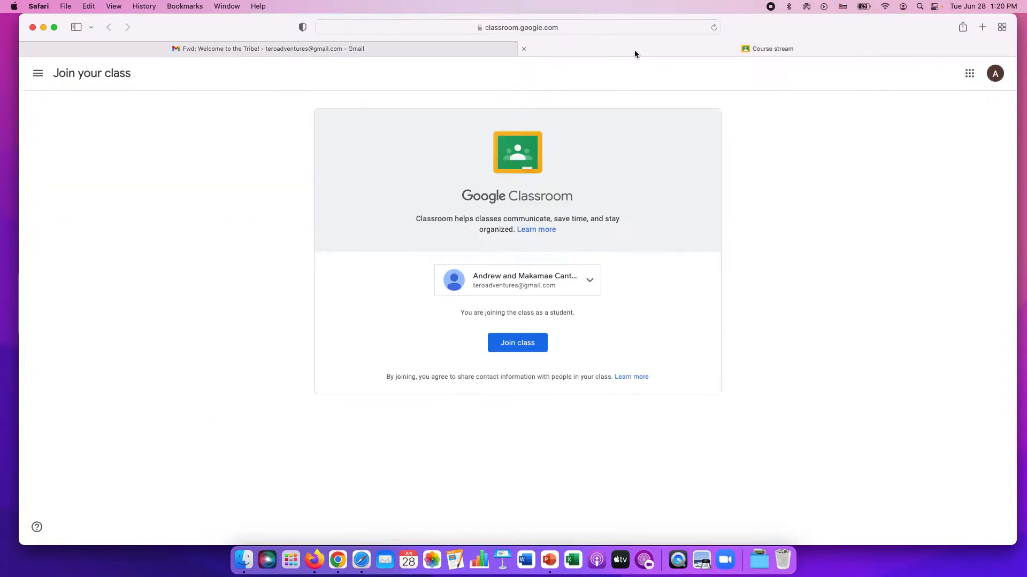
mouse_move(520, 164)
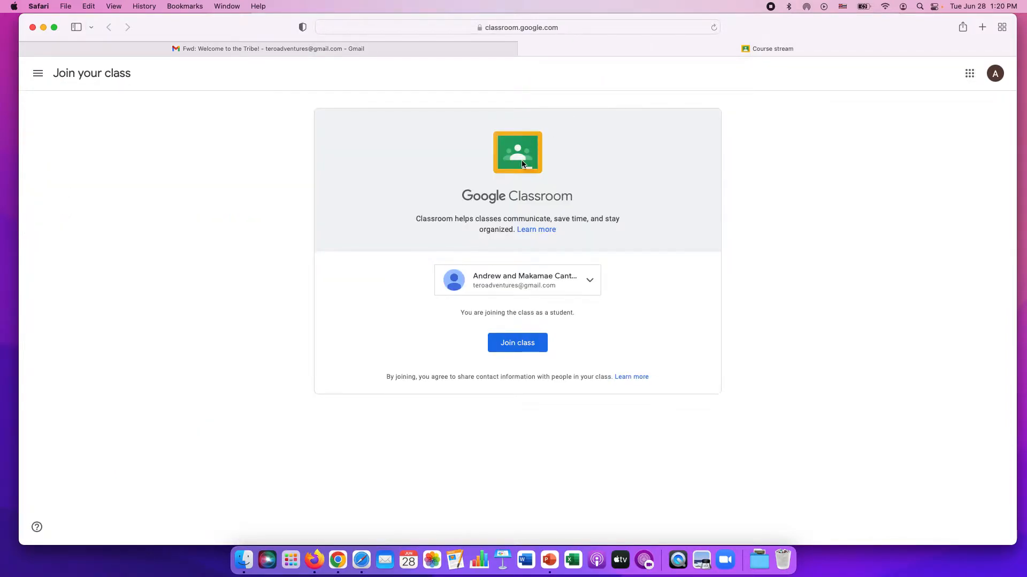
mouse_move(579, 281)
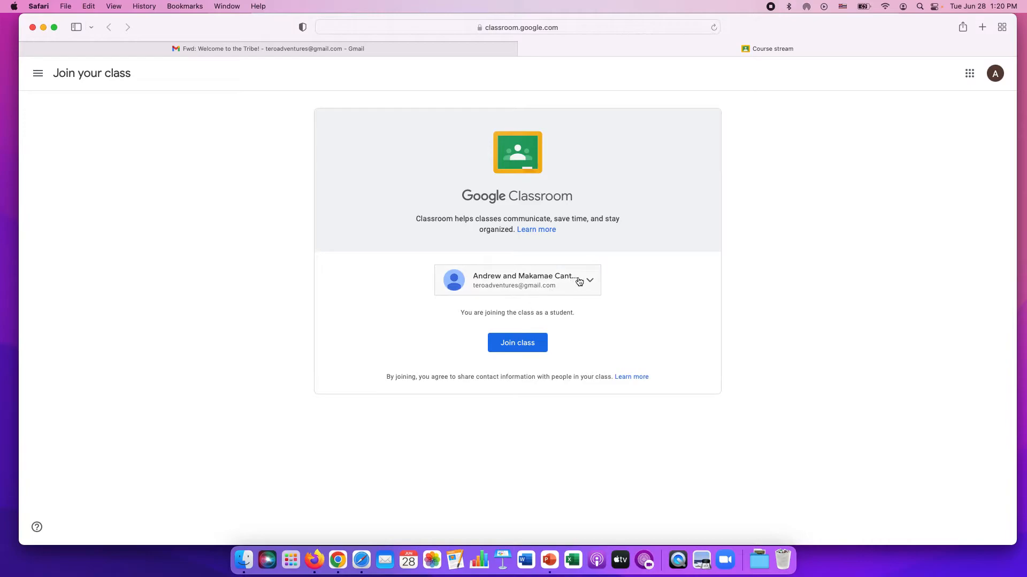
mouse_move(593, 282)
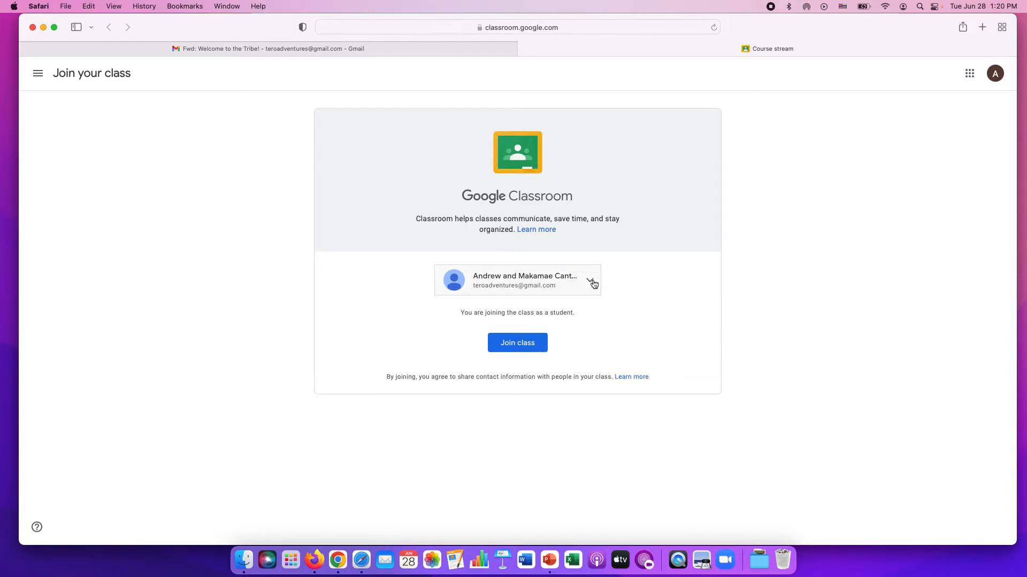
mouse_move(579, 289)
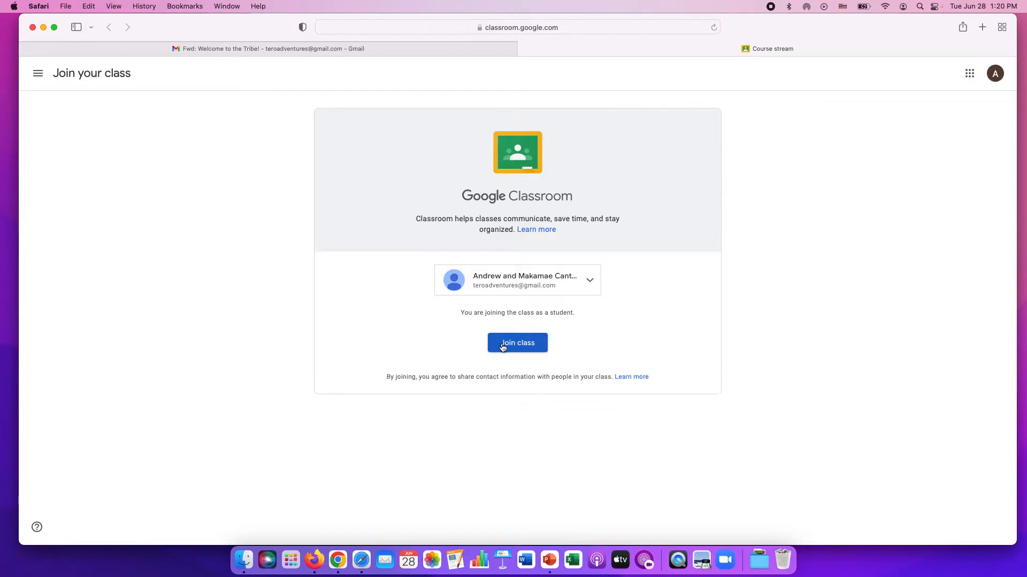
click(517, 342)
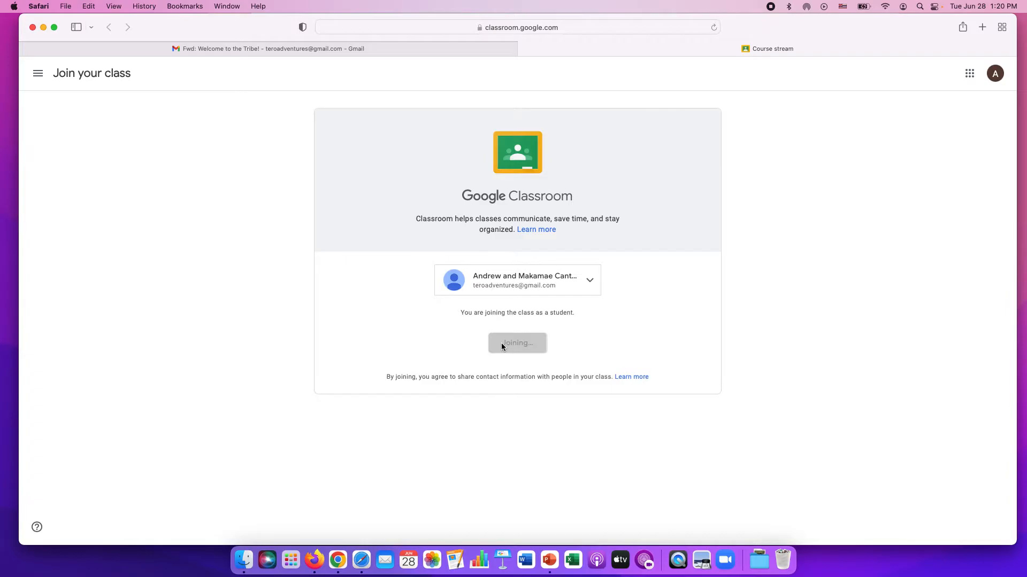
click(516, 343)
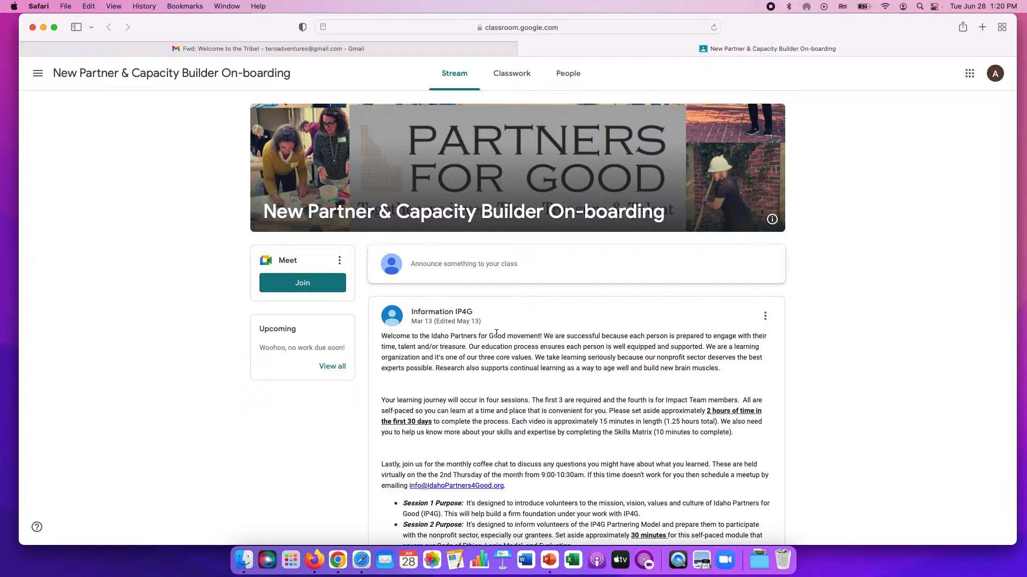
mouse_move(211, 311)
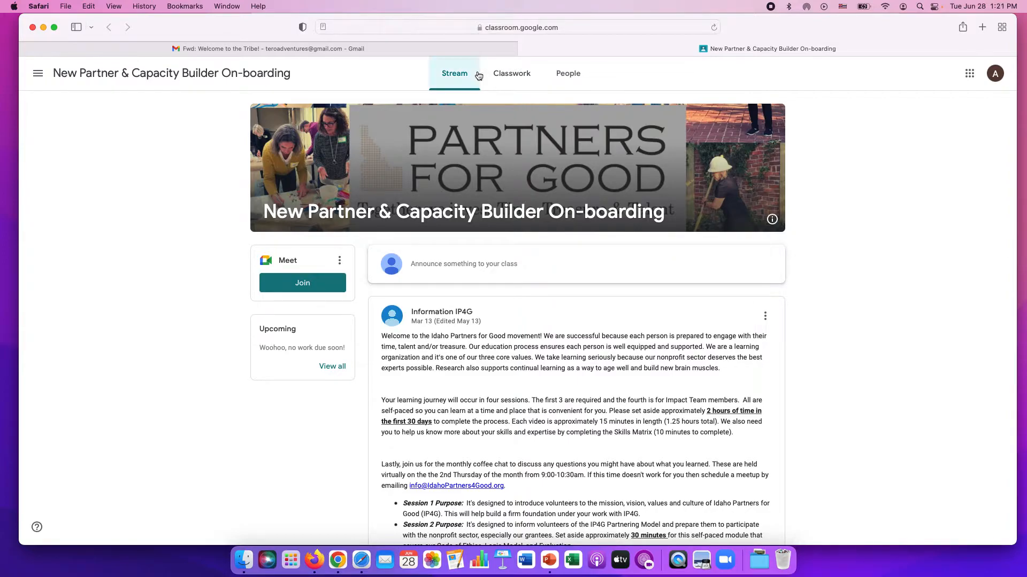
mouse_move(459, 78)
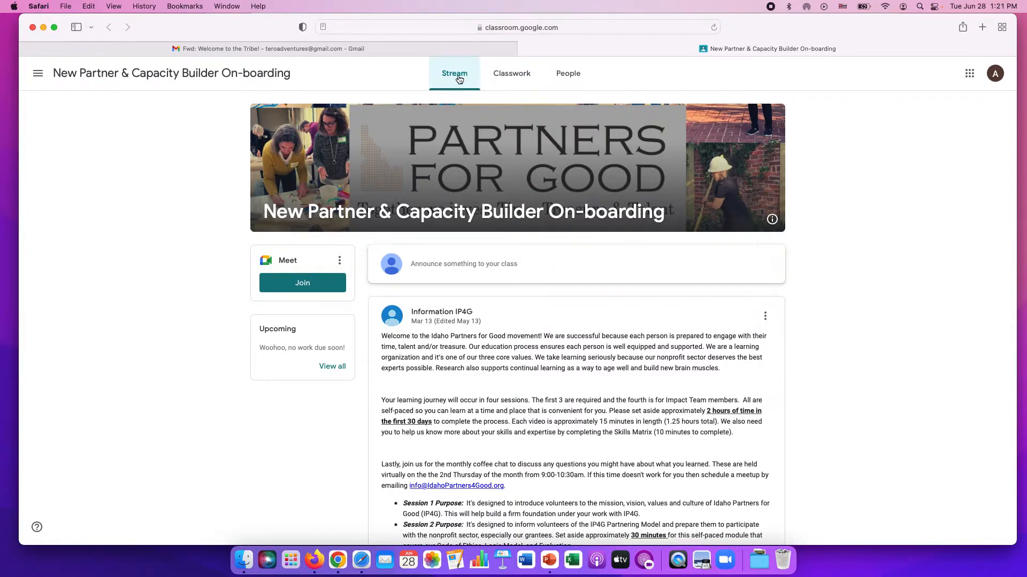
mouse_move(431, 94)
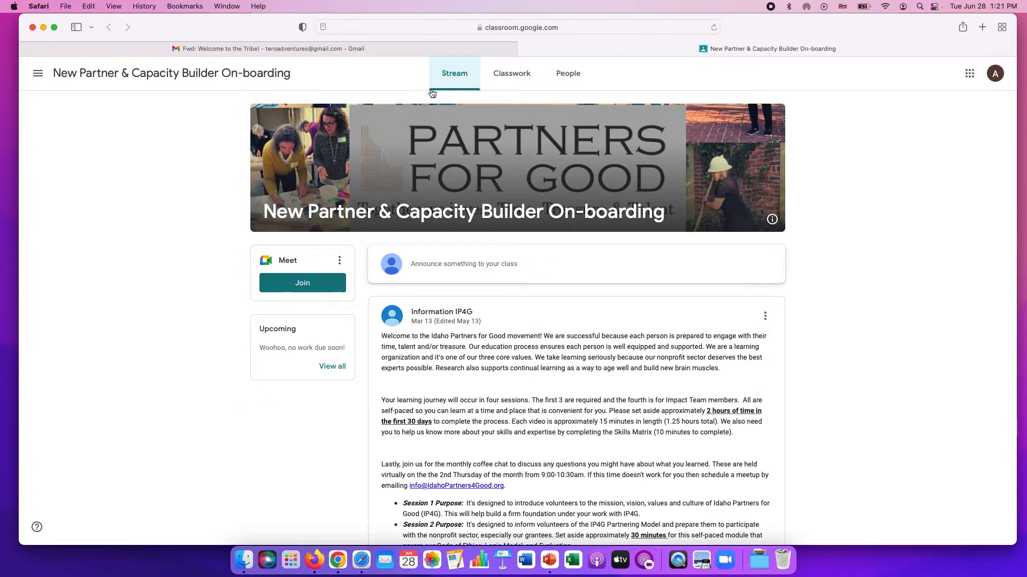
scroll(down, 3)
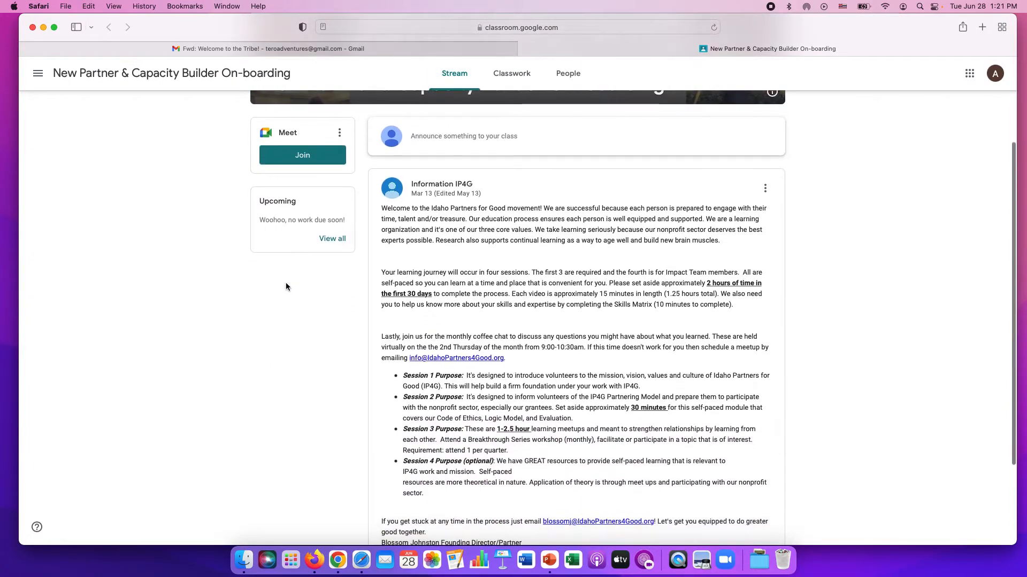
scroll(up, 3)
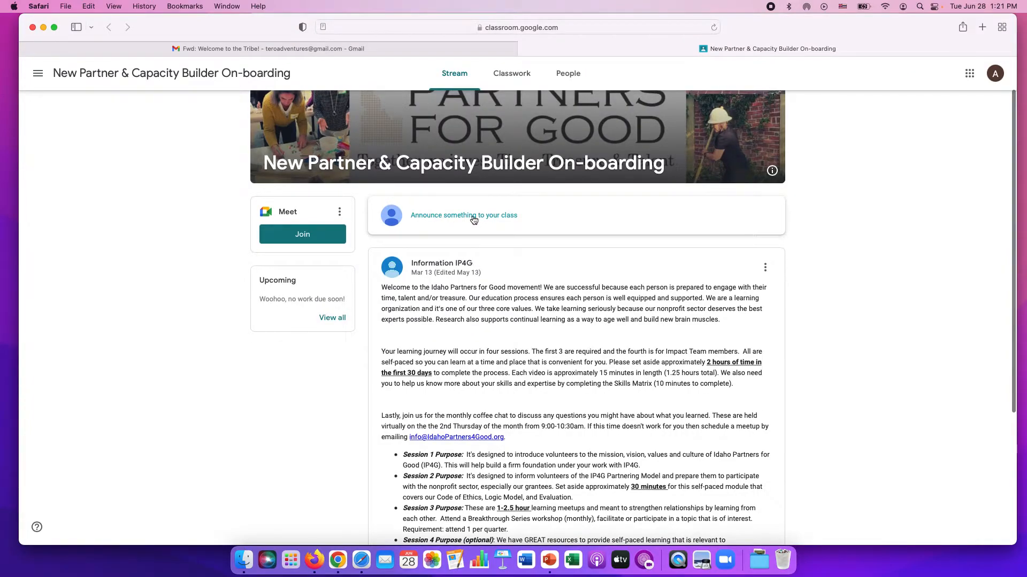
scroll(up, 3)
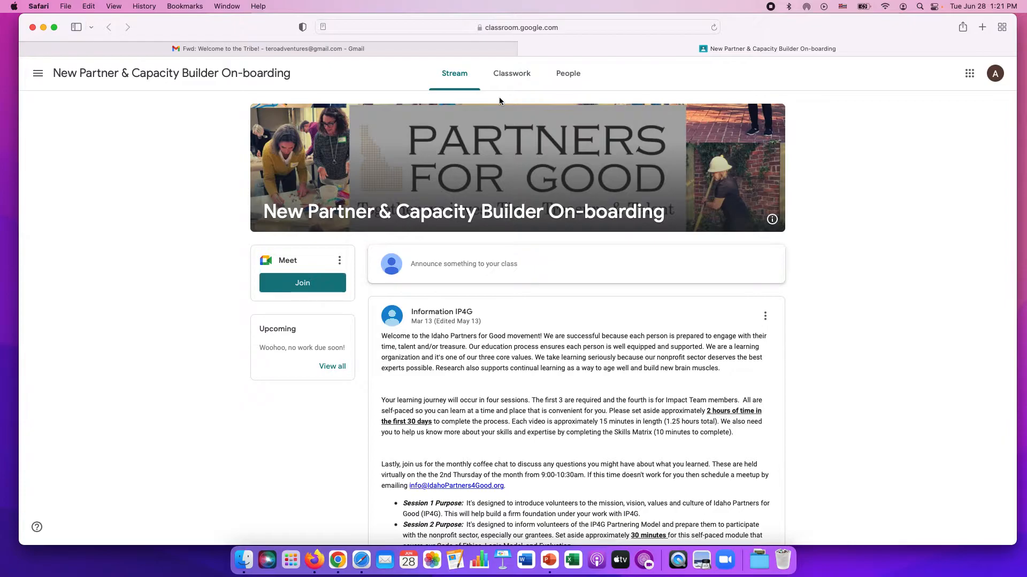
mouse_move(512, 73)
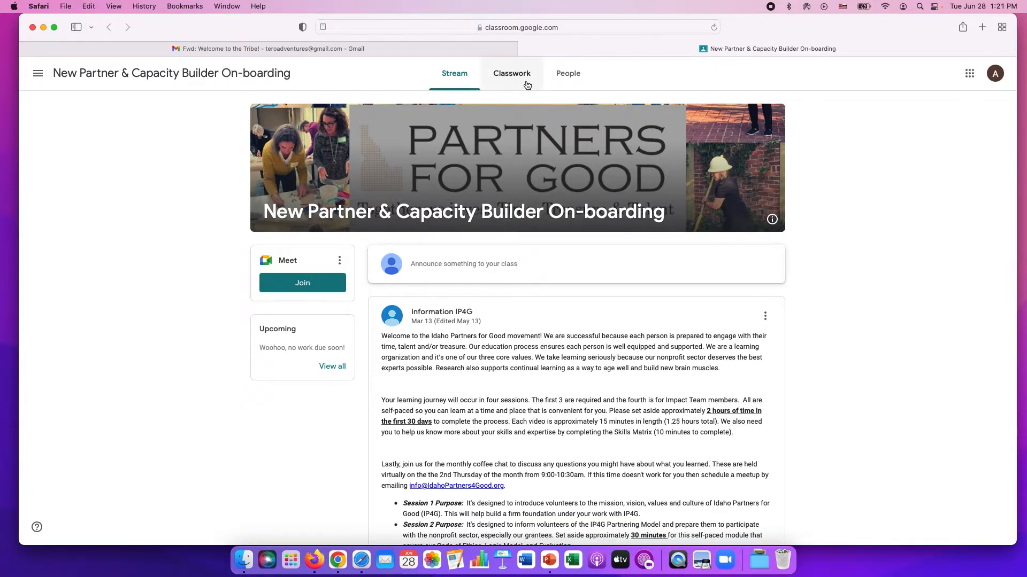
- Show the Classwork page with First Things First and the Module 1–3 assignments
click(511, 72)
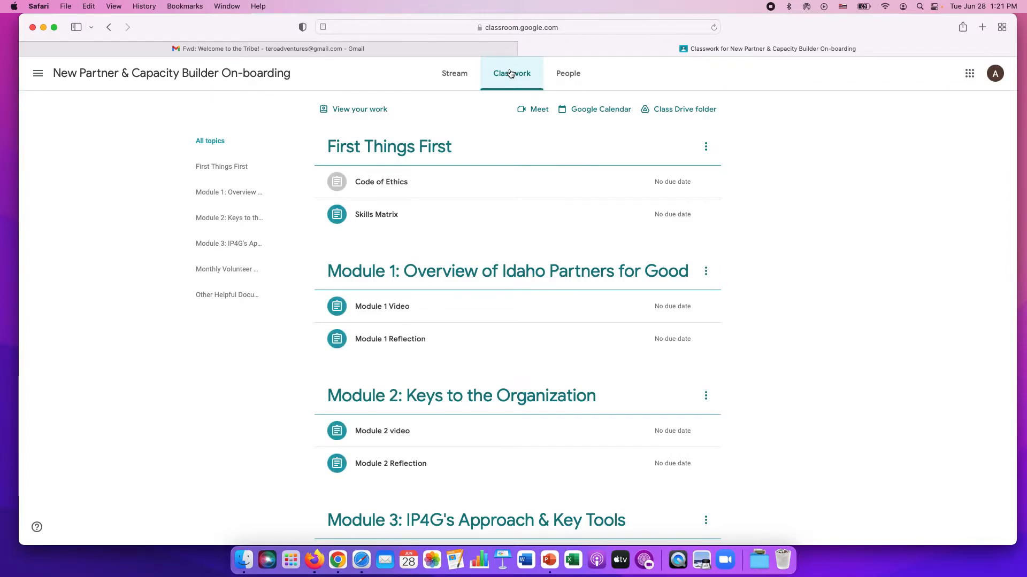
scroll(down, 3)
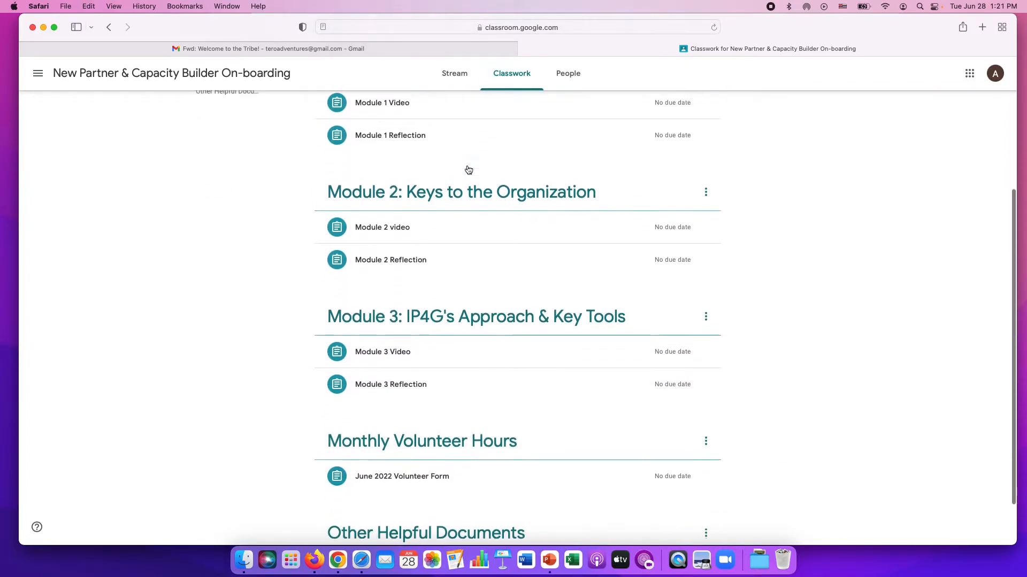
scroll(up, 3)
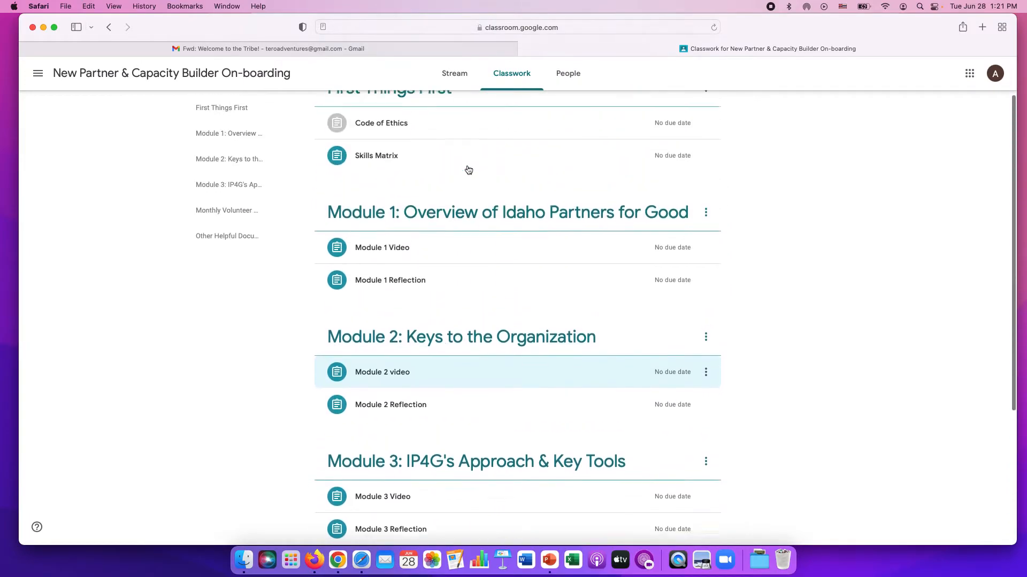
scroll(up, 3)
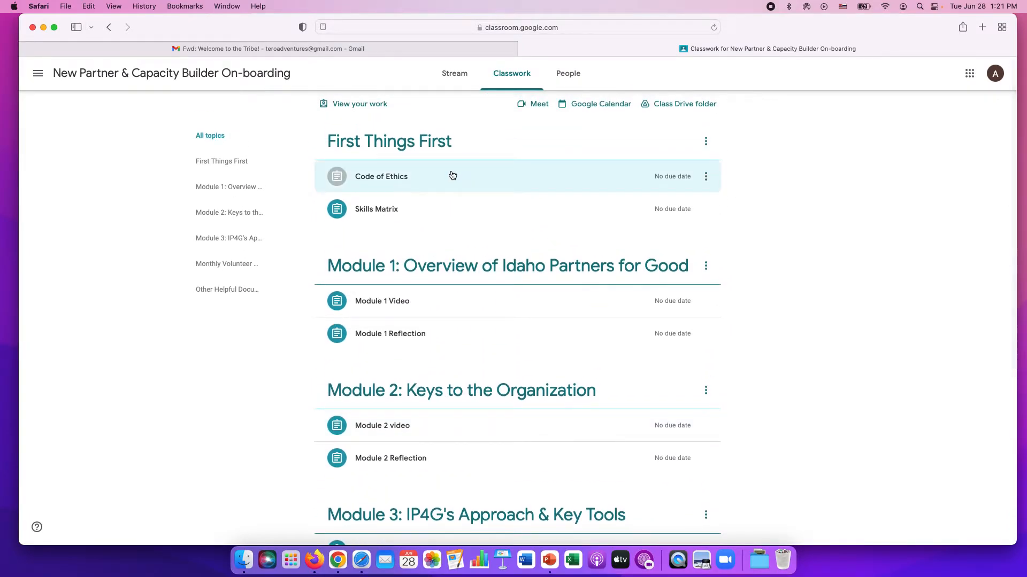
click(381, 176)
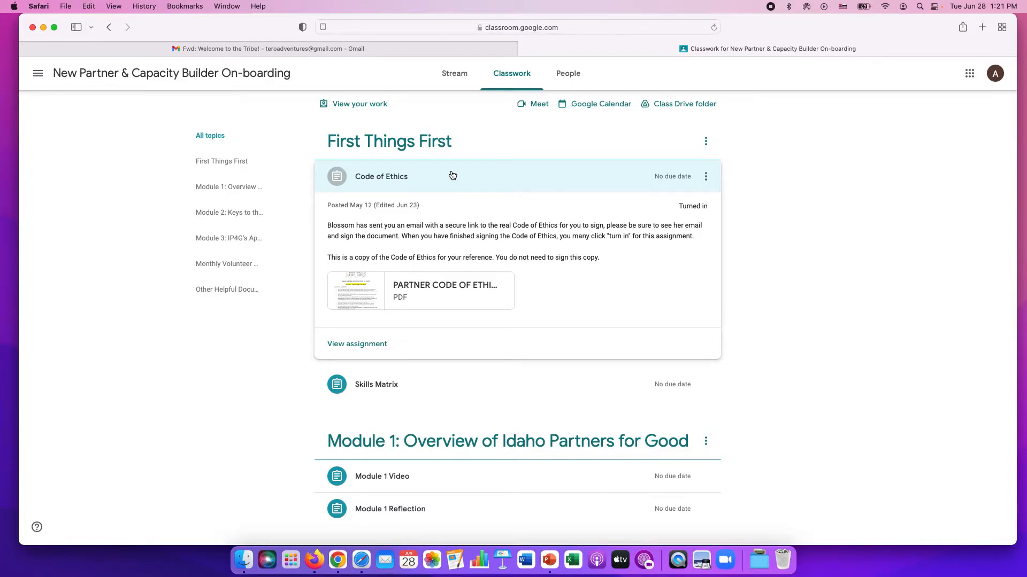
mouse_move(413, 291)
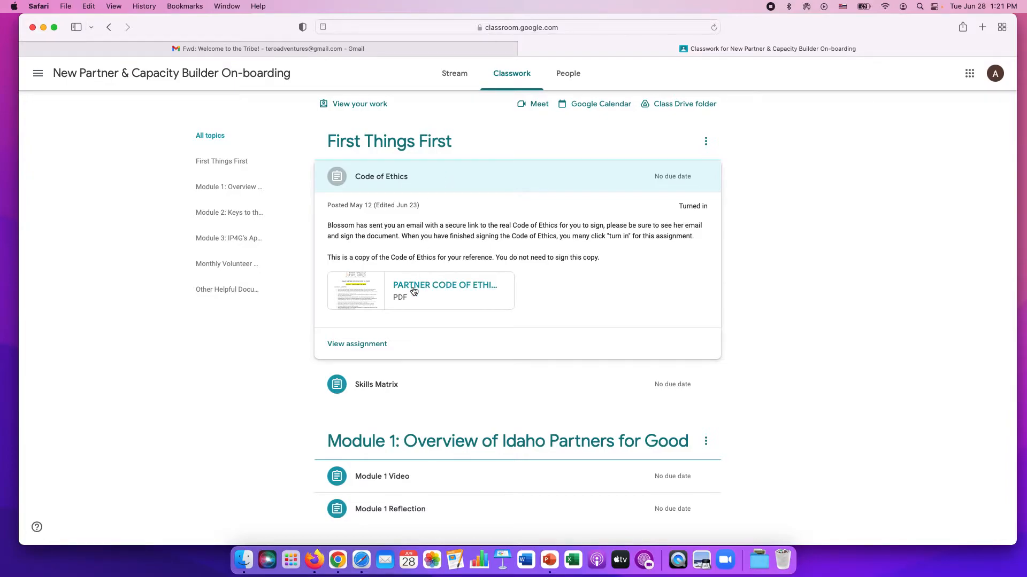
mouse_move(413, 290)
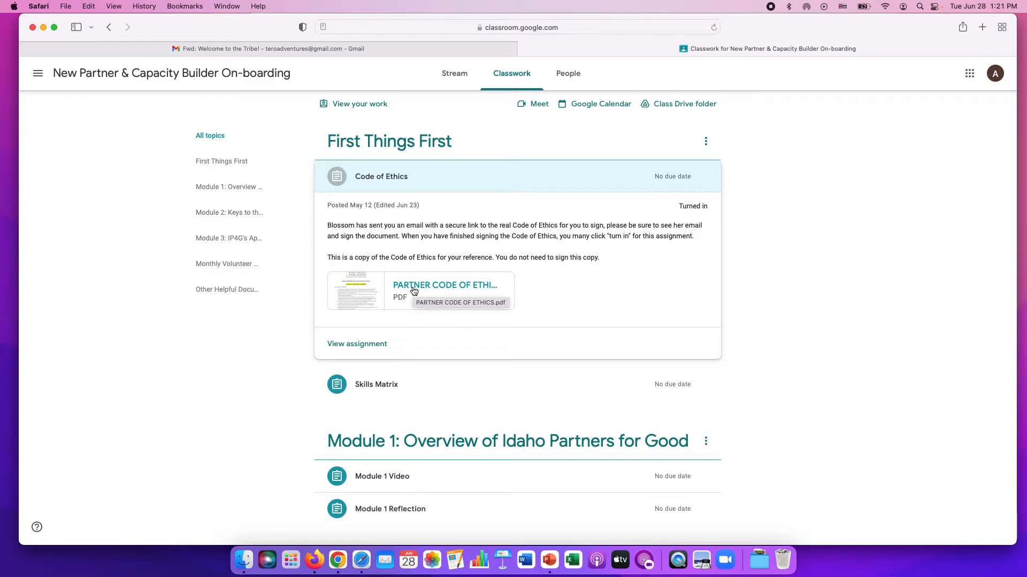
click(443, 285)
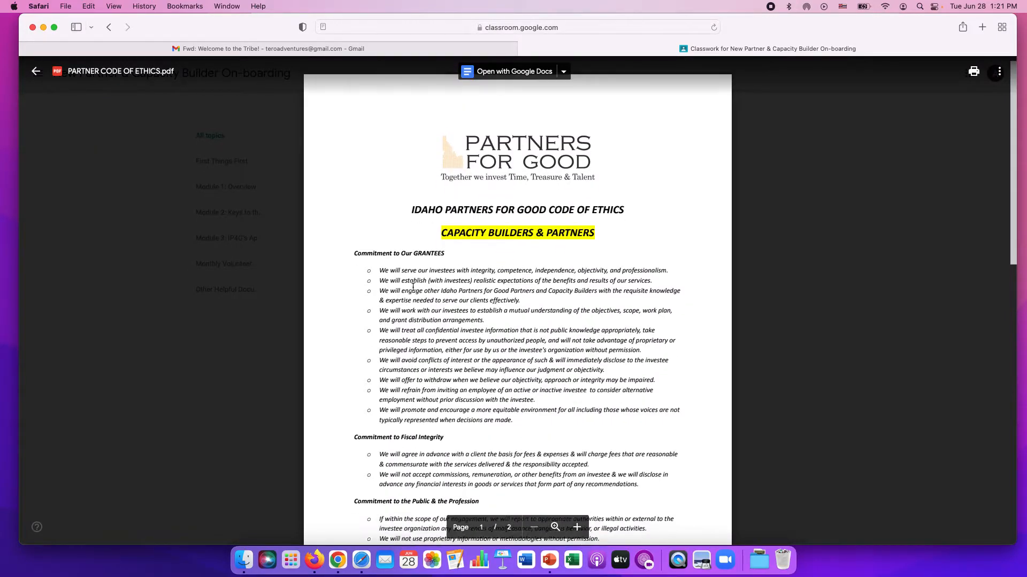
scroll(down, 3)
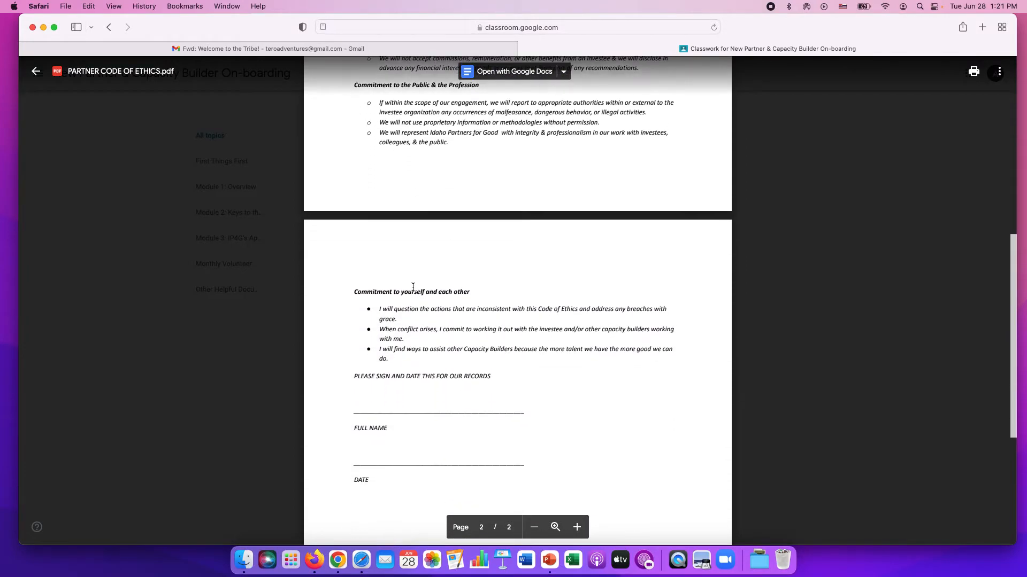
scroll(down, 3)
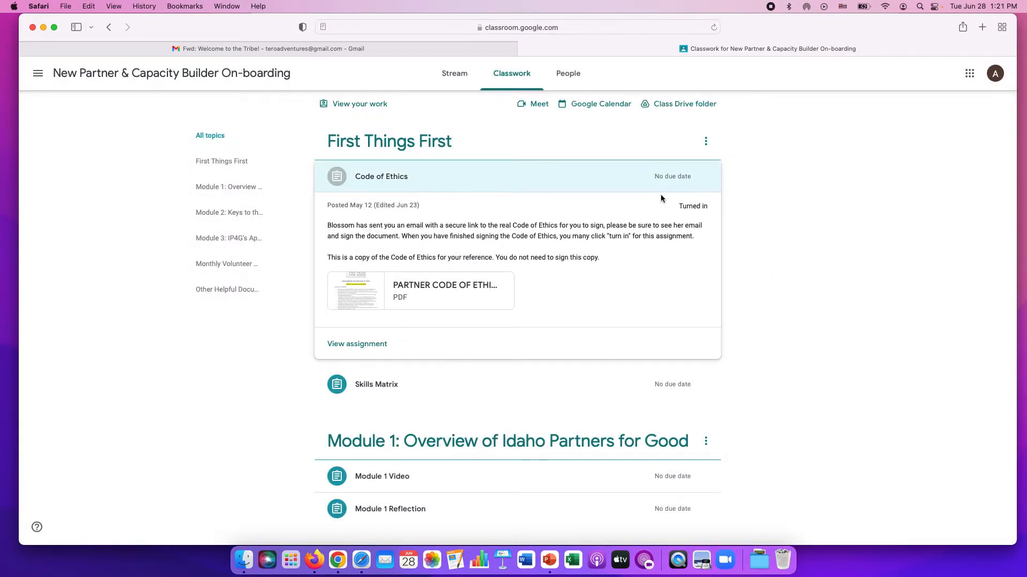
mouse_move(604, 180)
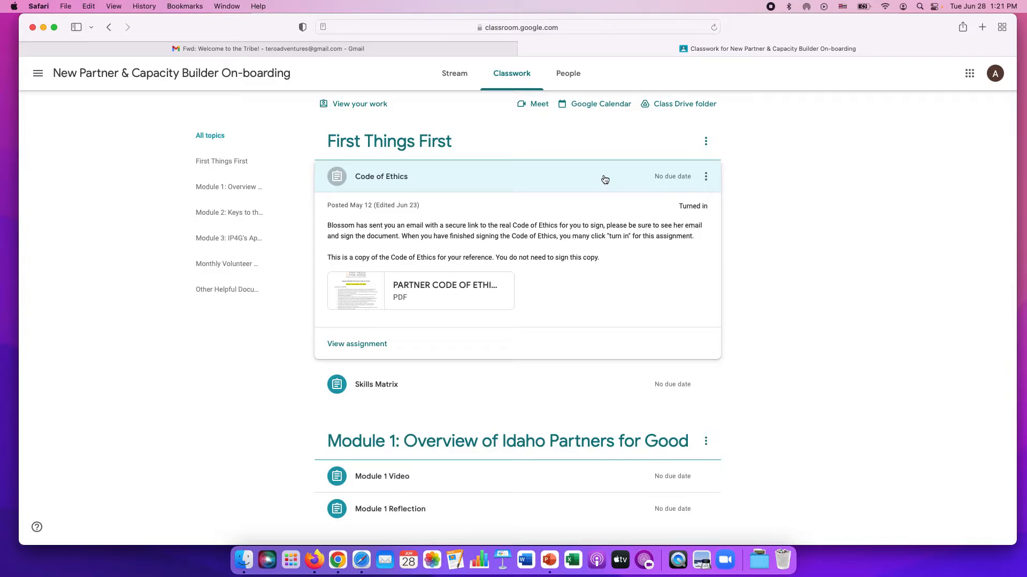
mouse_move(694, 209)
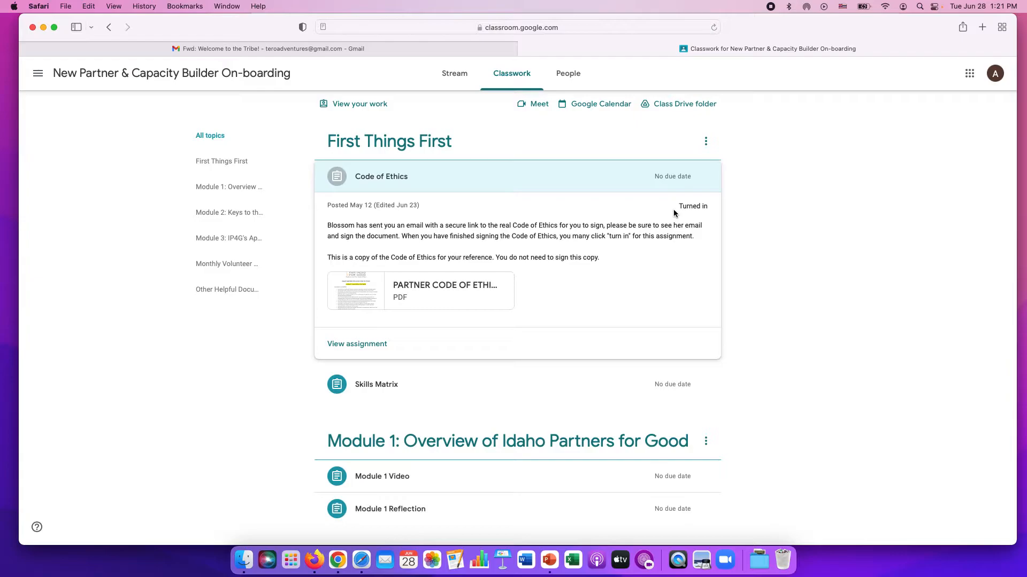
mouse_move(623, 205)
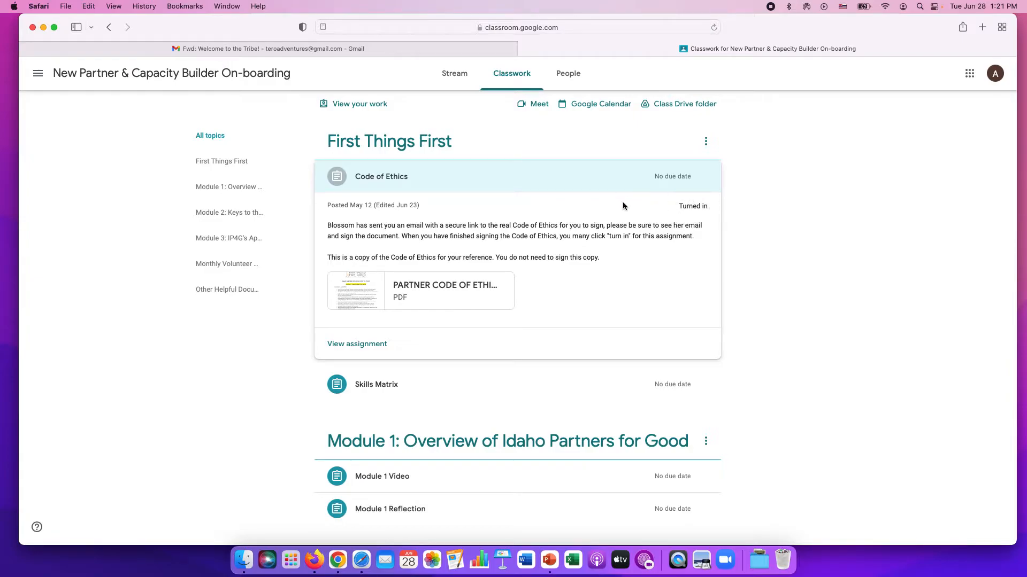
mouse_move(351, 172)
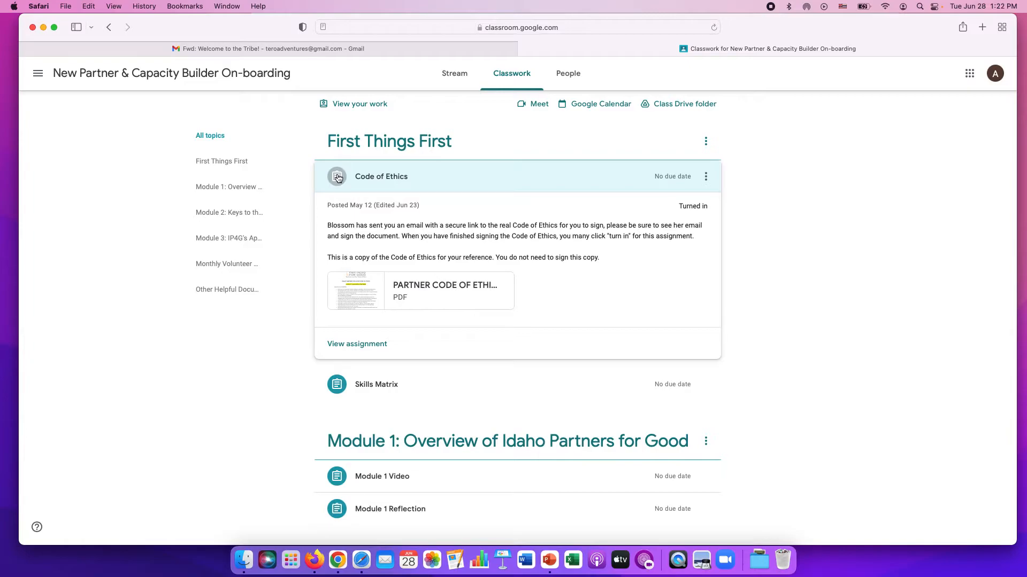
mouse_move(357, 333)
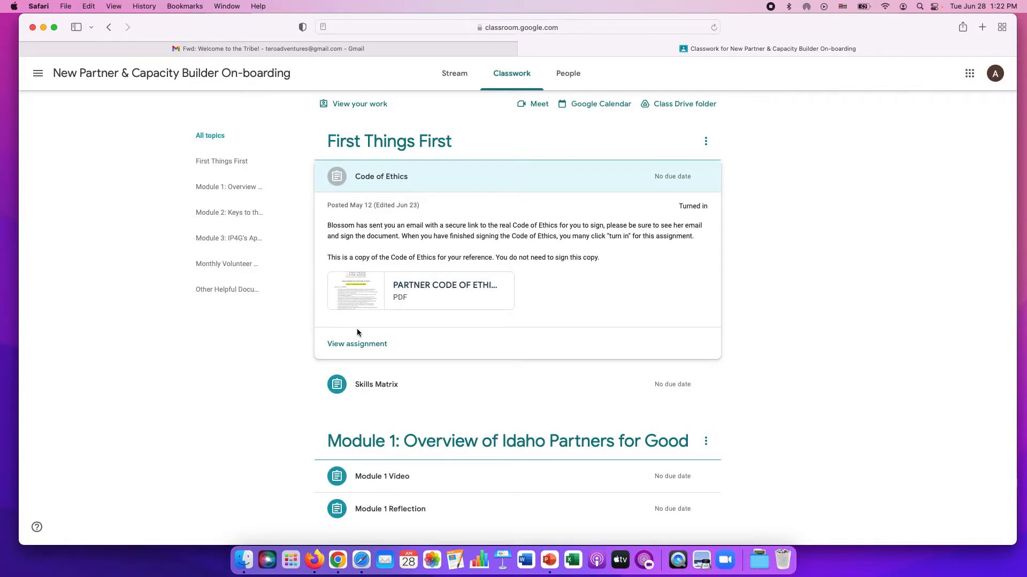
- View the full Code of Ethics assignment, dismiss the comments tip and unsubmit it
click(357, 344)
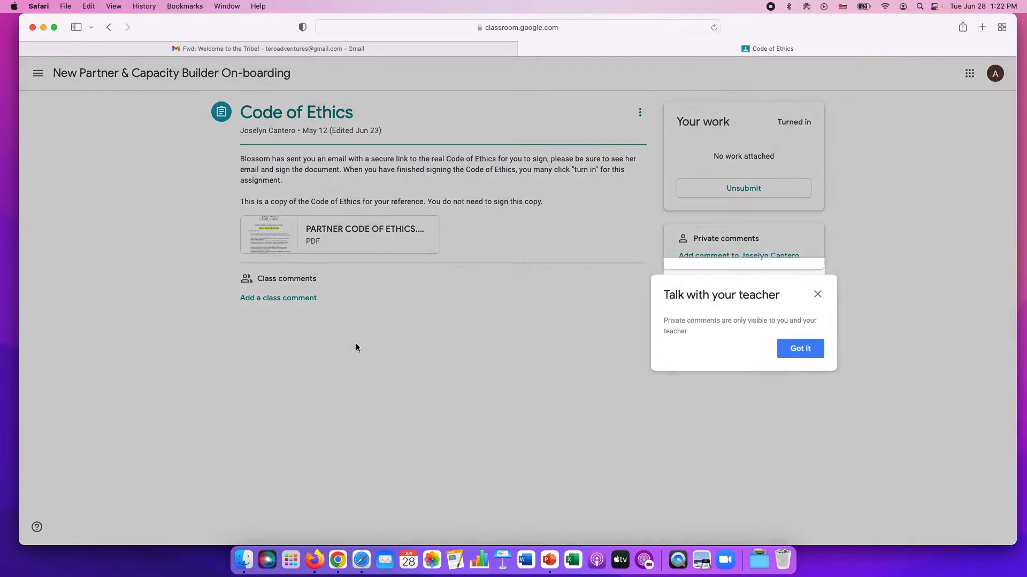
mouse_move(800, 349)
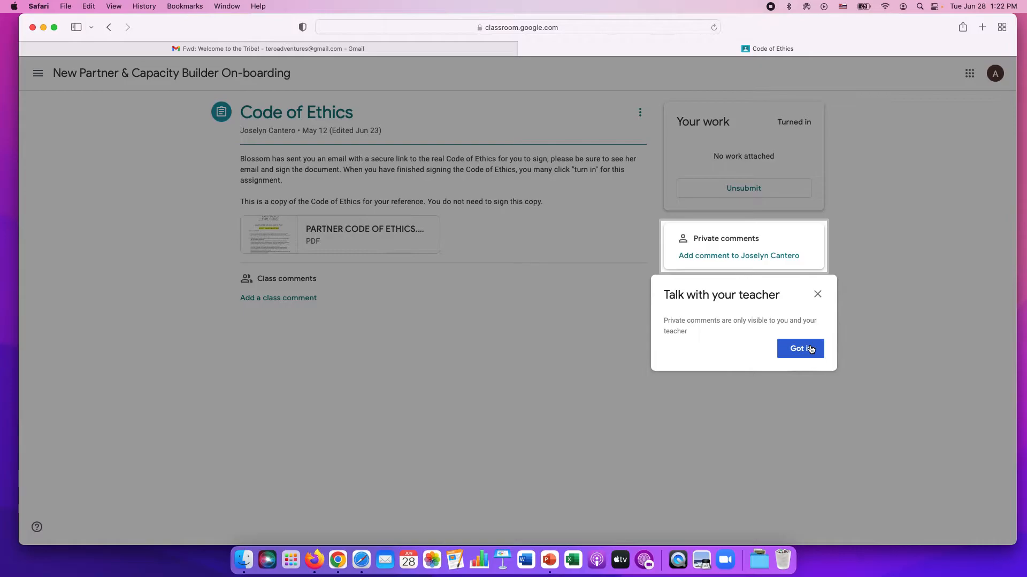
click(800, 348)
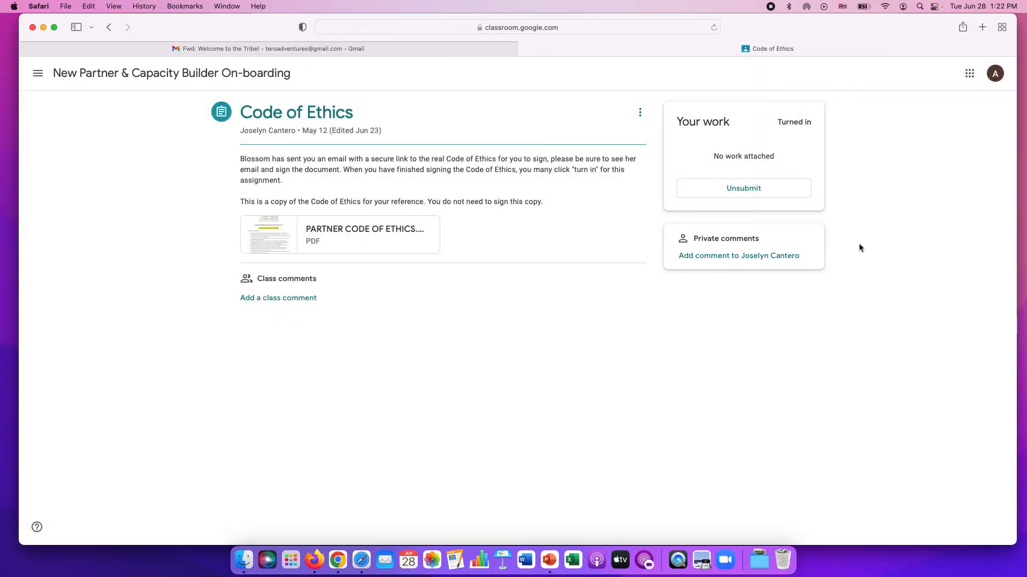
click(742, 188)
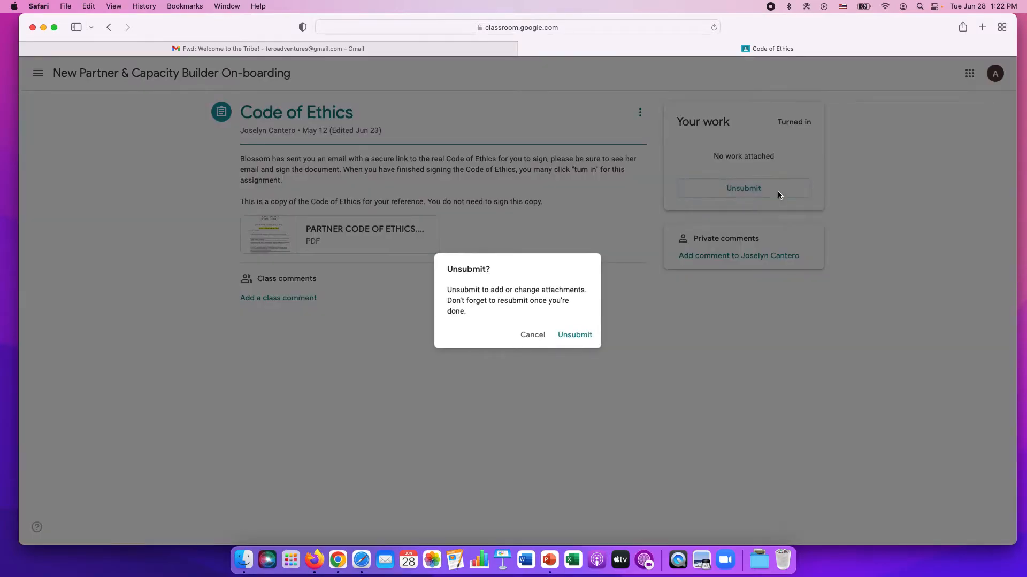
click(573, 335)
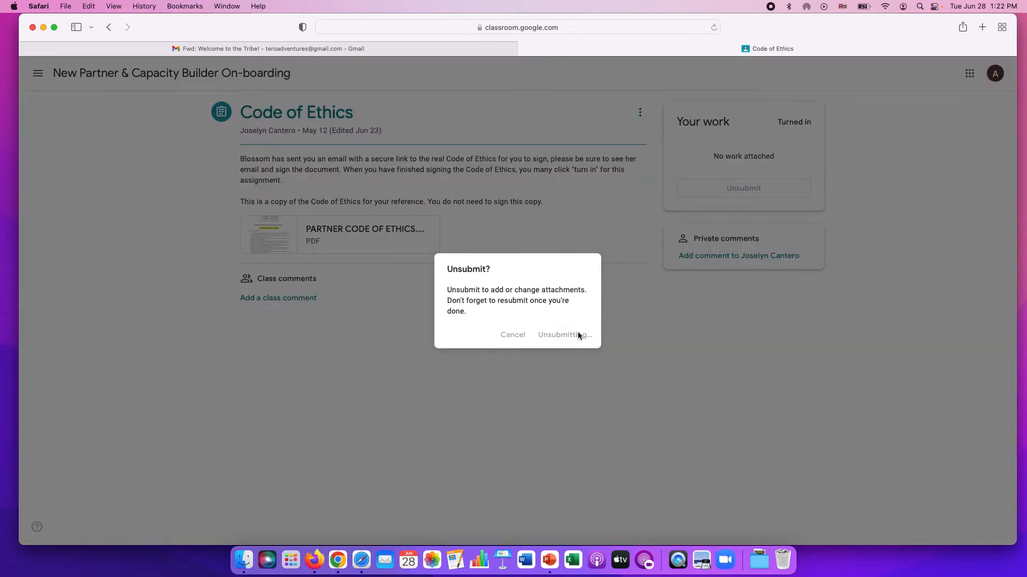
- Mark the Code of Ethics assignment as done so it shows Turned in again
click(565, 334)
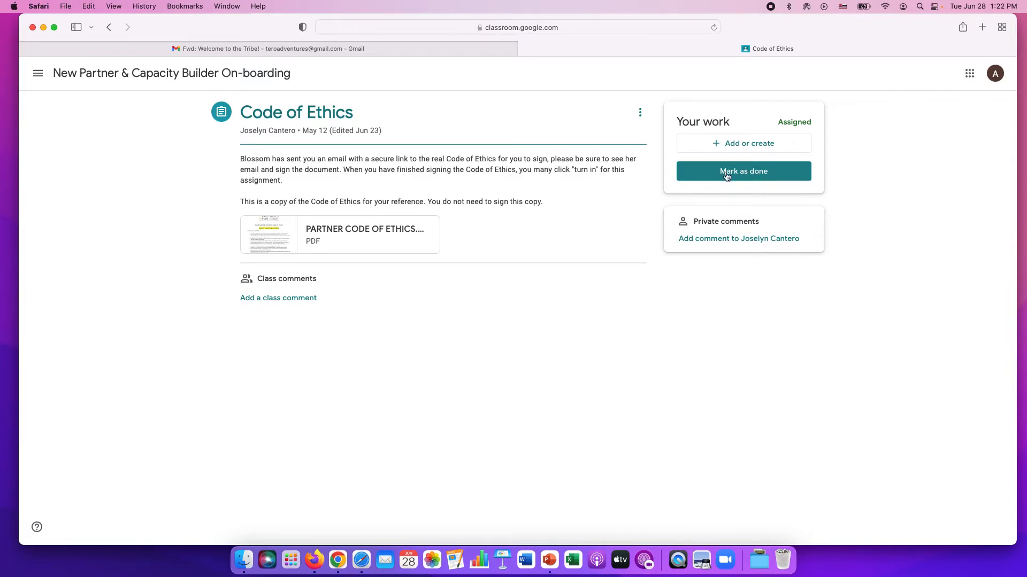
click(742, 171)
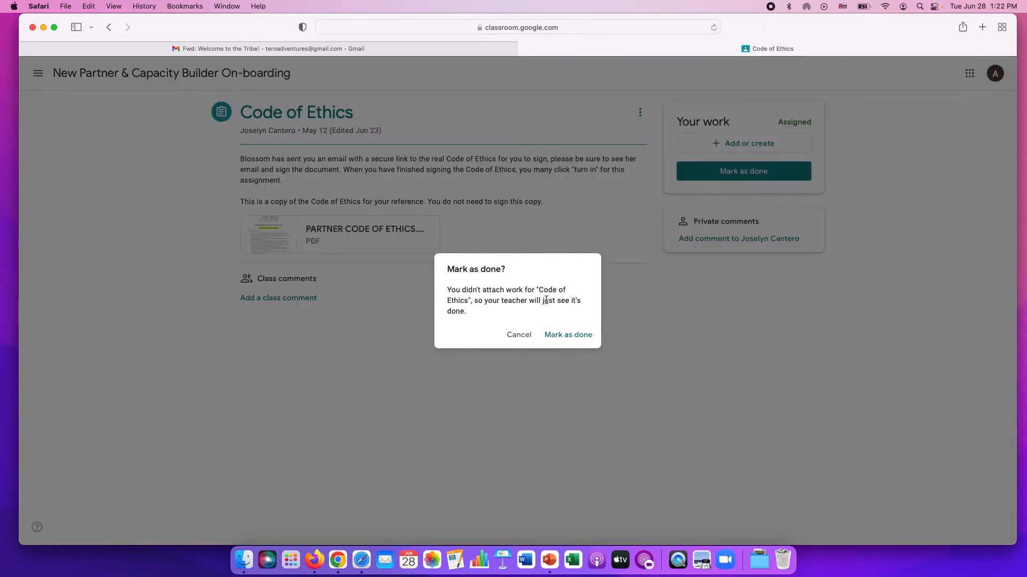
click(568, 335)
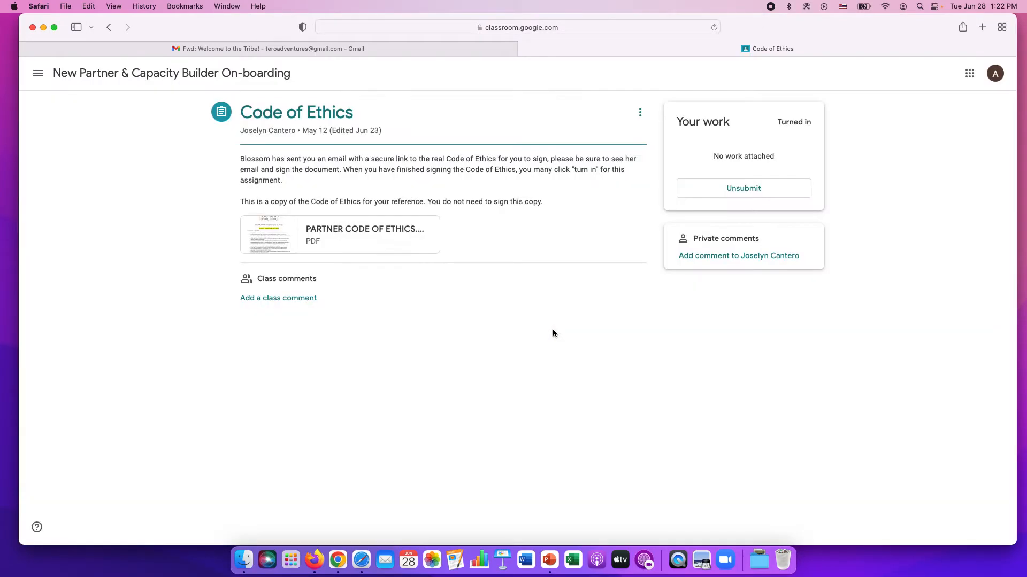
mouse_move(396, 140)
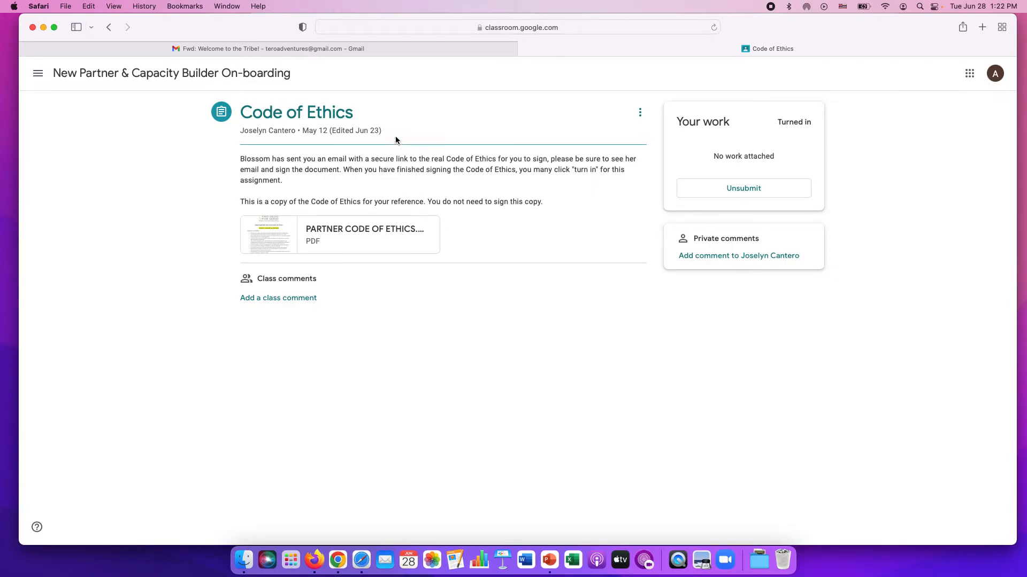
mouse_move(275, 85)
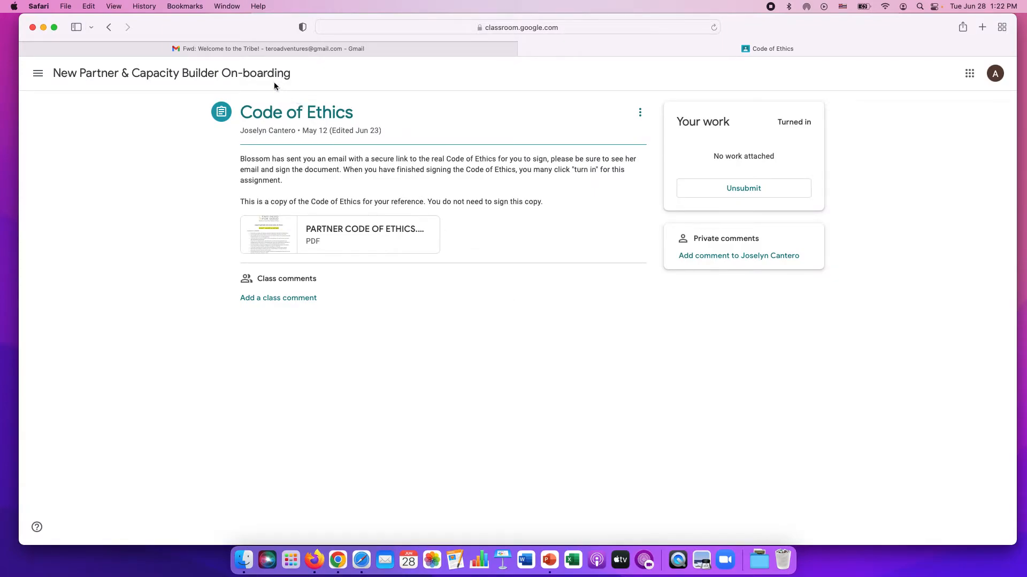
- Back on Classwork, collapse Code of Ethics and expand Skills Matrix with its 2022 form
click(171, 73)
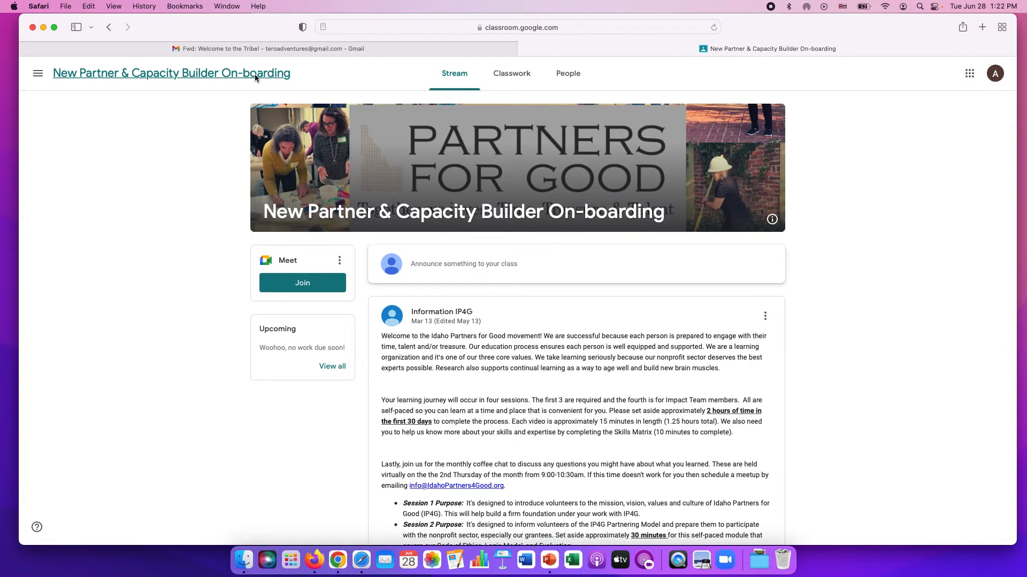
mouse_move(511, 74)
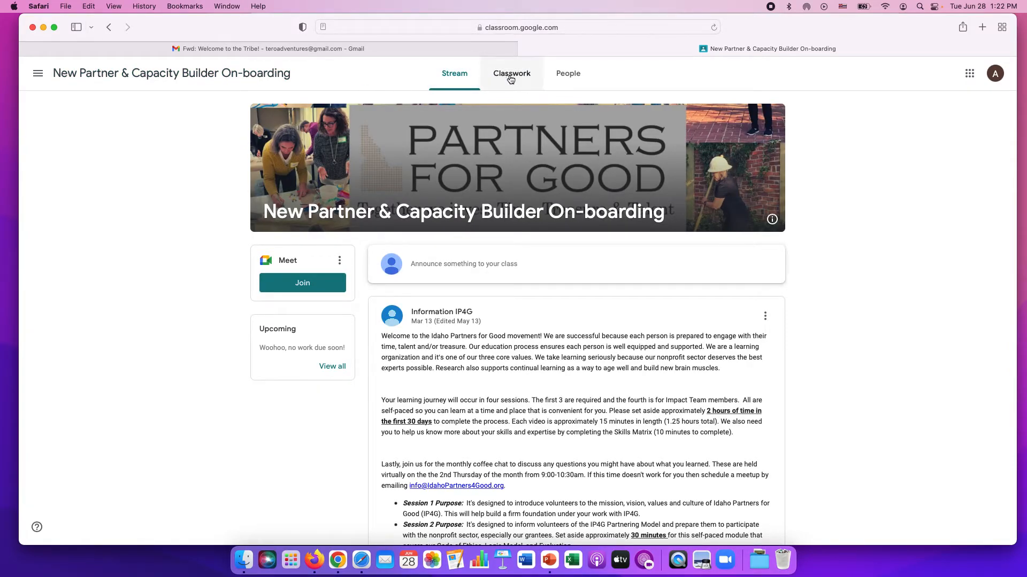
click(511, 72)
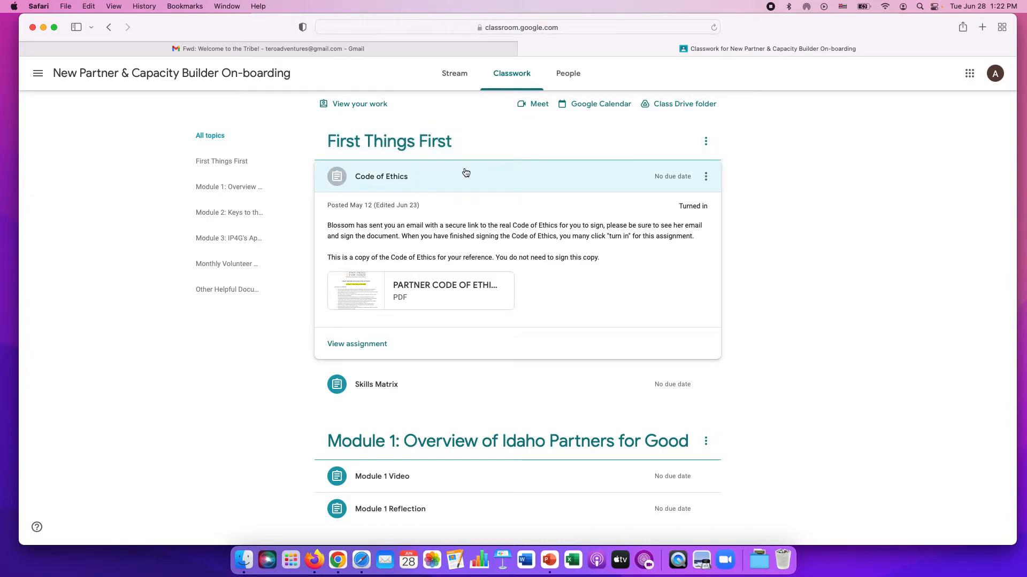
click(380, 177)
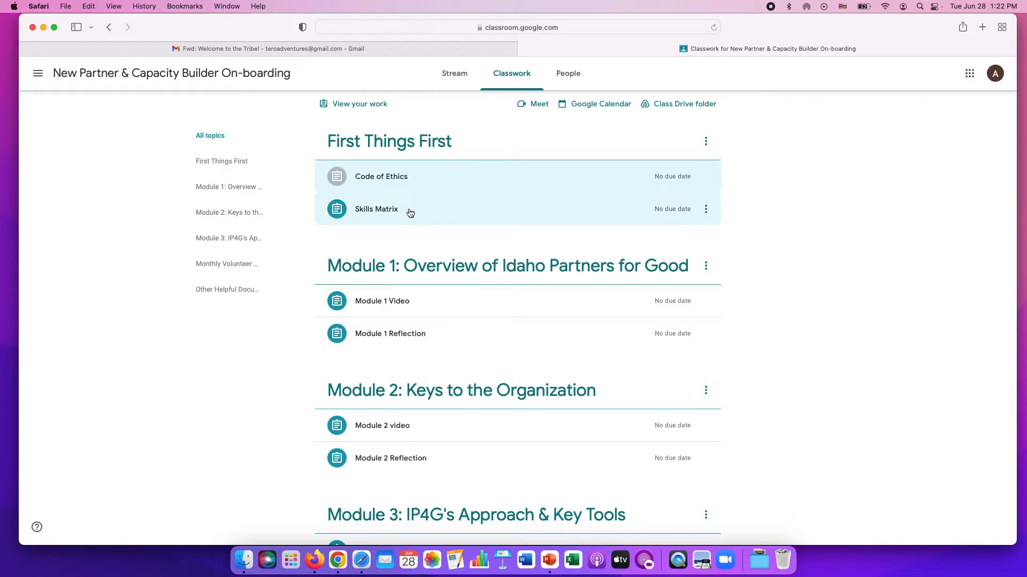
click(375, 208)
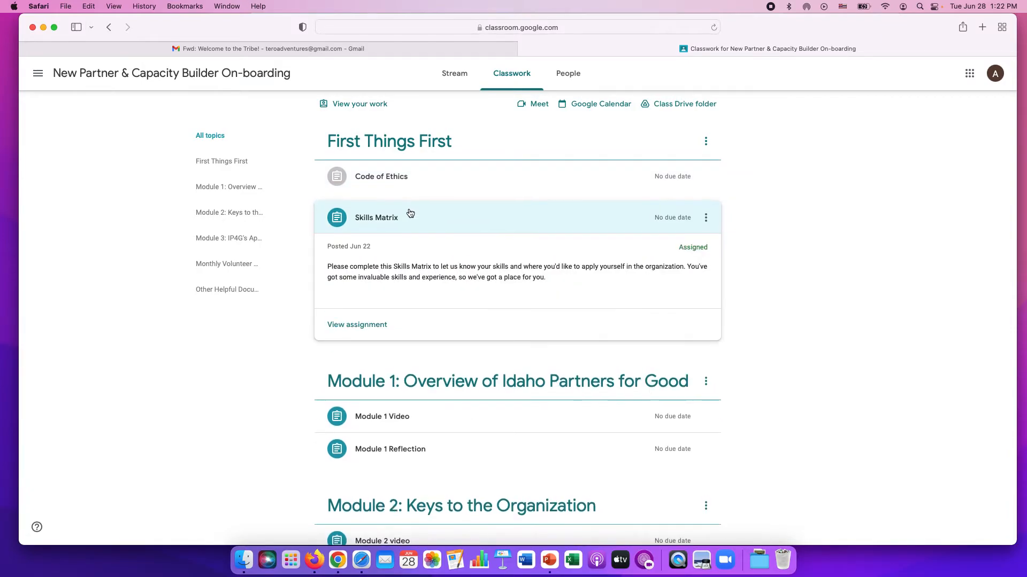
click(376, 217)
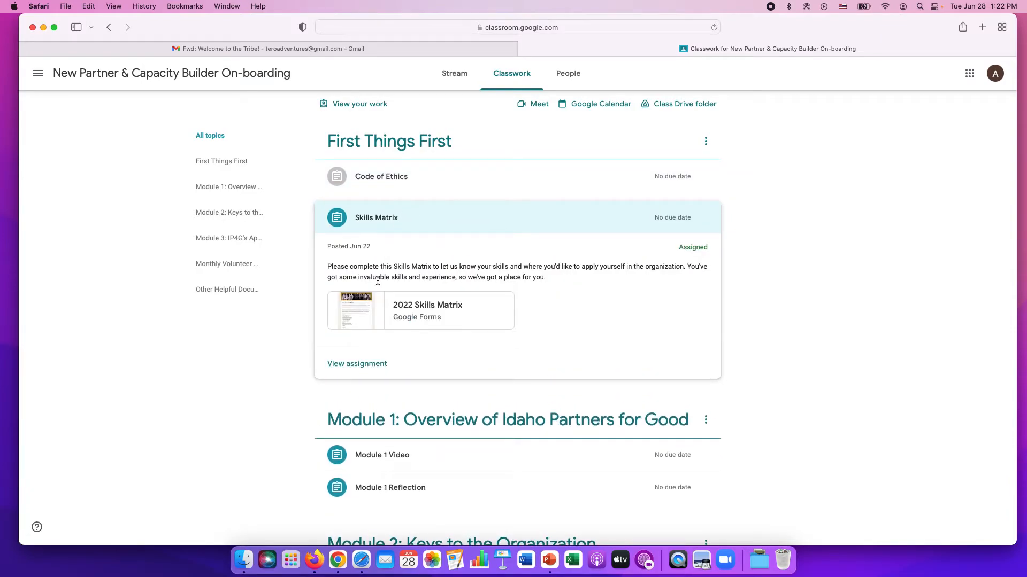
mouse_move(421, 298)
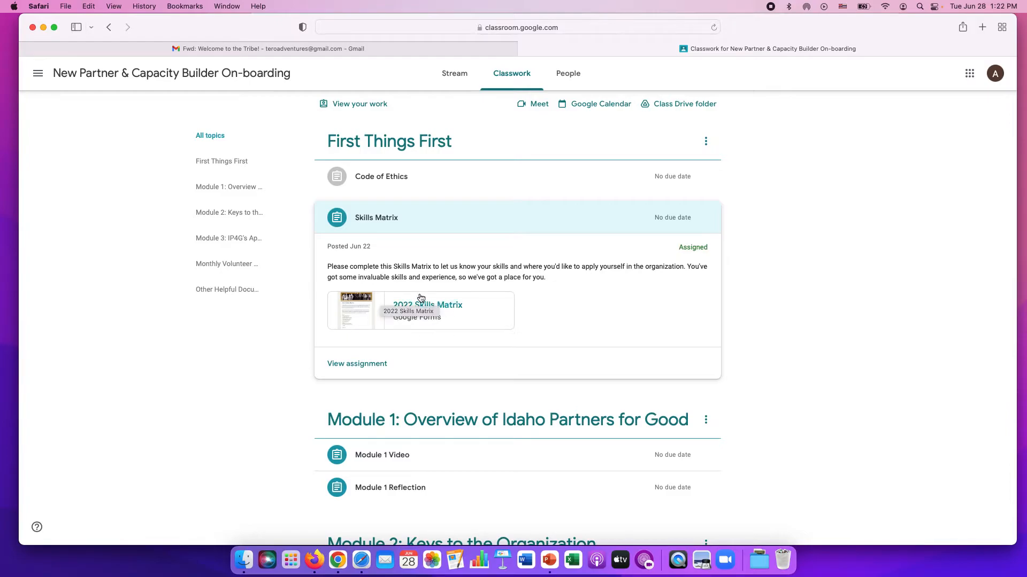
- View the 2022 Skills Matrix form down to the Operational Domains of Expertise section
click(419, 310)
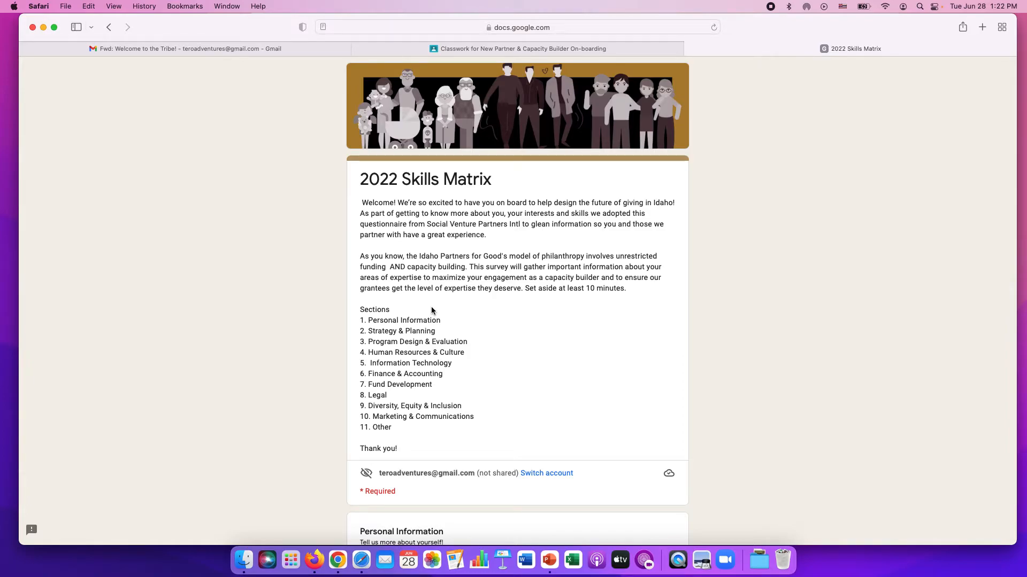
scroll(down, 3)
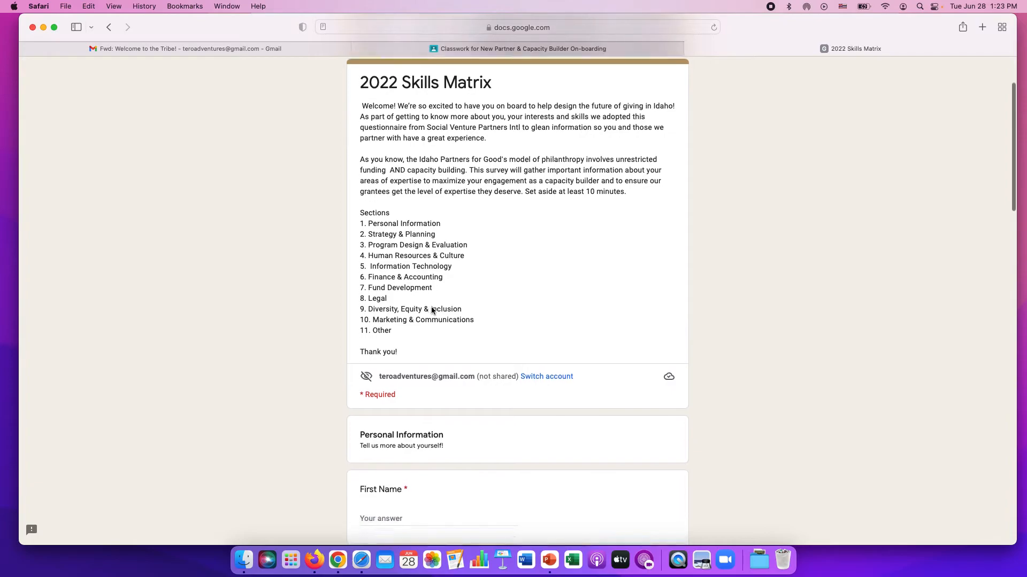
scroll(down, 3)
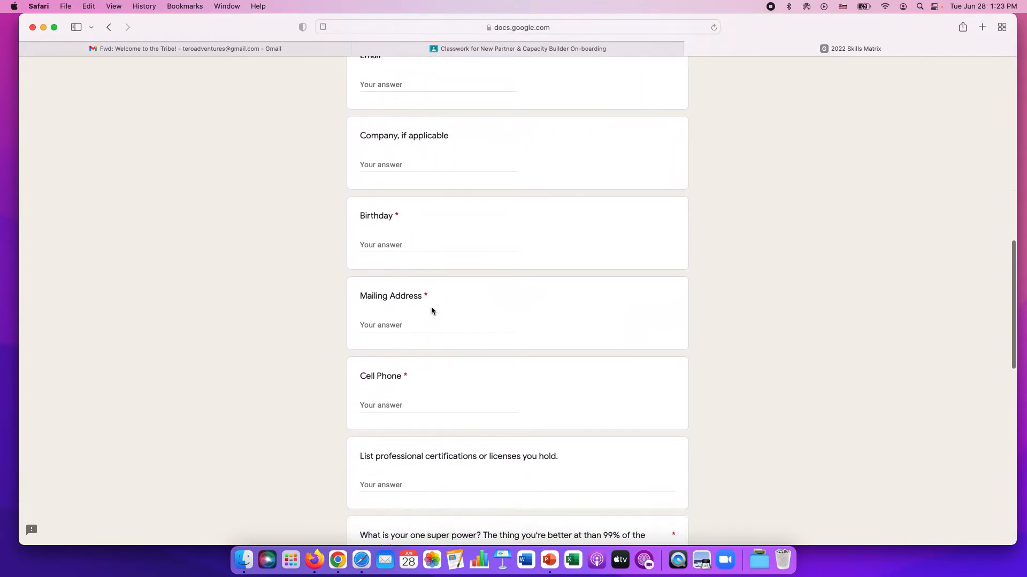
scroll(down, 3)
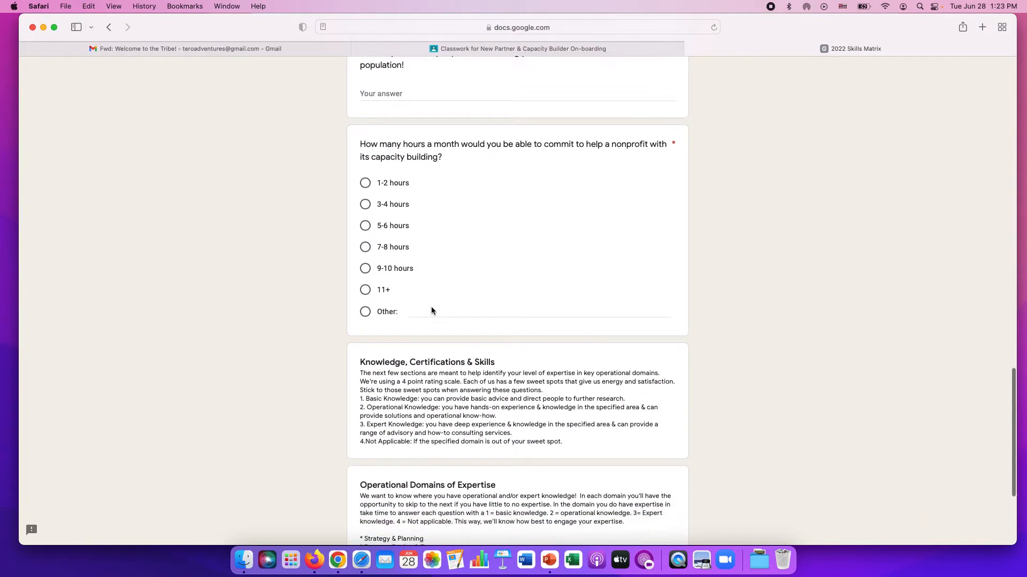
scroll(down, 3)
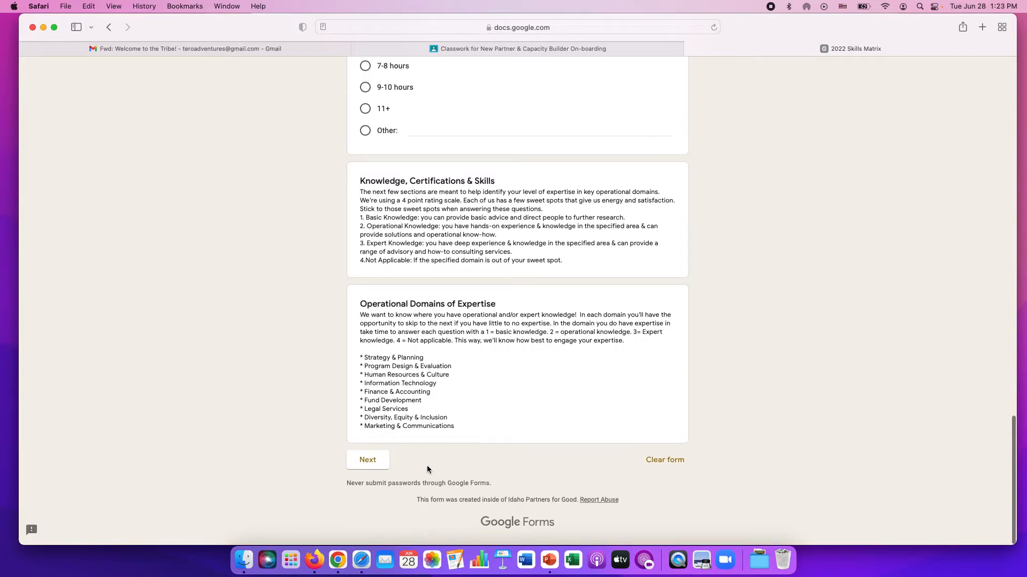
mouse_move(438, 451)
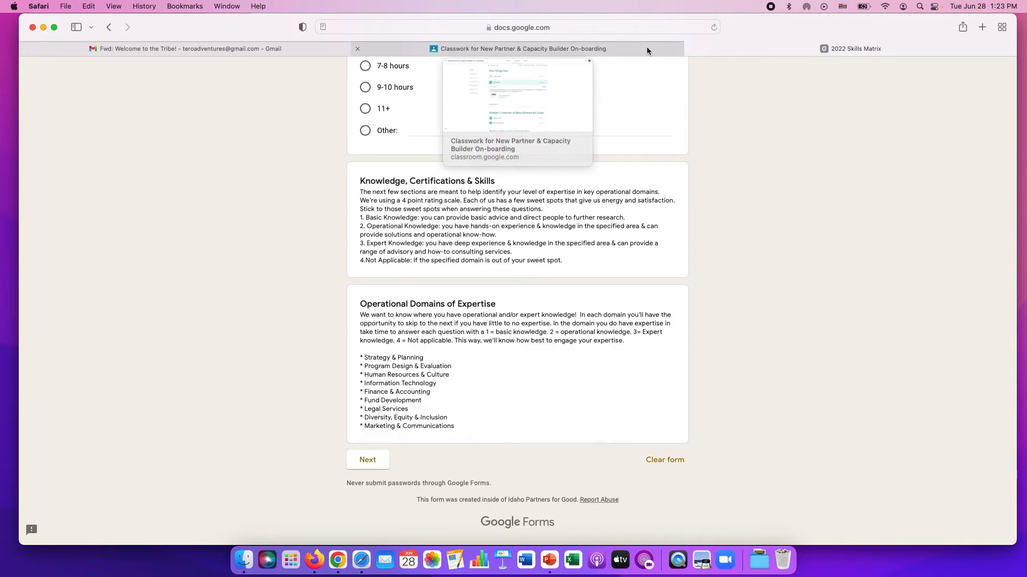
- Return to the Classwork tab and collapse the Skills Matrix assignment to see the module list
click(523, 48)
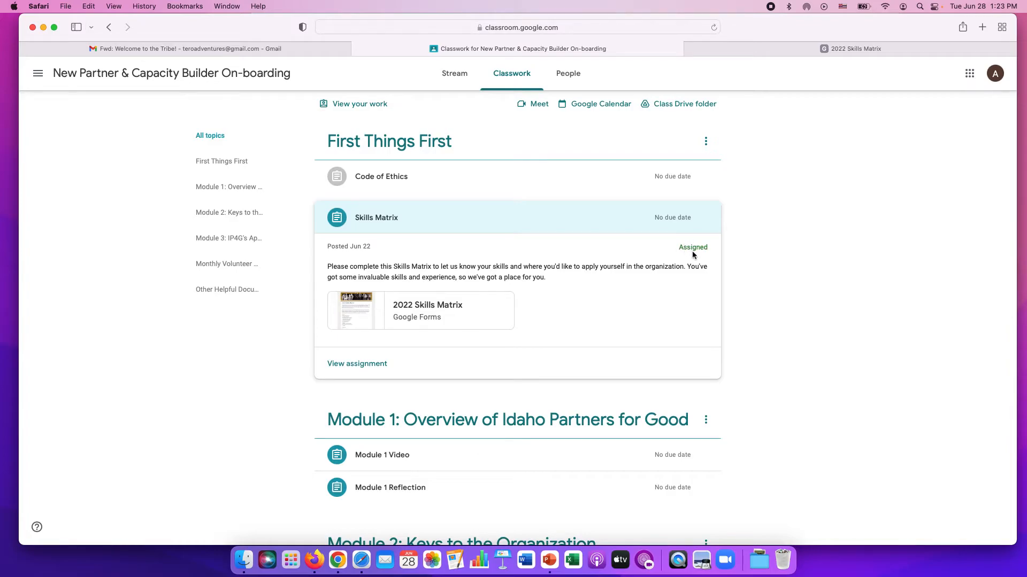
mouse_move(337, 217)
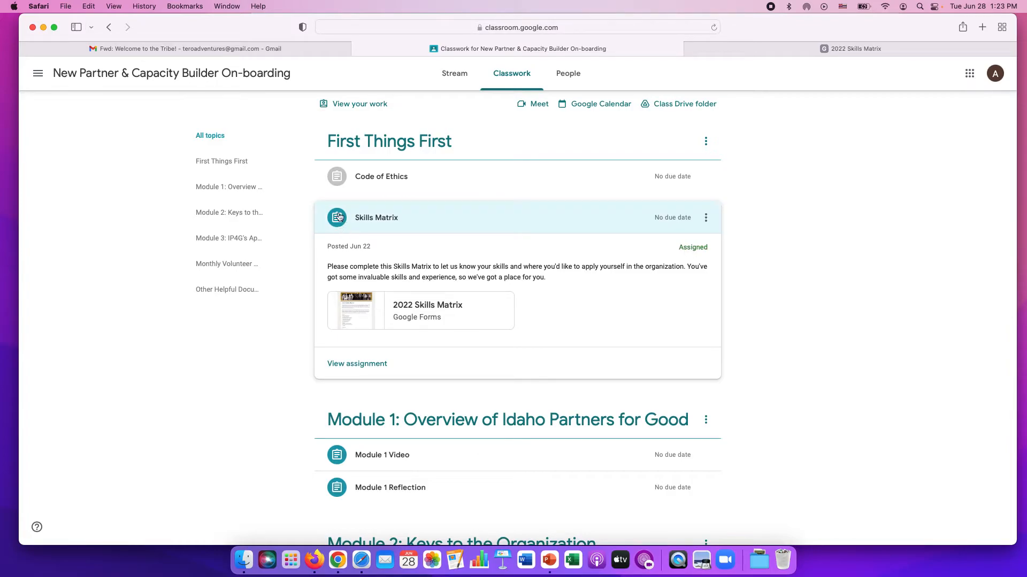
mouse_move(380, 225)
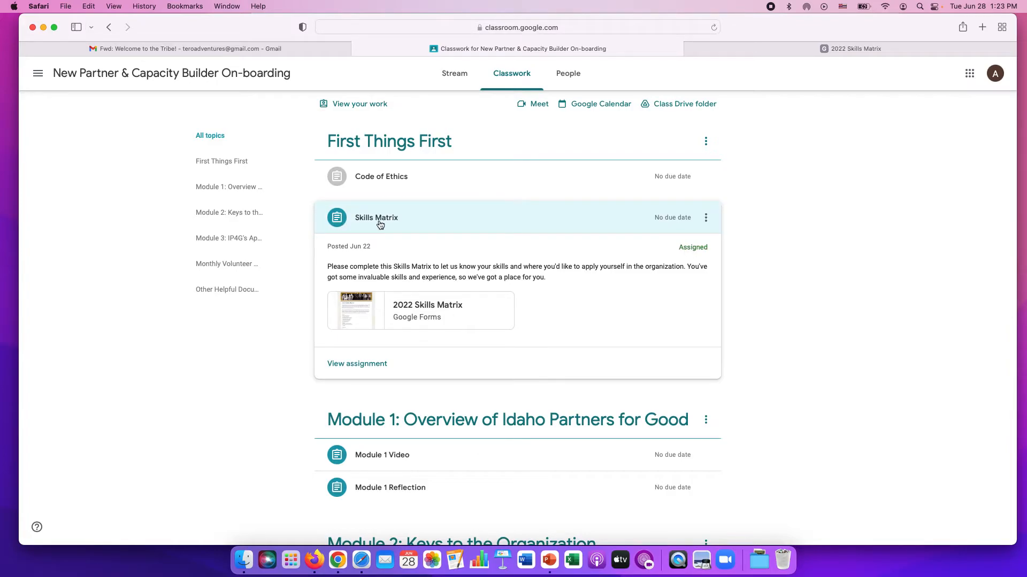
click(376, 217)
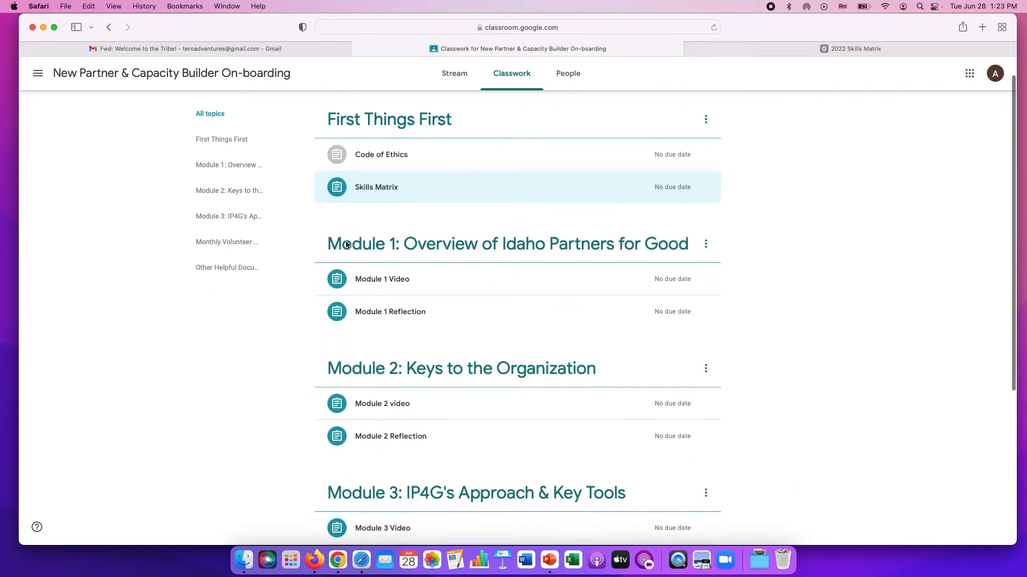
scroll(down, 3)
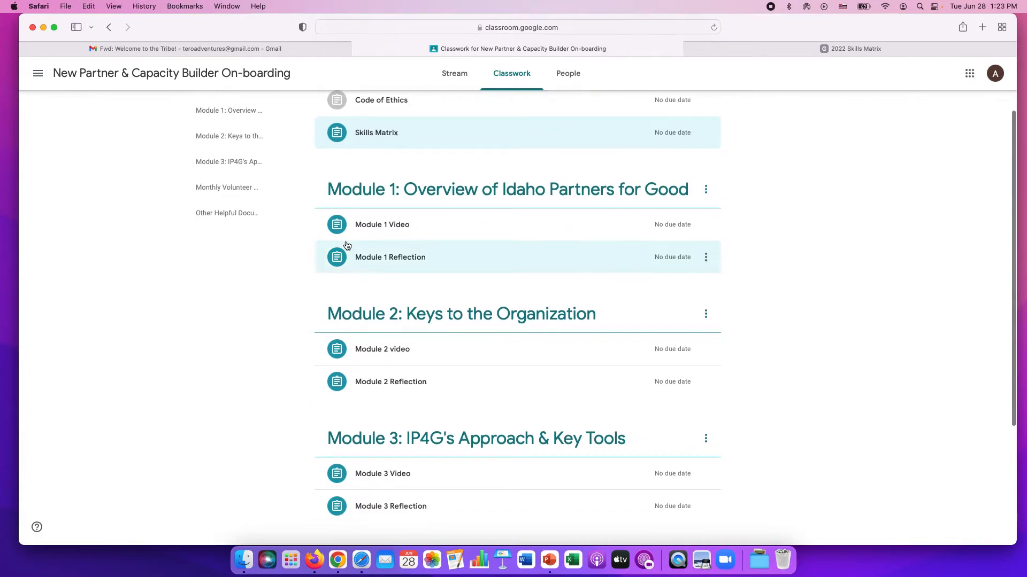
mouse_move(290, 252)
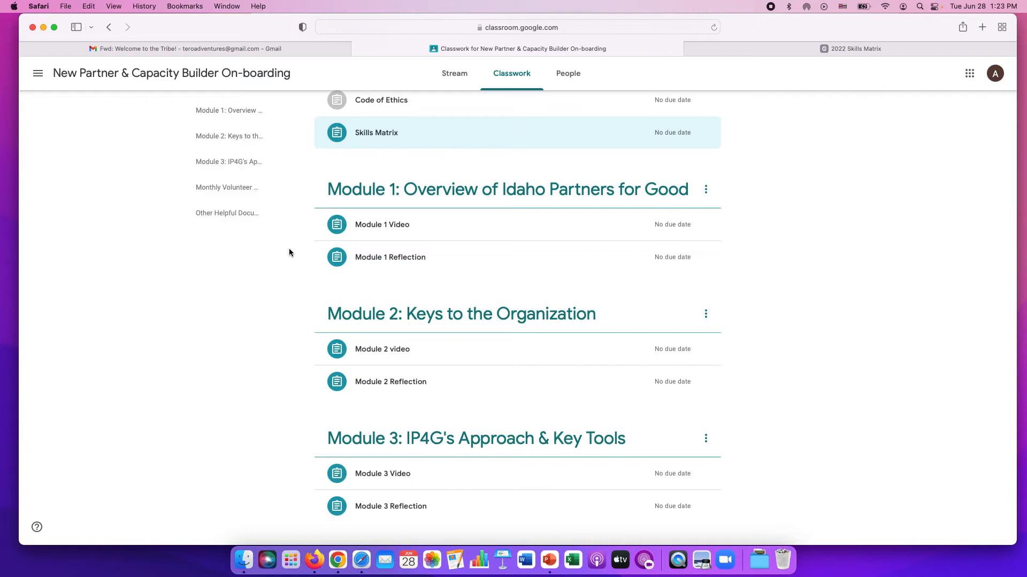
mouse_move(349, 293)
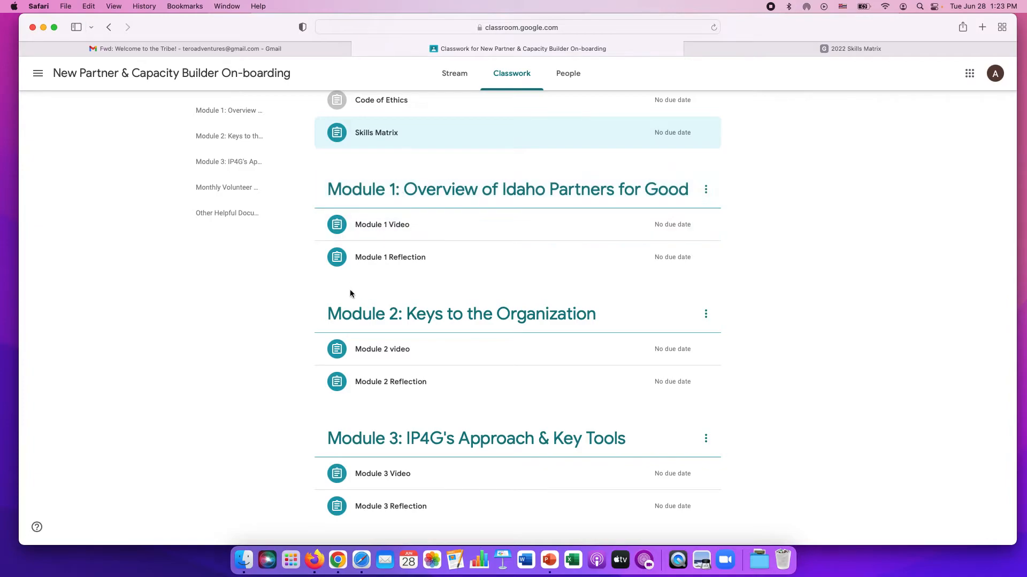
mouse_move(298, 448)
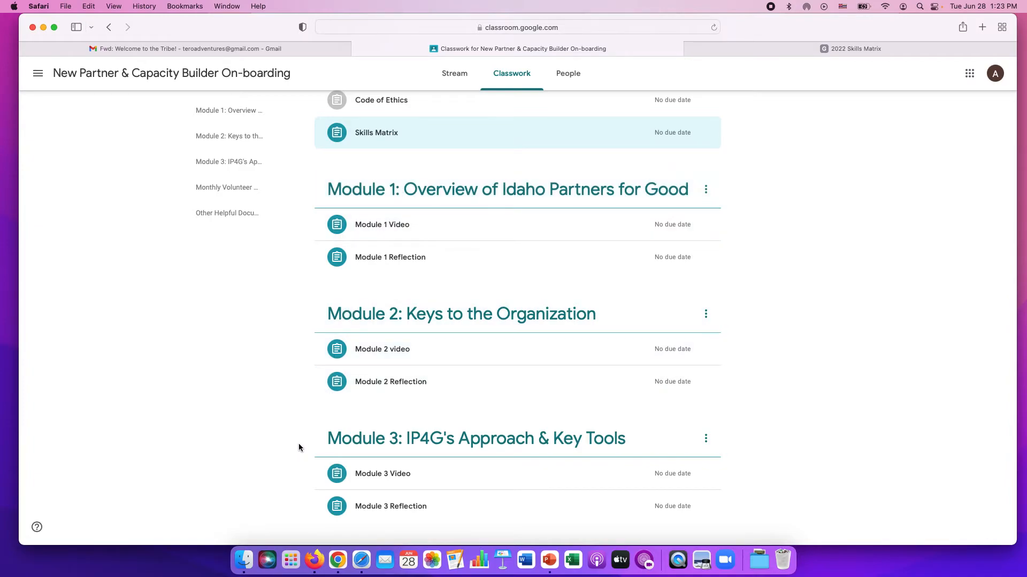
mouse_move(425, 225)
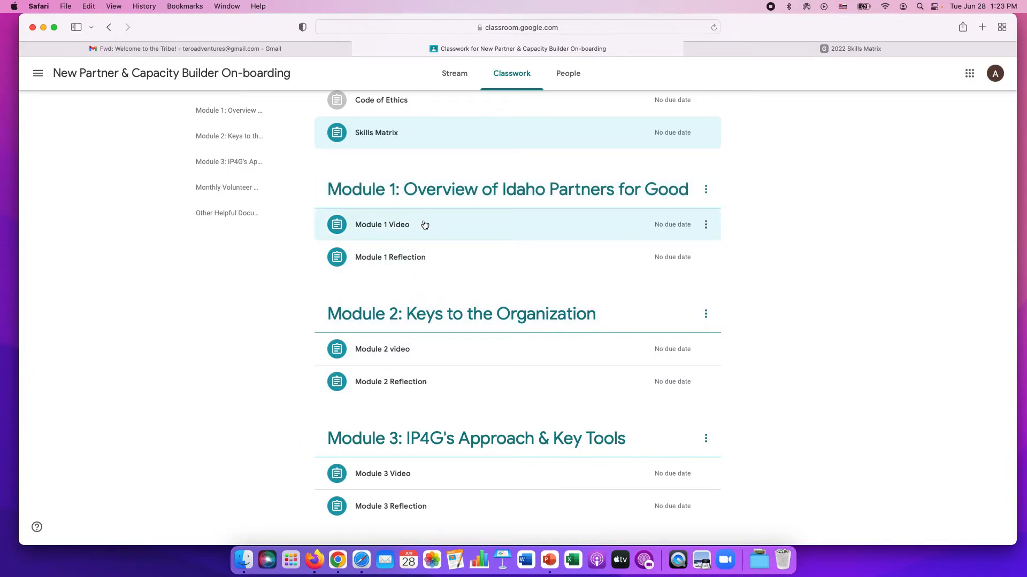
- Expand Module 1 Video, play its IP4G Module1 YouTube video briefly, then pause and close it
click(382, 224)
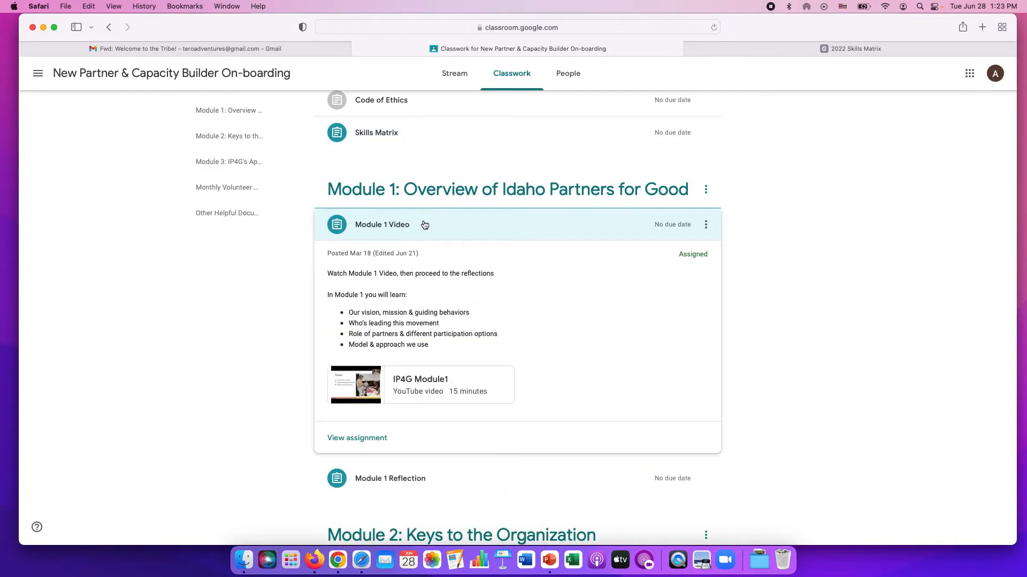
mouse_move(372, 319)
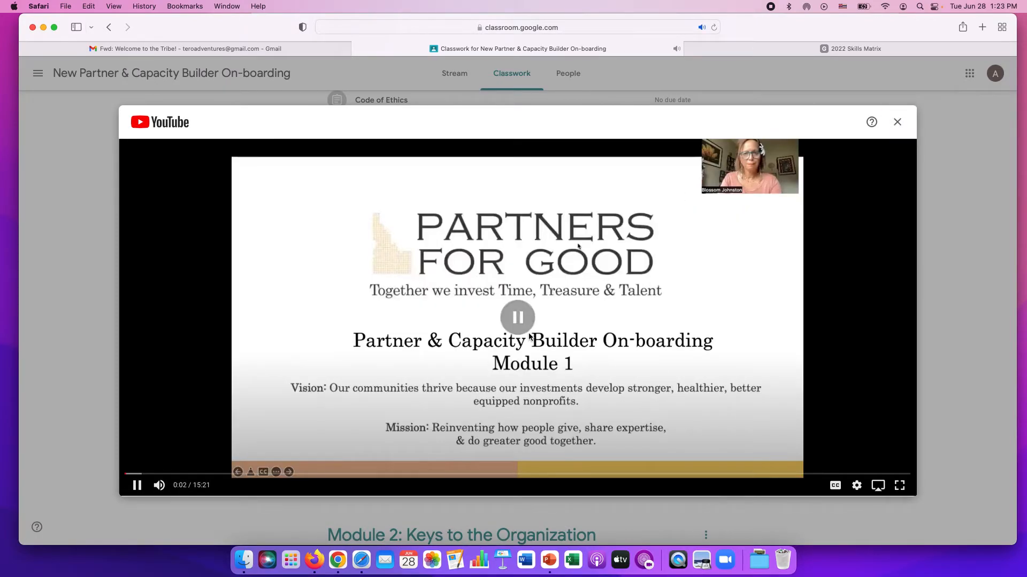
click(516, 317)
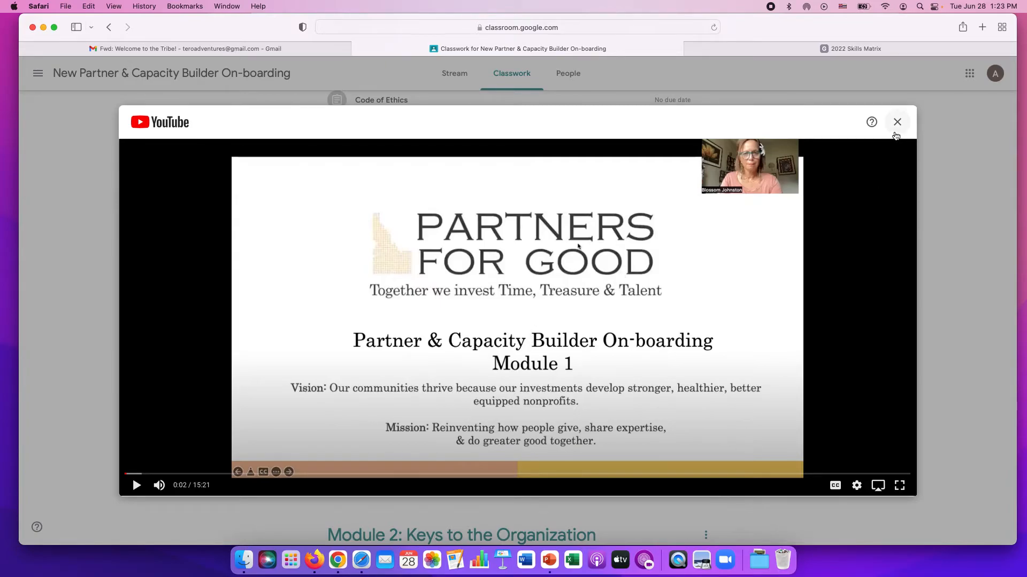
click(896, 122)
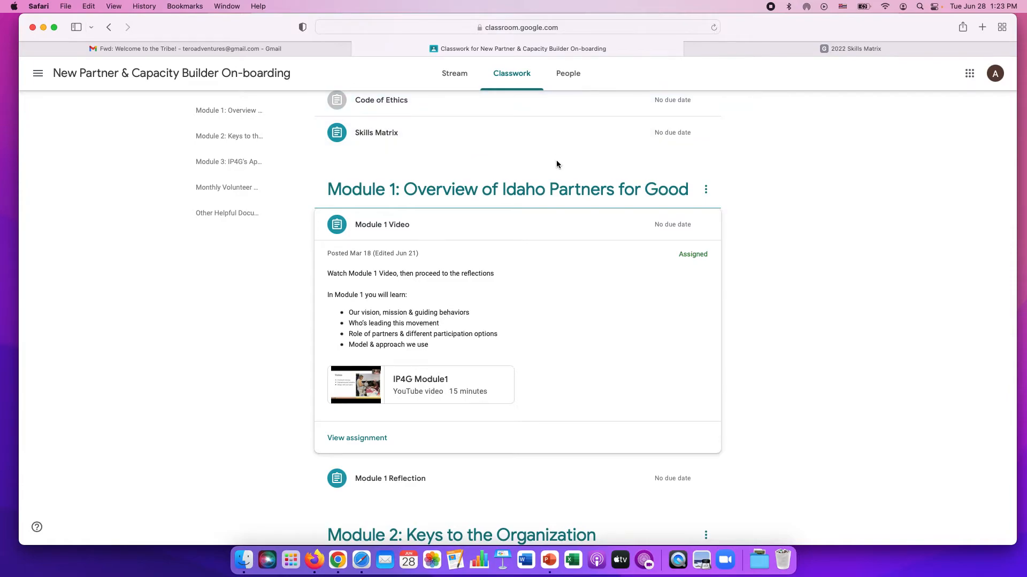
mouse_move(471, 225)
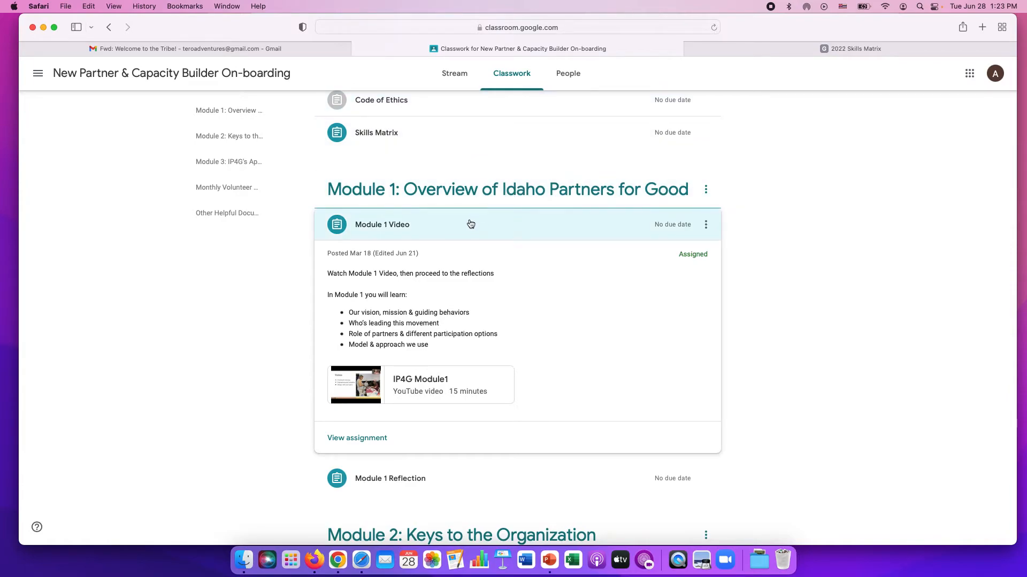
- Collapse Module 1 Video and open the Module 1 Reflection form from its assignment
click(382, 225)
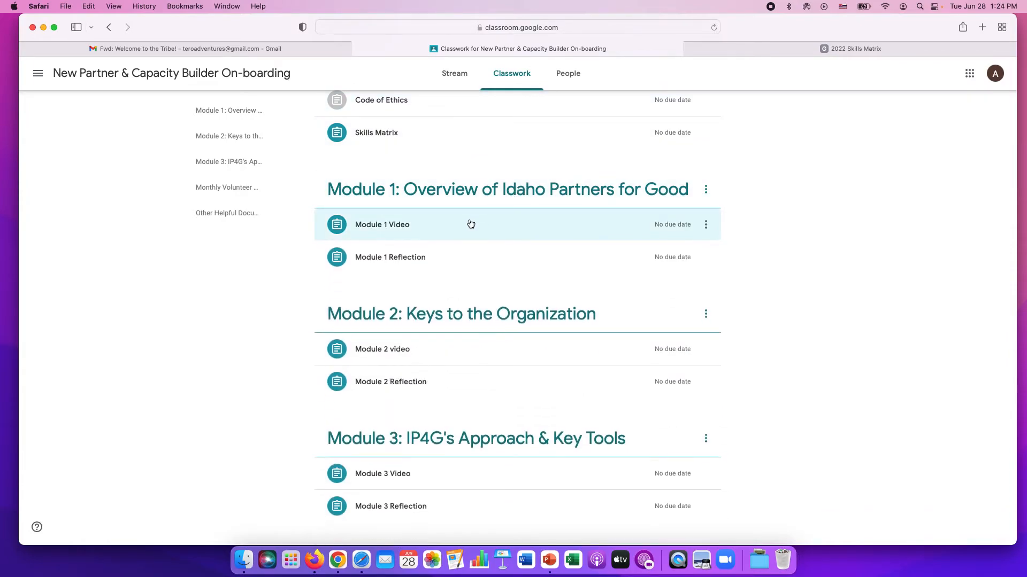
mouse_move(398, 257)
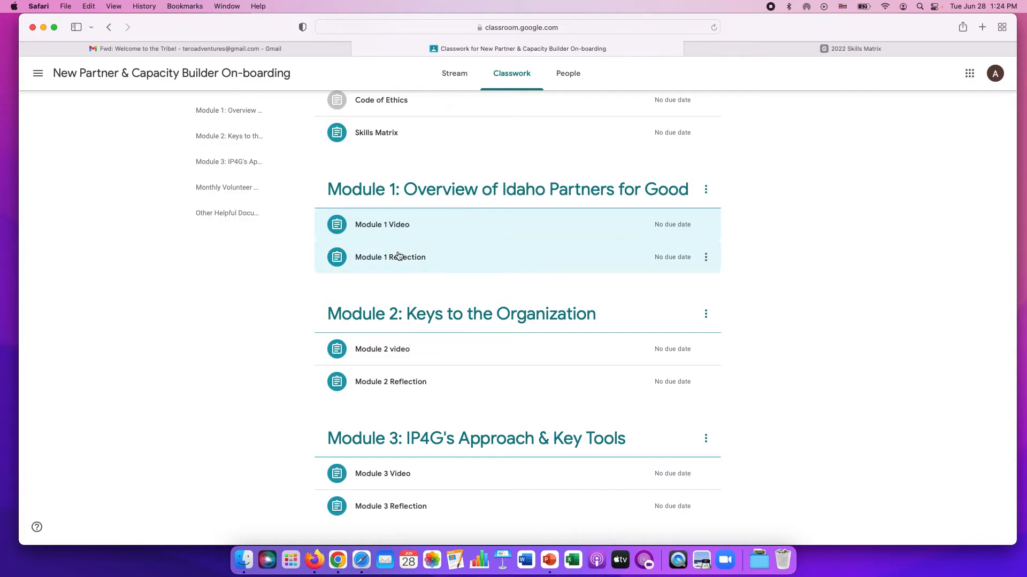
mouse_move(403, 262)
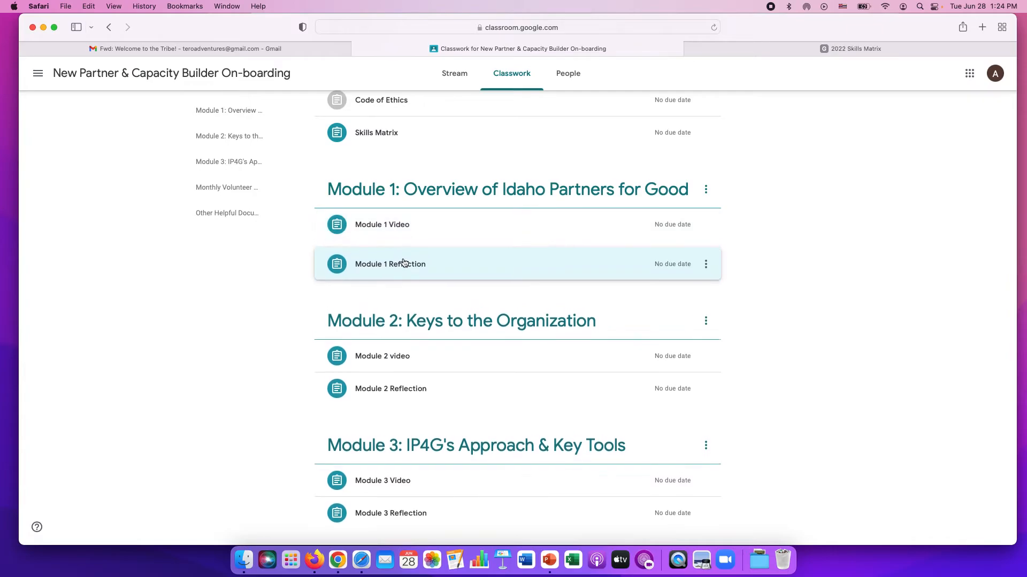
click(389, 265)
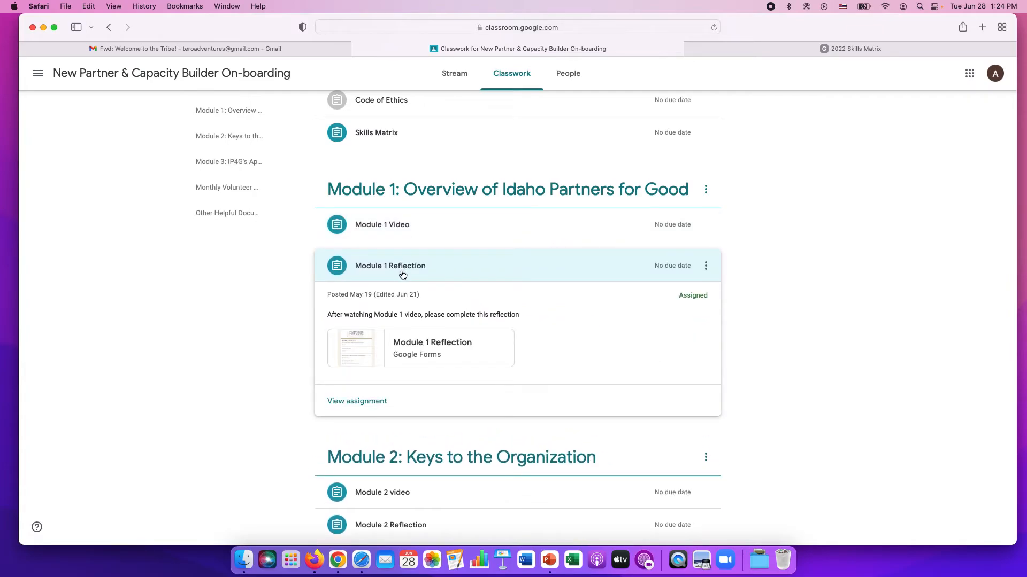
mouse_move(400, 347)
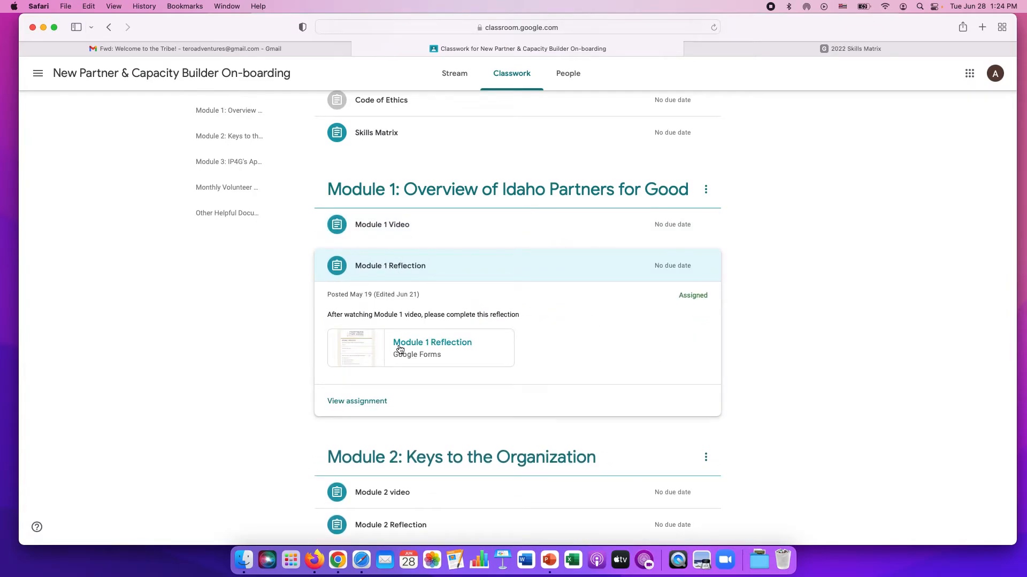
click(431, 342)
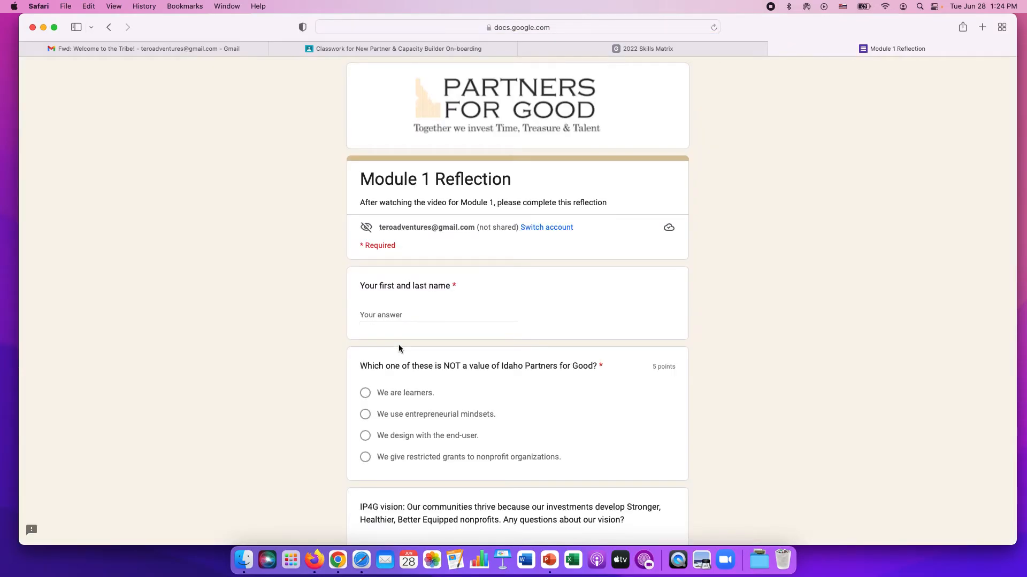
- Review the reflection form's questions to the end, then return to the Classwork page
scroll(down, 3)
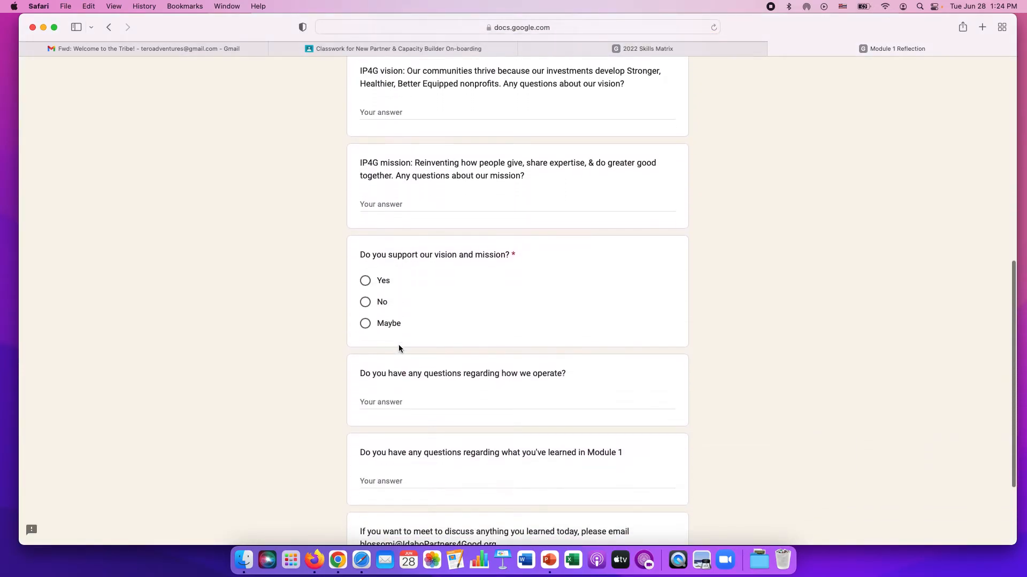
scroll(down, 3)
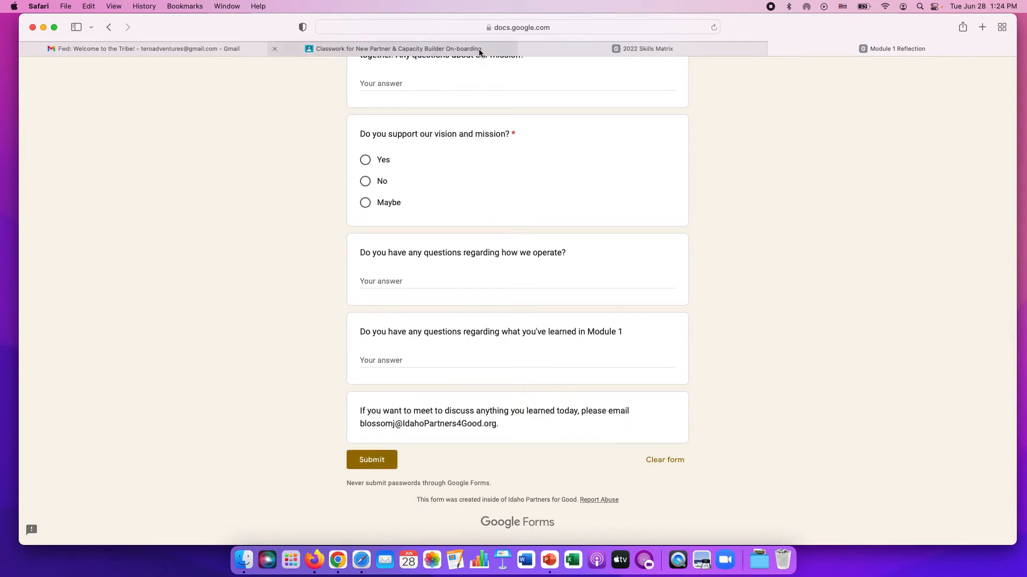
click(398, 48)
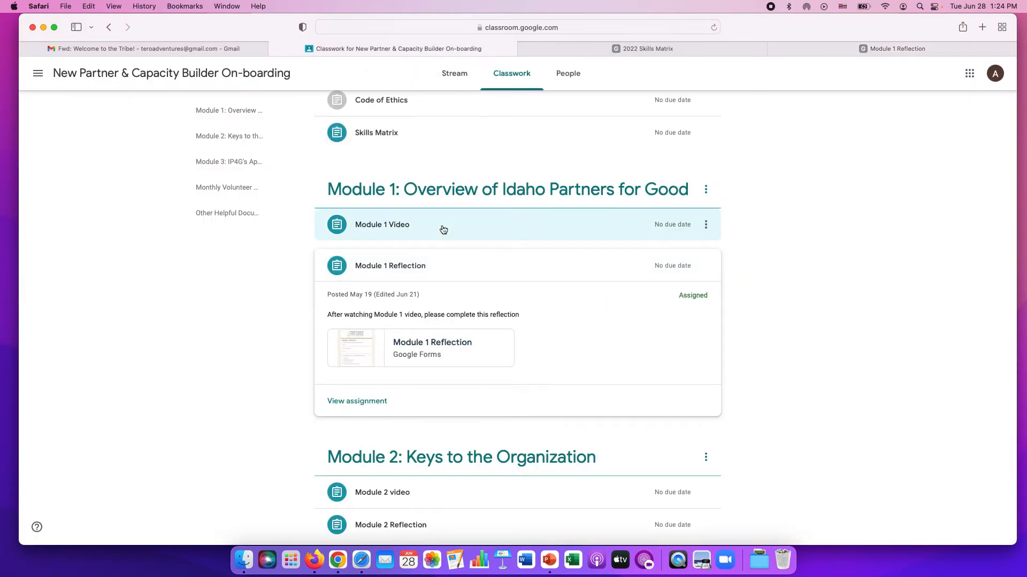
mouse_move(636, 284)
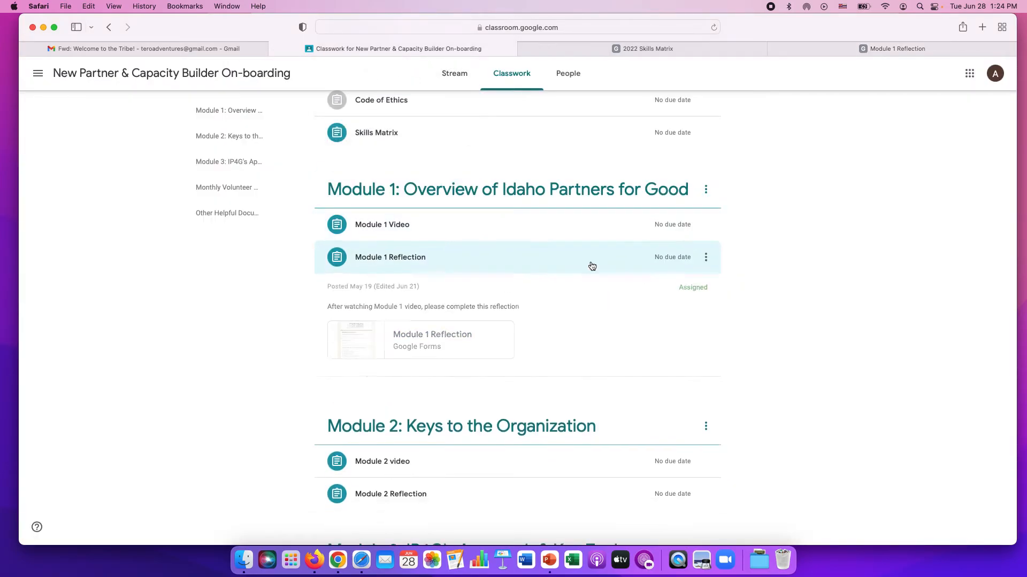
- Review the module list and expand the 'Key Terms used by Idaho Partners for Good' material with its PDF
scroll(down, 3)
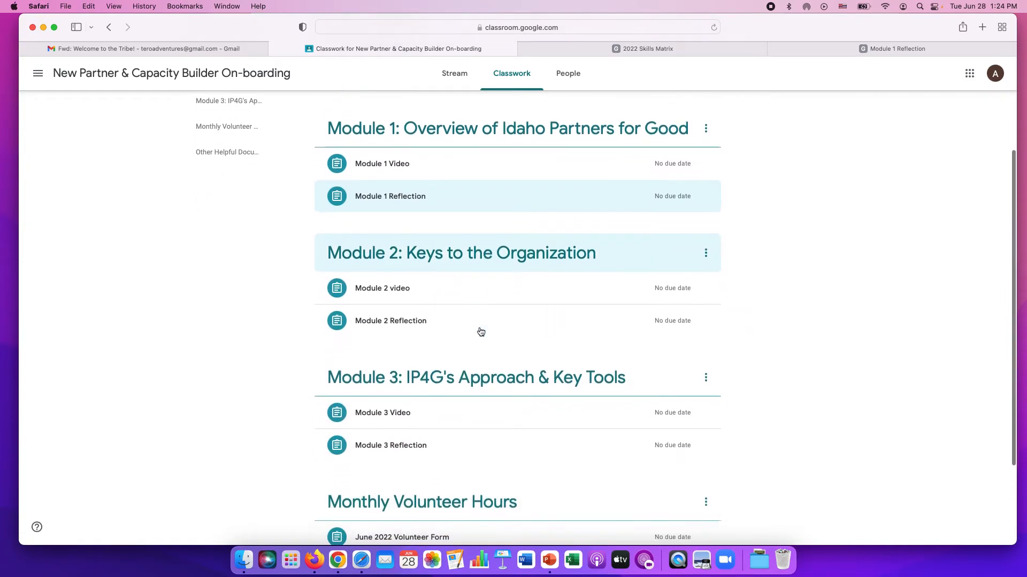
scroll(down, 3)
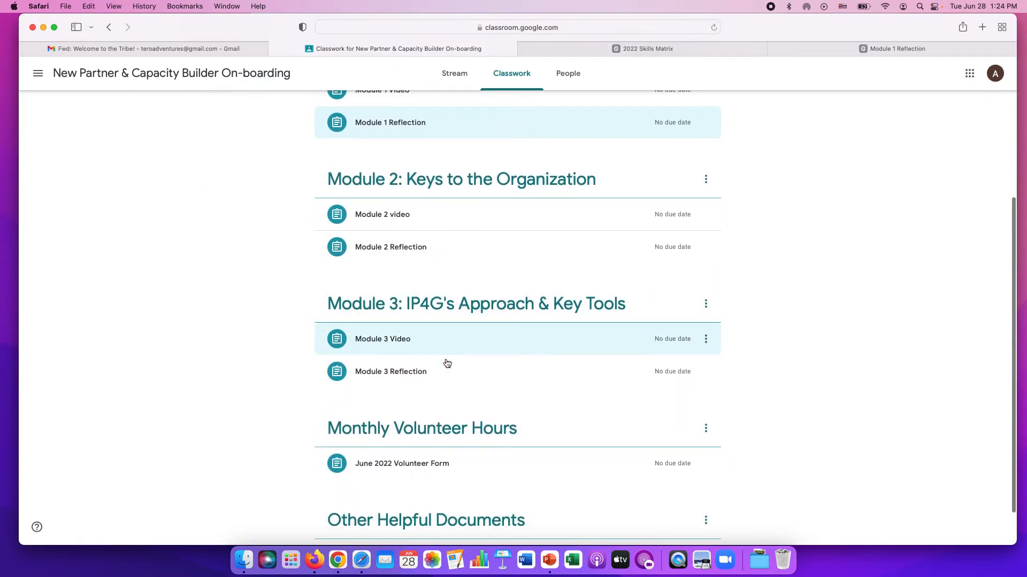
scroll(down, 3)
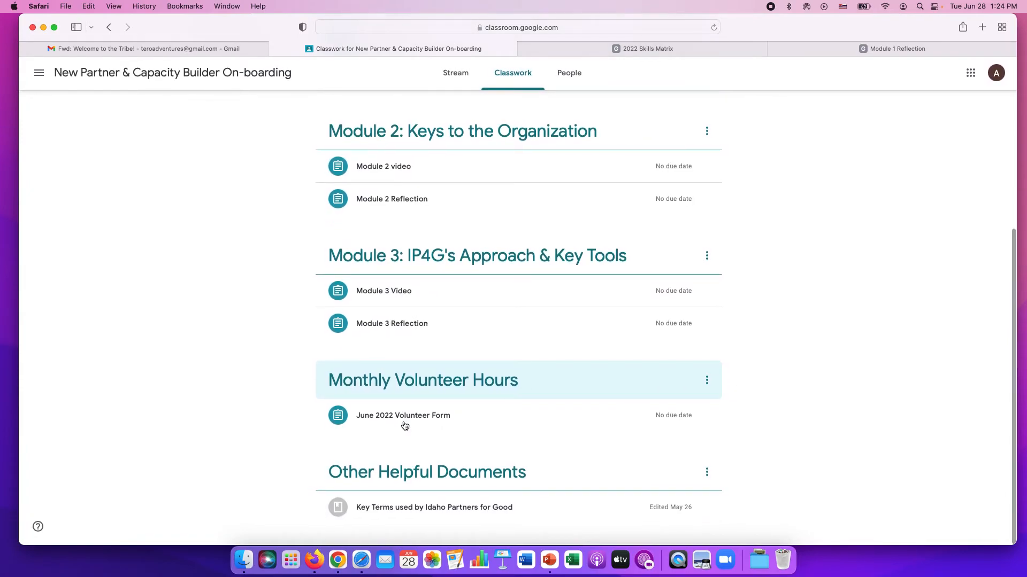
mouse_move(255, 387)
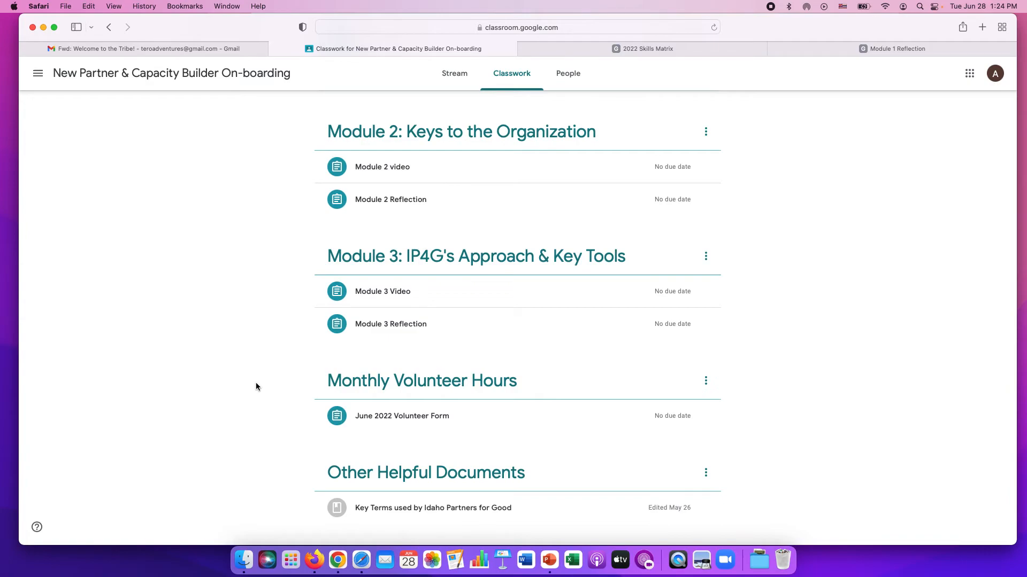
mouse_move(403, 351)
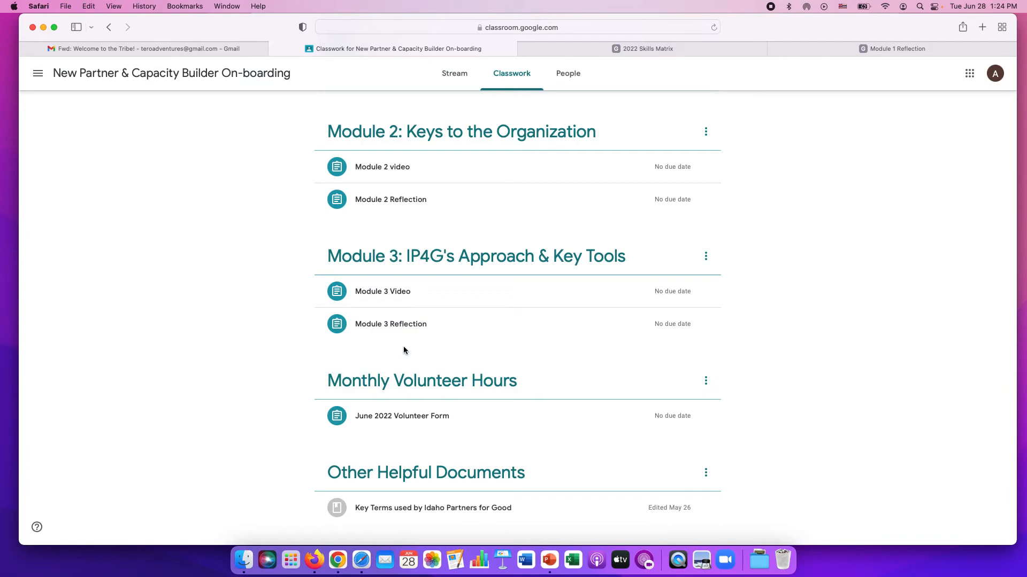
mouse_move(385, 422)
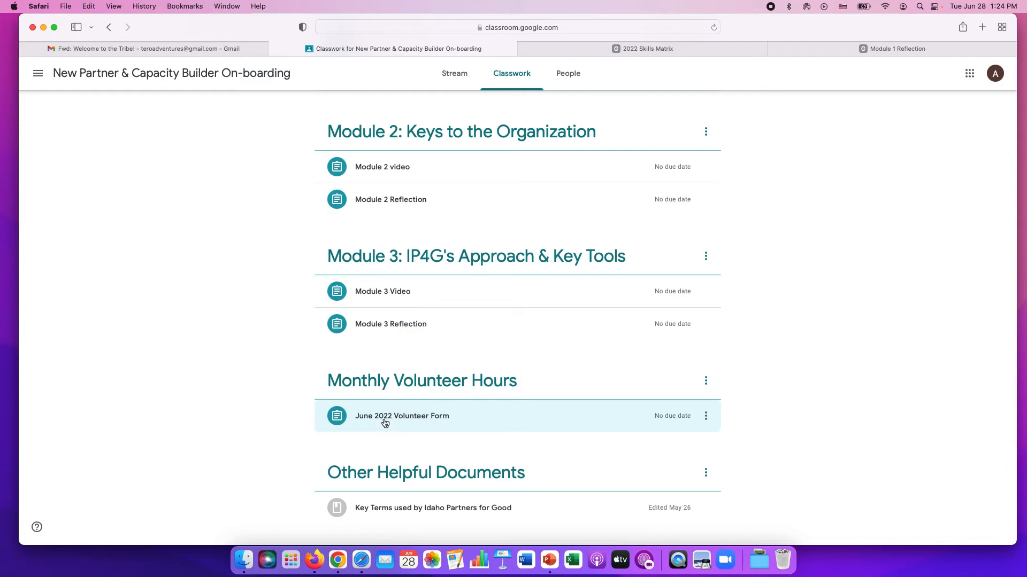
mouse_move(361, 440)
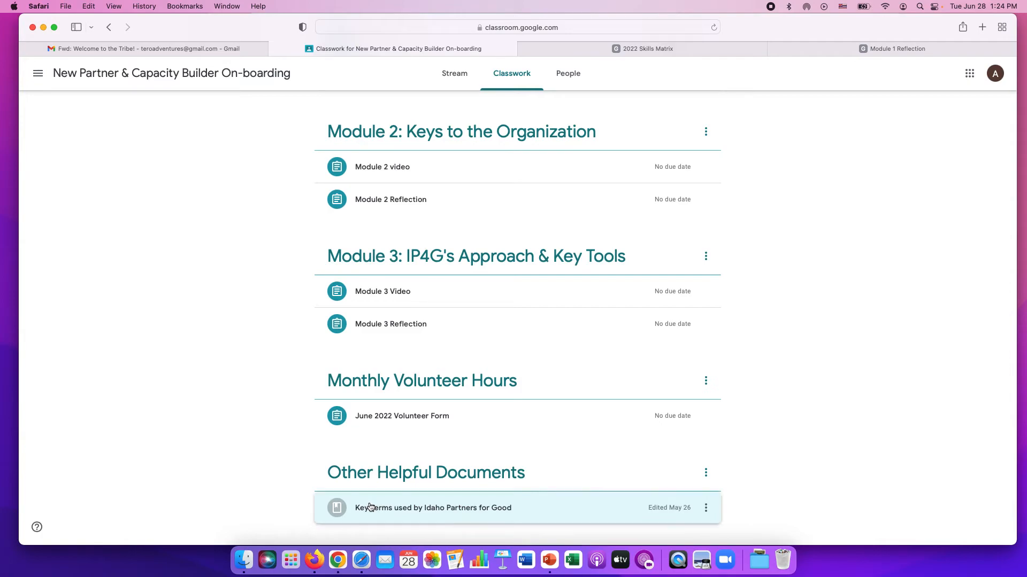
click(433, 507)
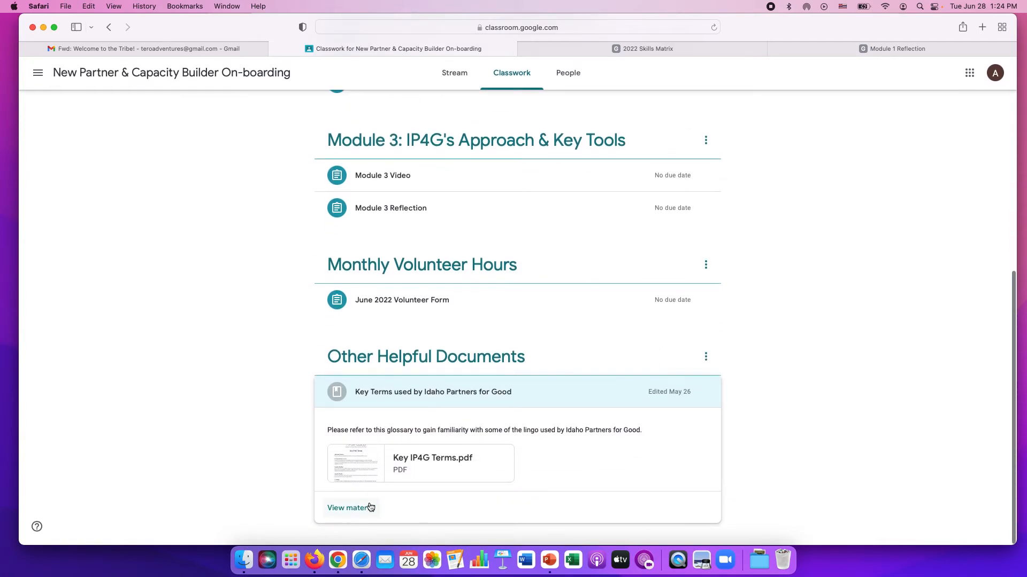
mouse_move(423, 504)
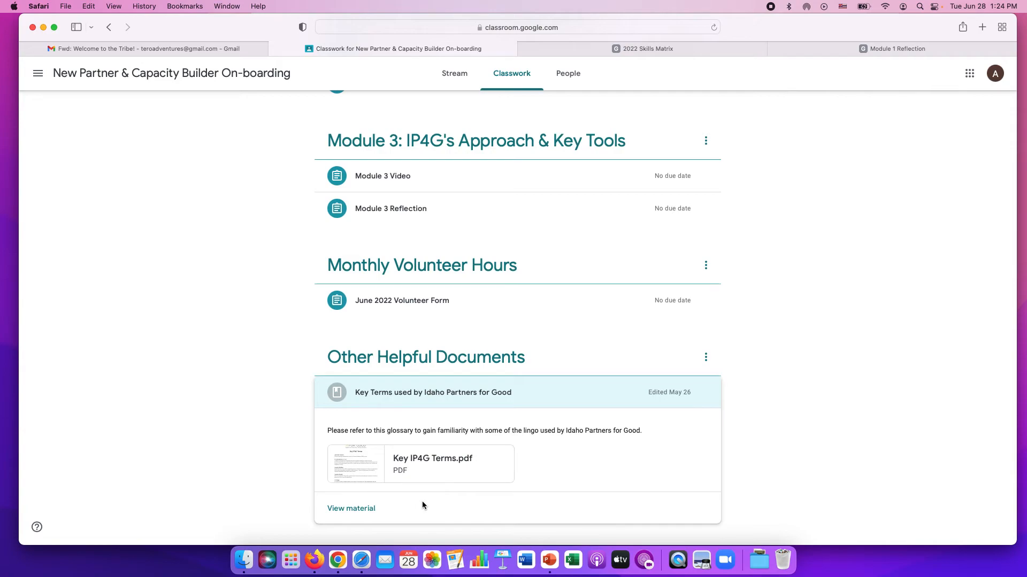
mouse_move(426, 485)
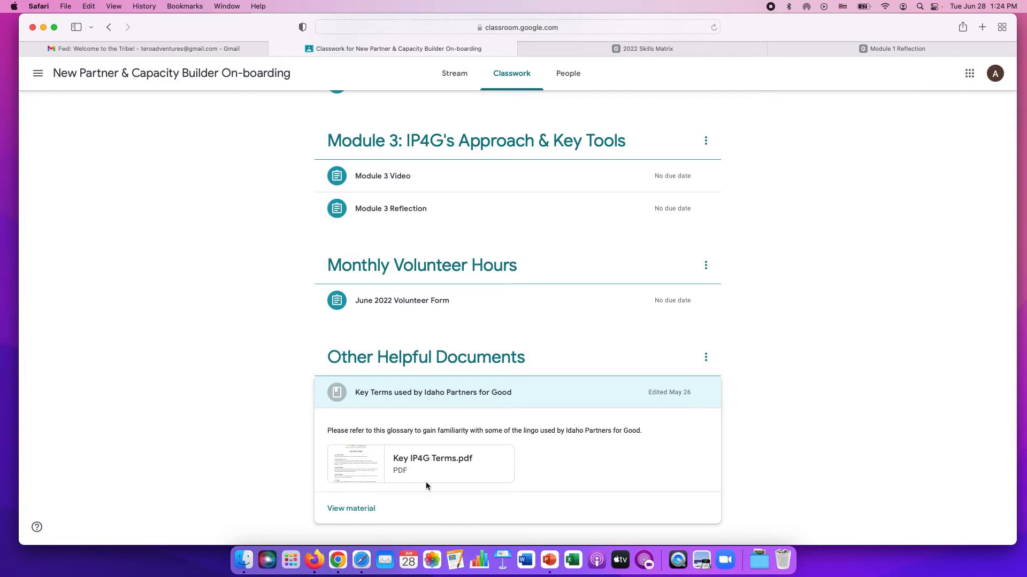
mouse_move(431, 459)
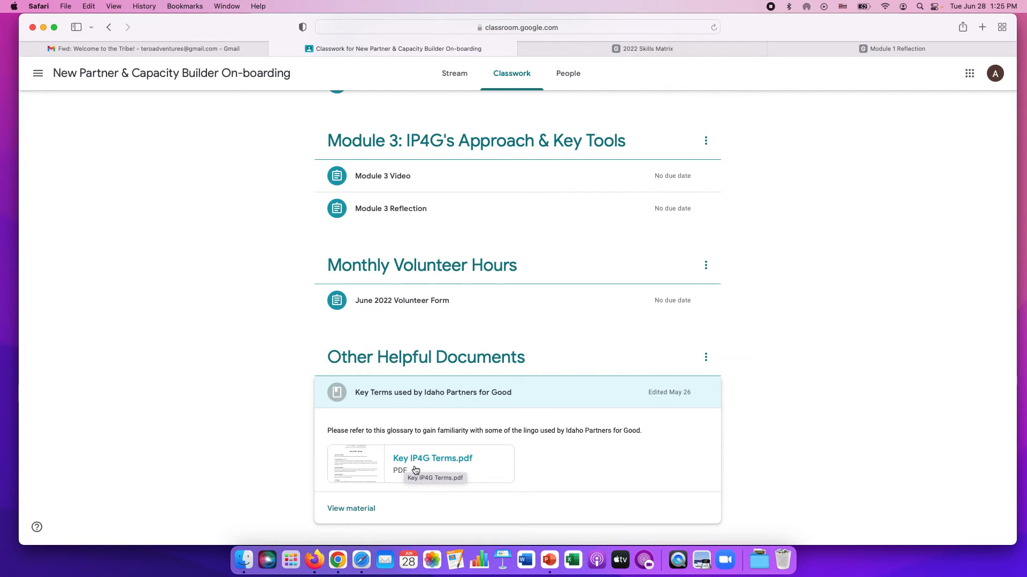
mouse_move(428, 401)
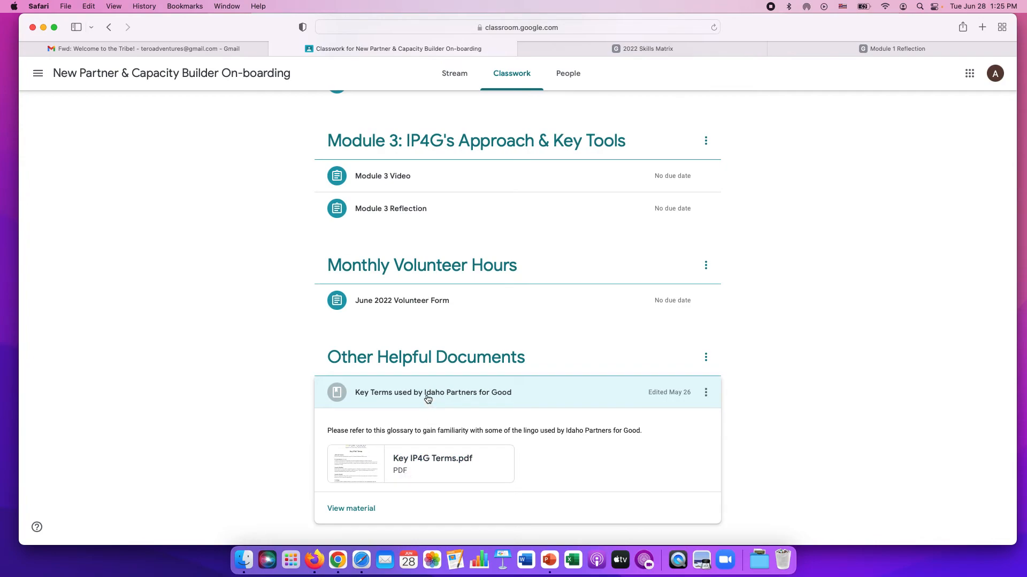
- Return to the top of the Classwork page
scroll(up, 3)
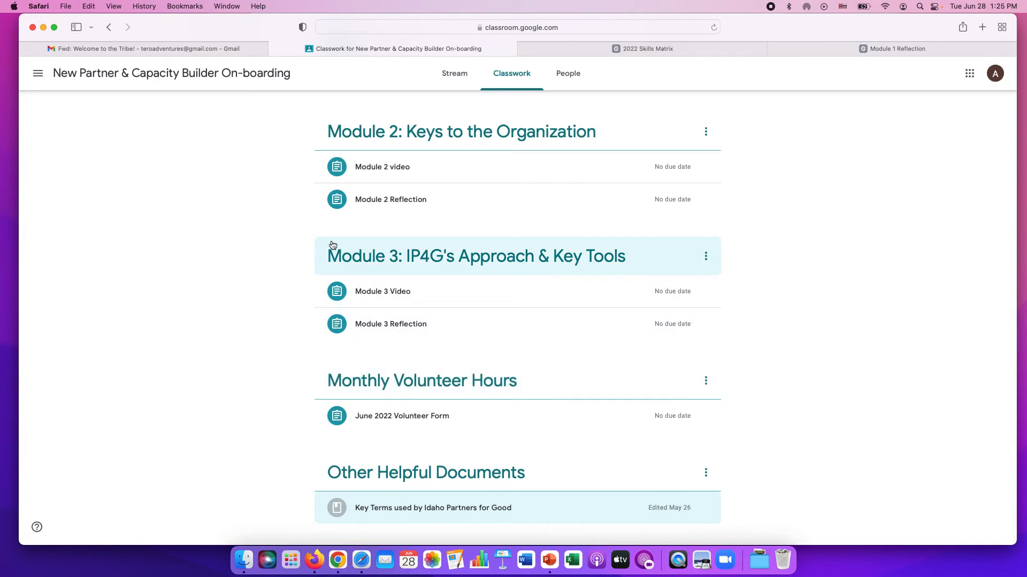
scroll(up, 3)
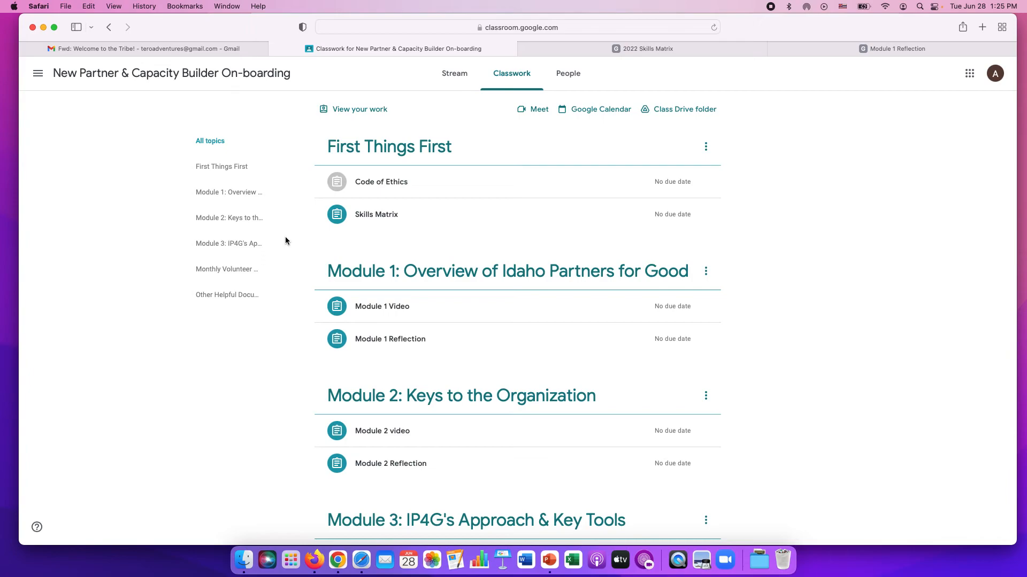
mouse_move(292, 129)
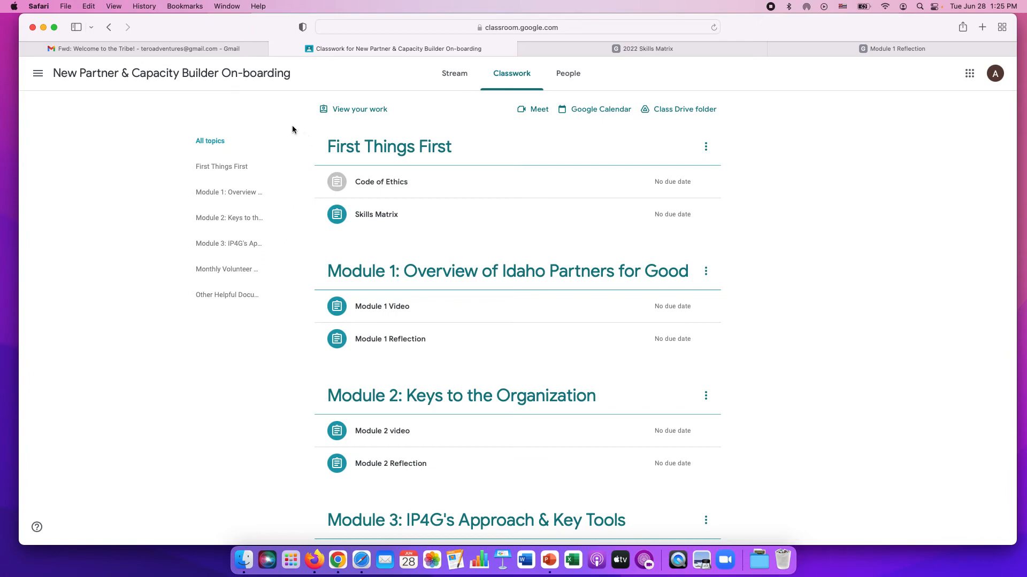
mouse_move(219, 57)
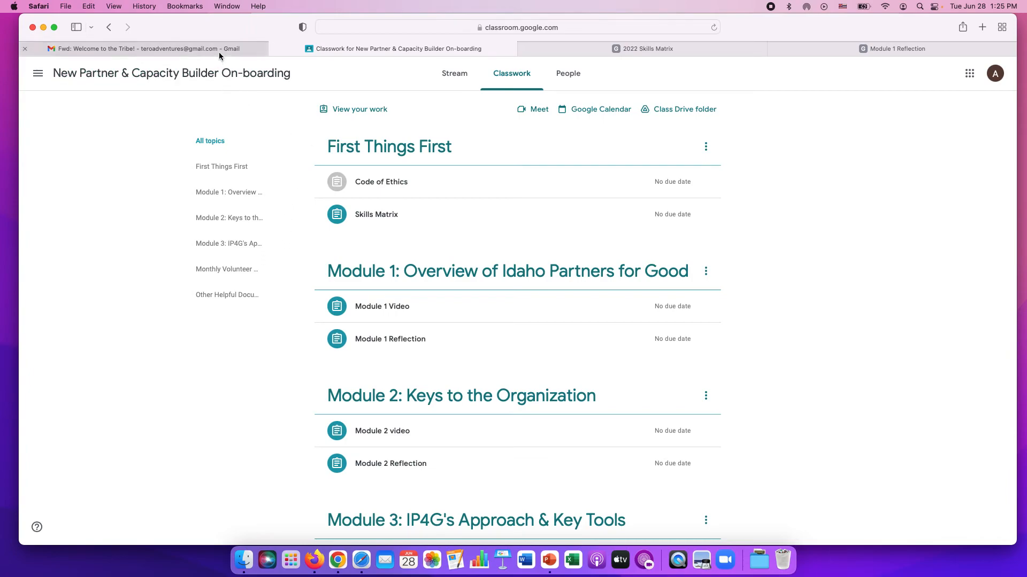
- Switch to the Gmail 'Fwd: Welcome to the Tribe!' email with the Classroom link and class code
click(144, 48)
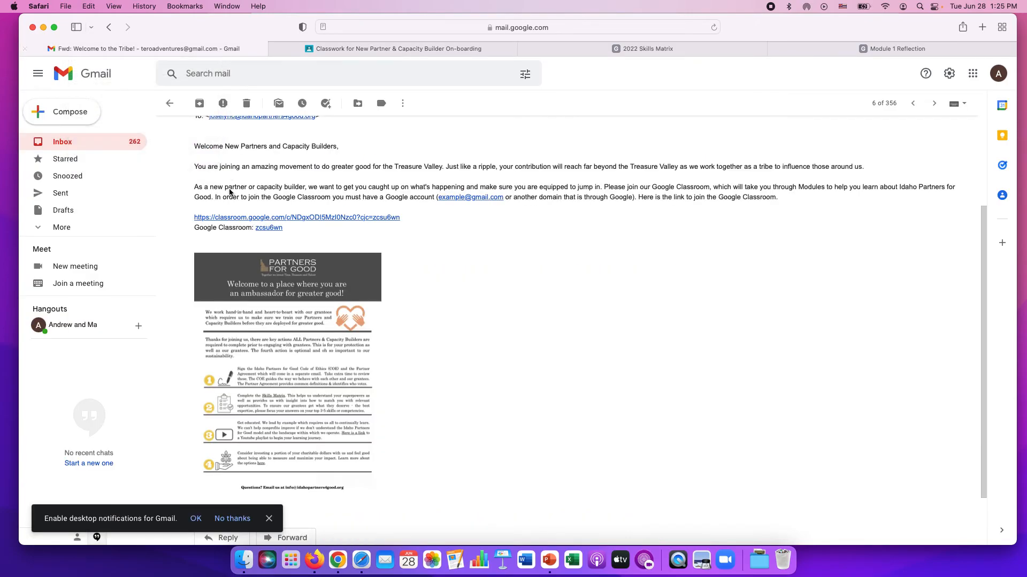
mouse_move(305, 220)
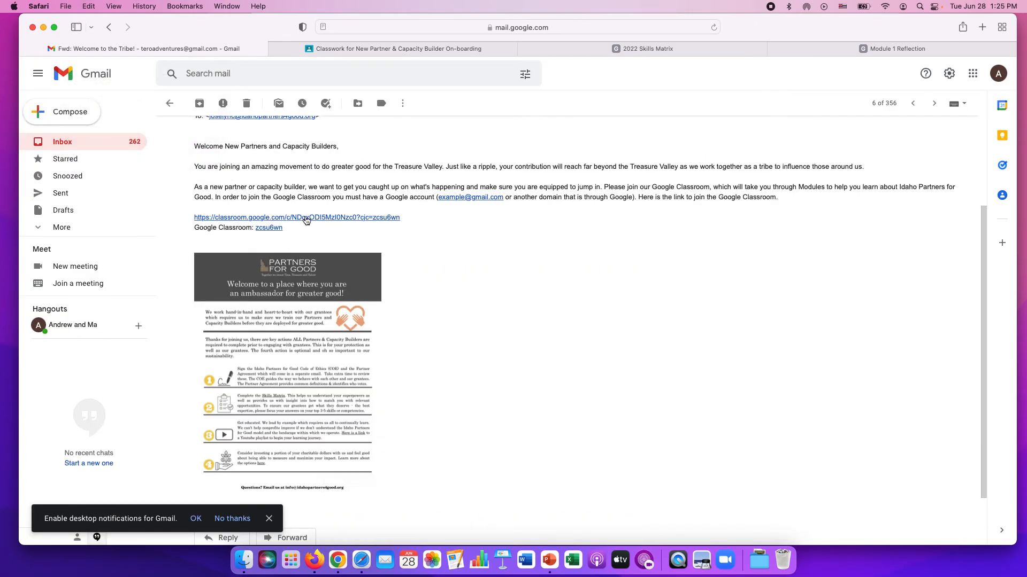
mouse_move(507, 243)
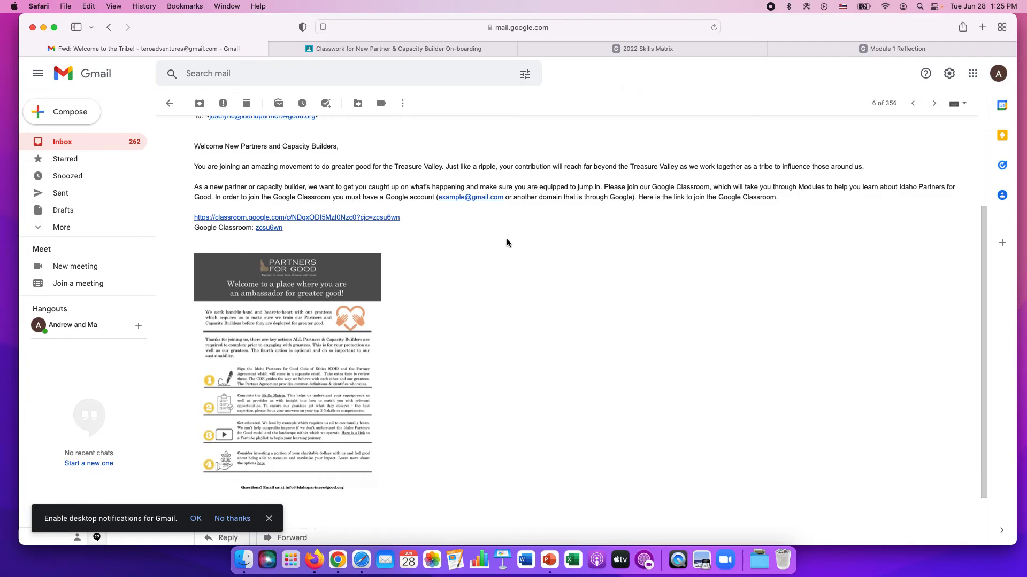
mouse_move(836, 164)
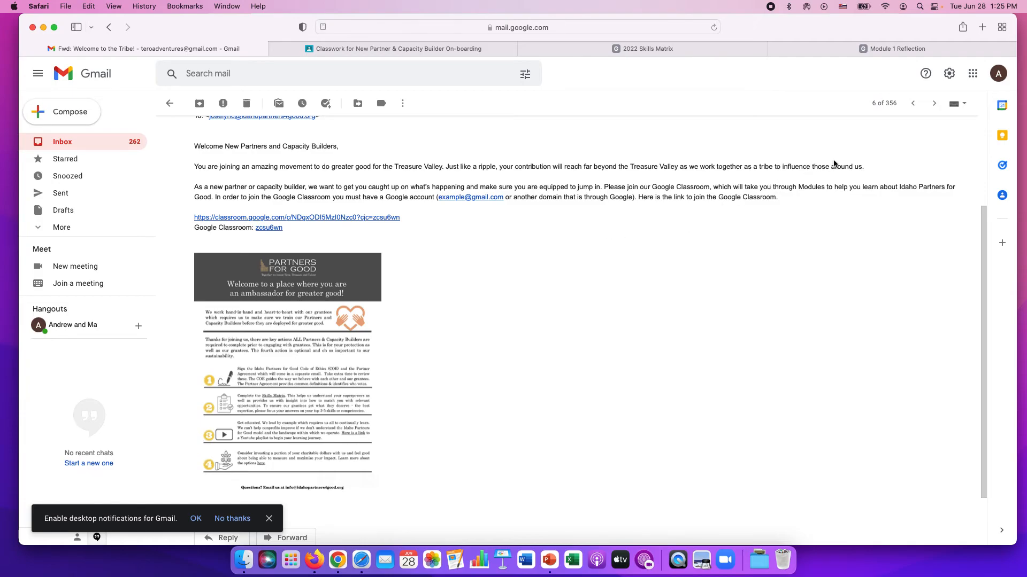
mouse_move(972, 68)
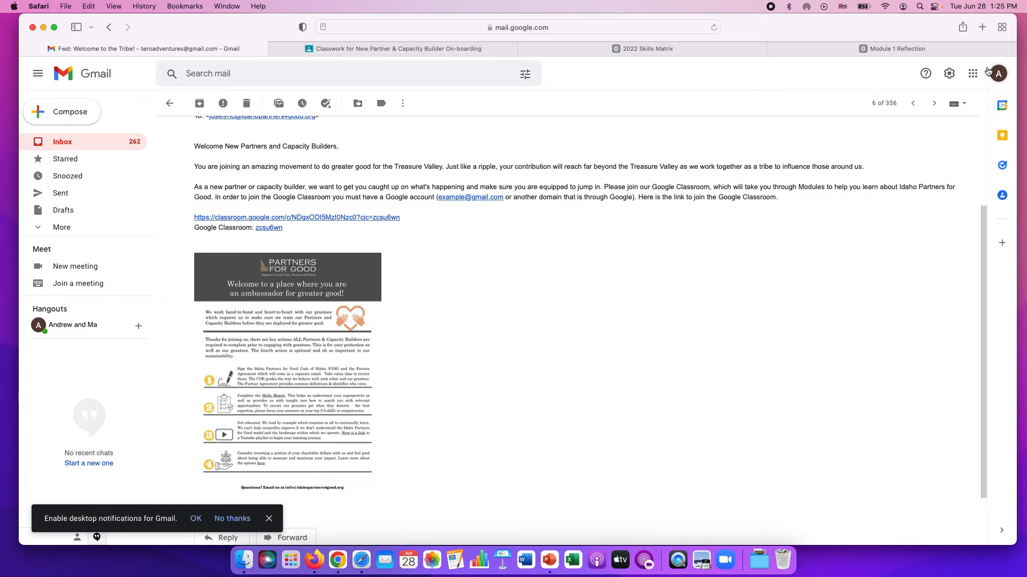
- Launch Google Classroom from Gmail's Google apps grid to see the joined classes
click(972, 74)
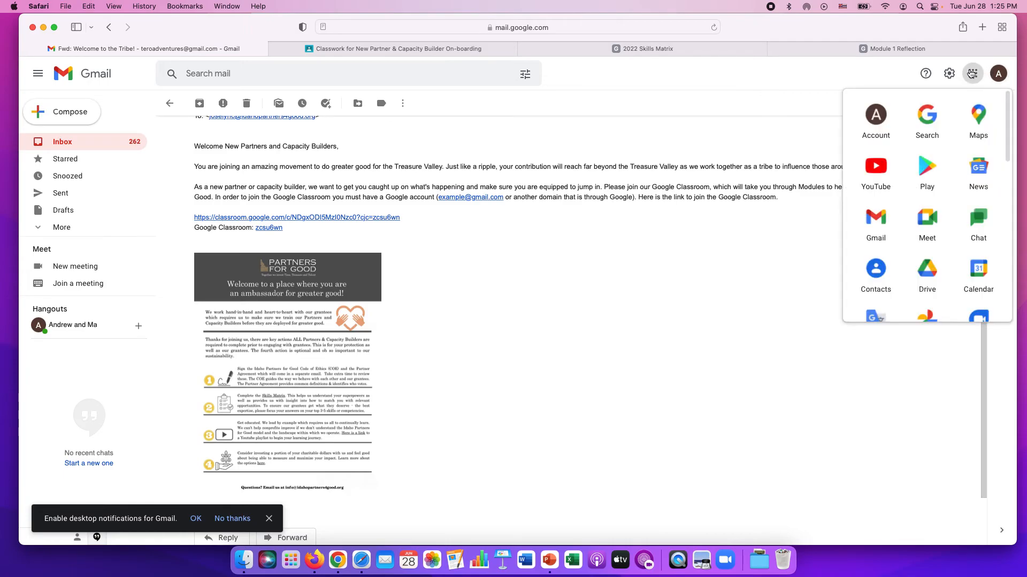
mouse_move(926, 167)
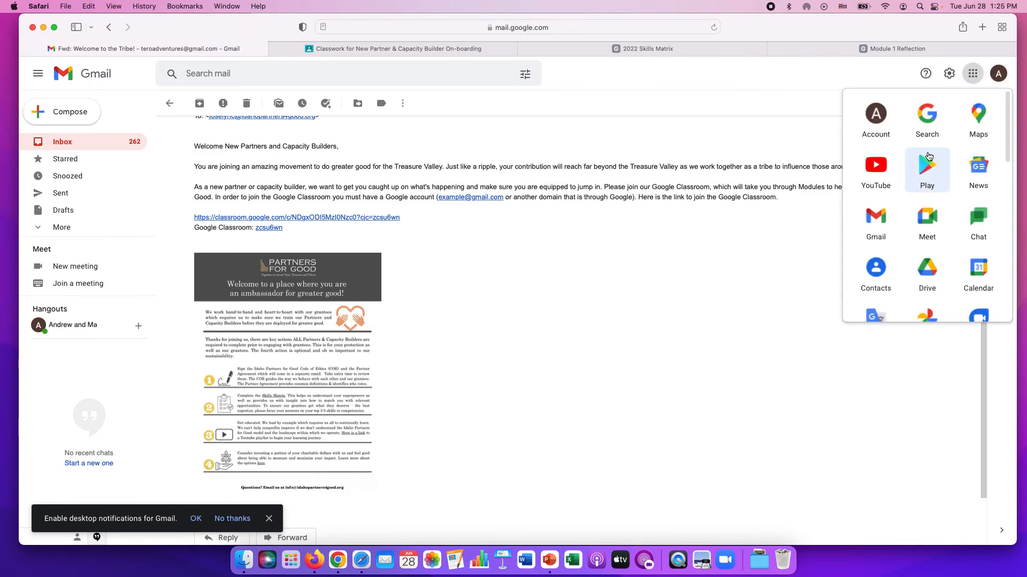
scroll(down, 3)
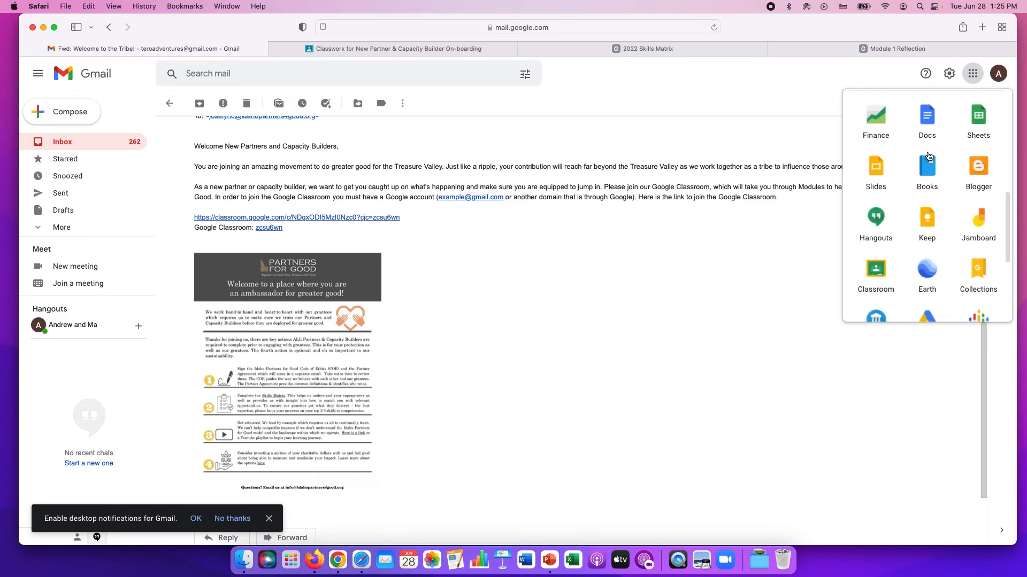
scroll(down, 3)
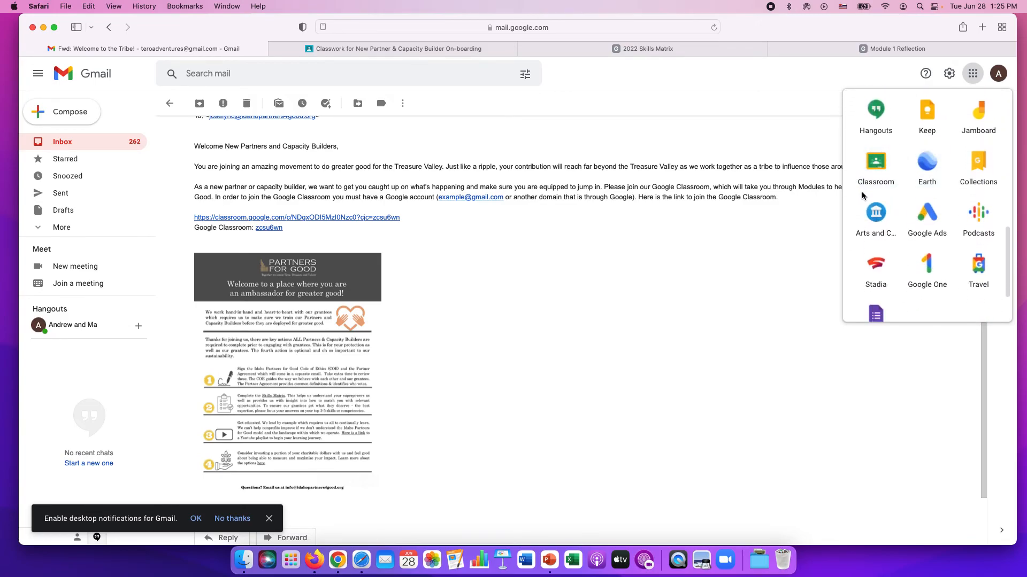
click(875, 161)
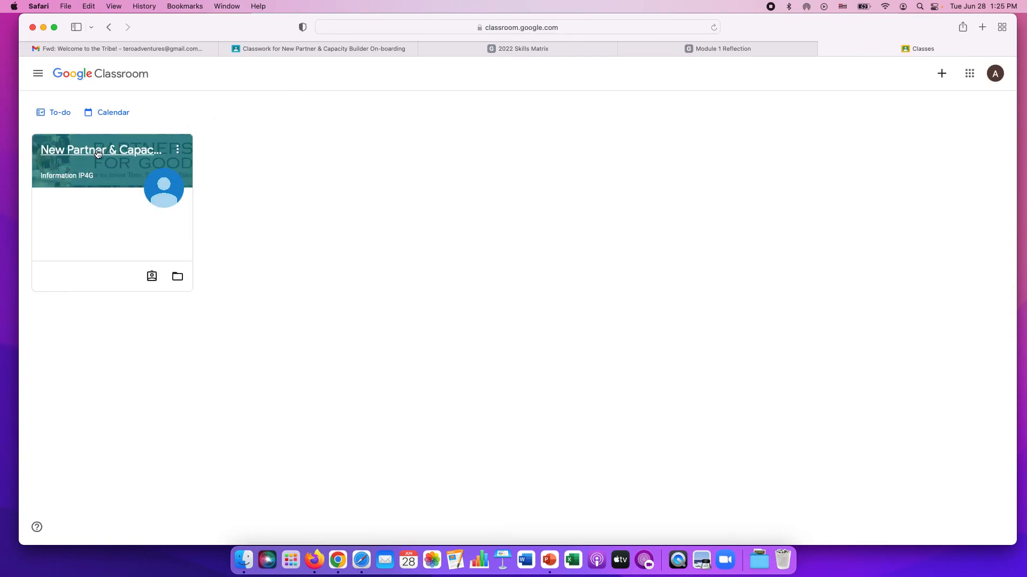
- Enter the New Partner & Capacity Builder On-boarding class and list its Classwork modules
click(100, 150)
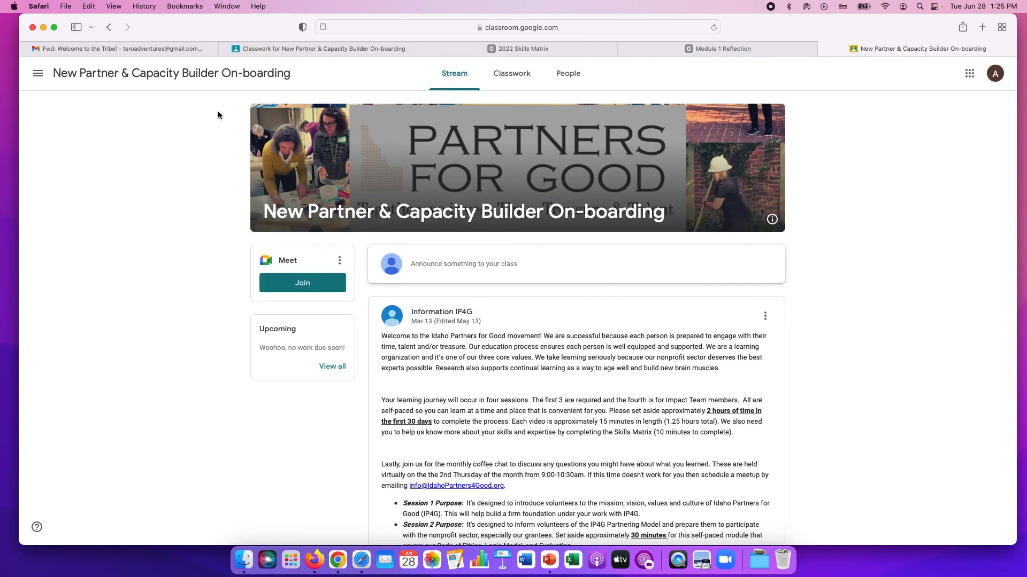
click(511, 74)
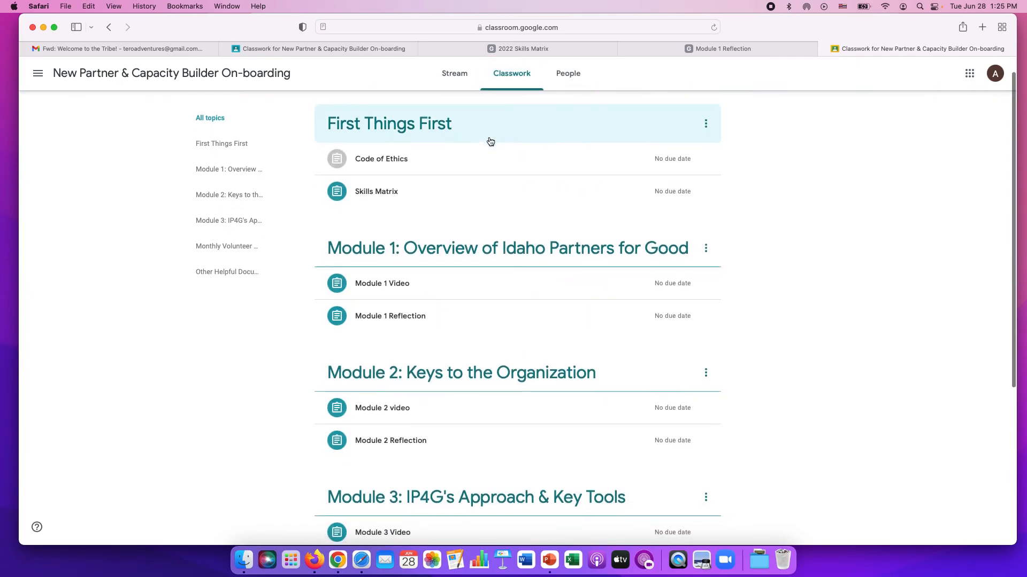
scroll(down, 3)
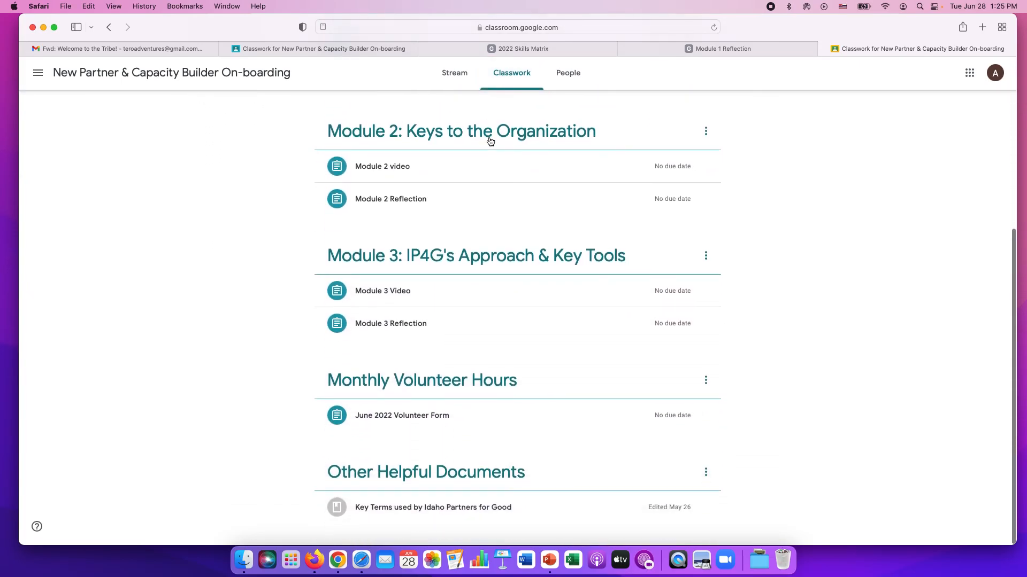